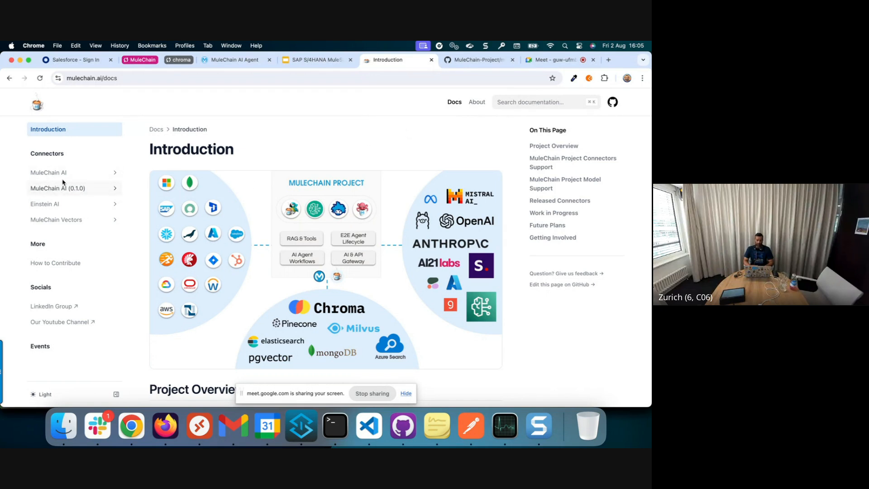
- Browse the 0.1.0 connector's Getting Started and Supported Operations pages, then land on the current MuleChain AI docs home
left_click(58, 188)
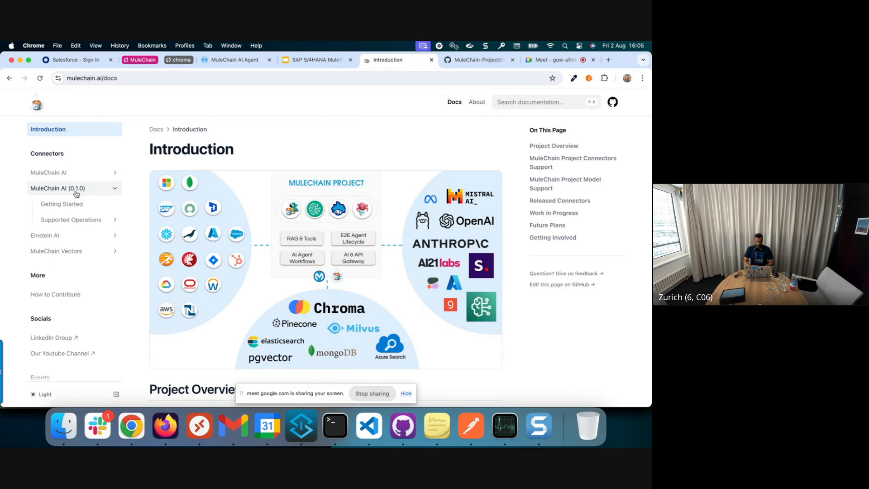
mouse_move(62, 204)
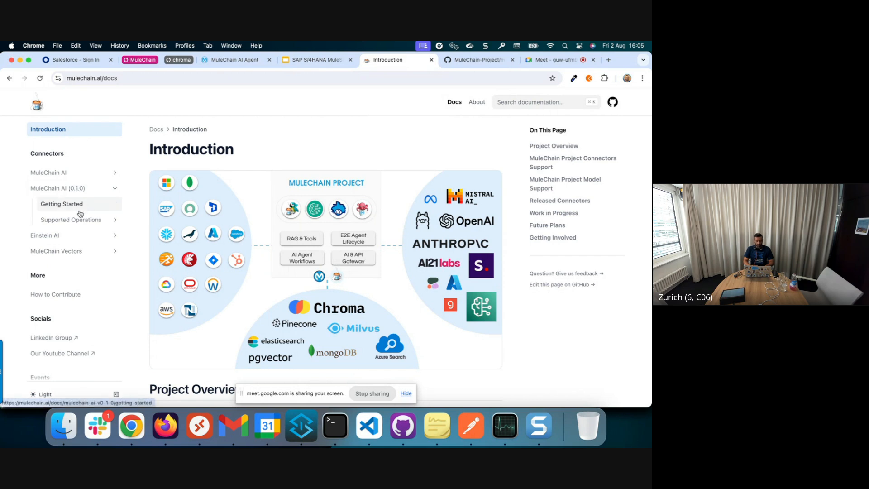
left_click(62, 204)
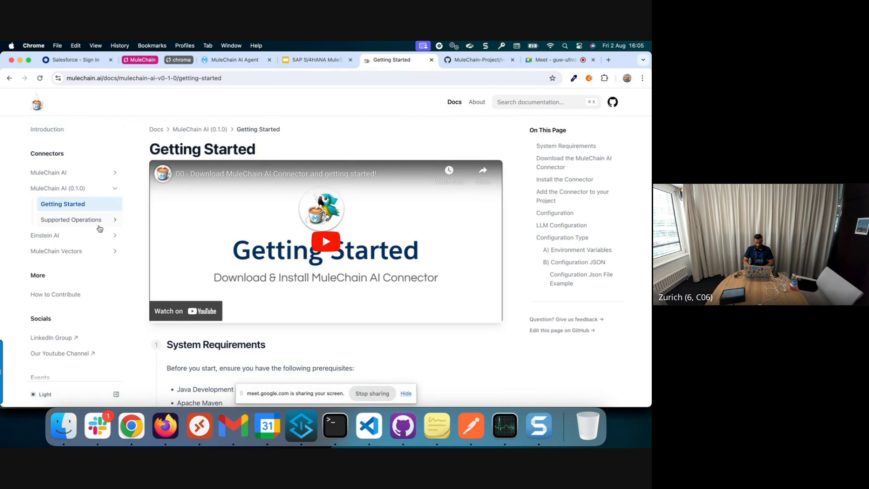
left_click(70, 219)
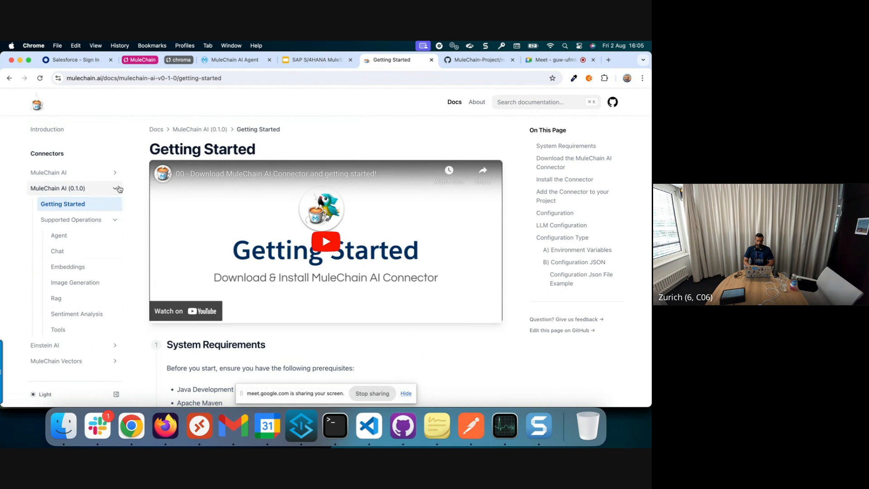
left_click(115, 188)
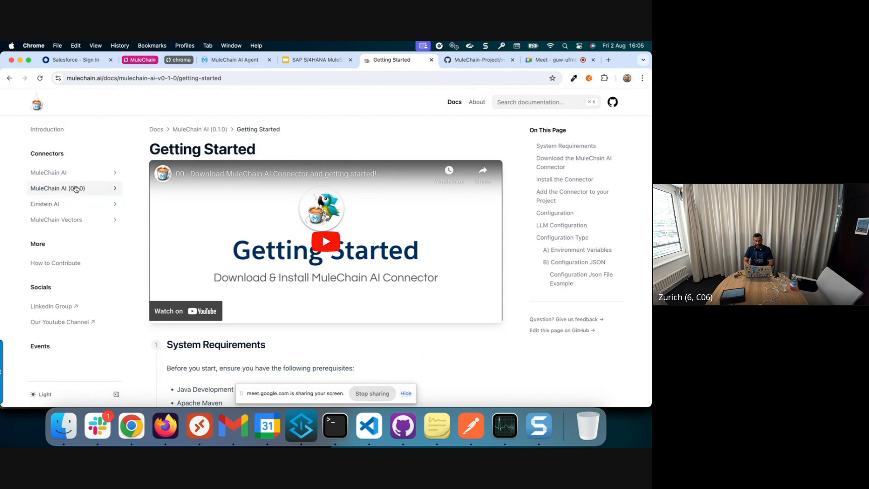
left_click(48, 171)
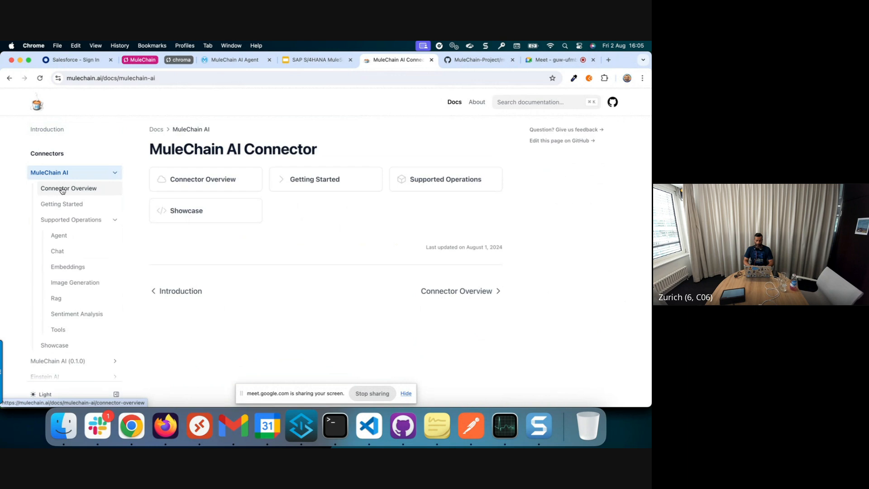
- Read the Getting Started guide past the JDK 11/17 requirements down to the environment variables by LLM type
left_click(61, 203)
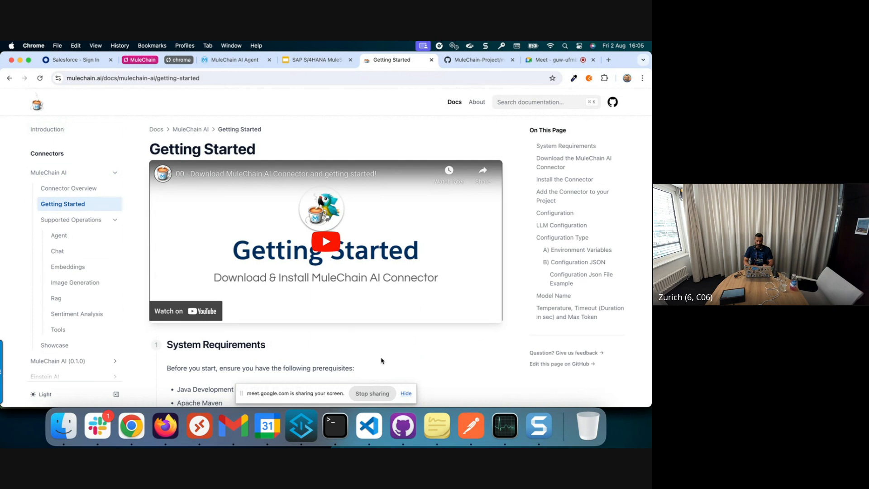
scroll("down", 3)
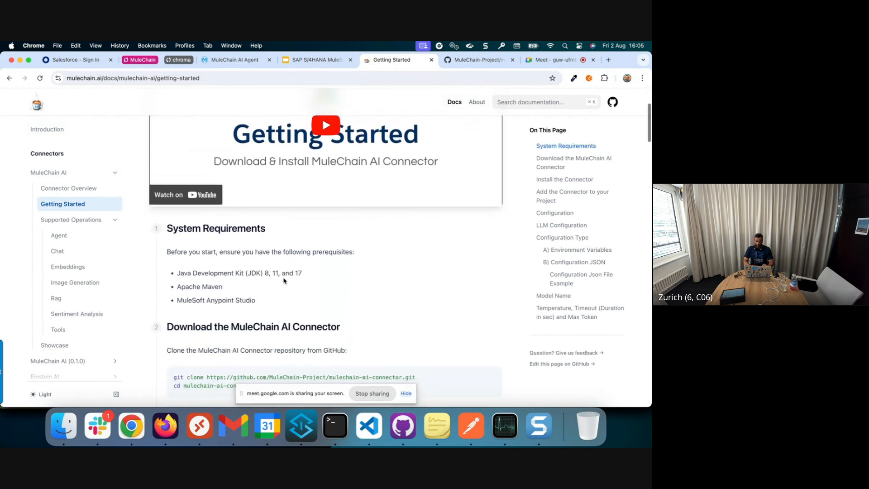
left_click_drag(271, 273, 302, 272)
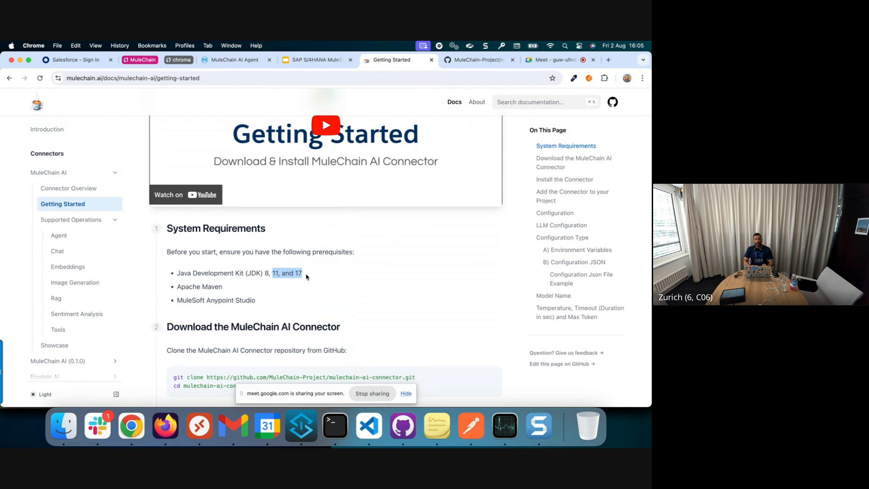
scroll("down", 3)
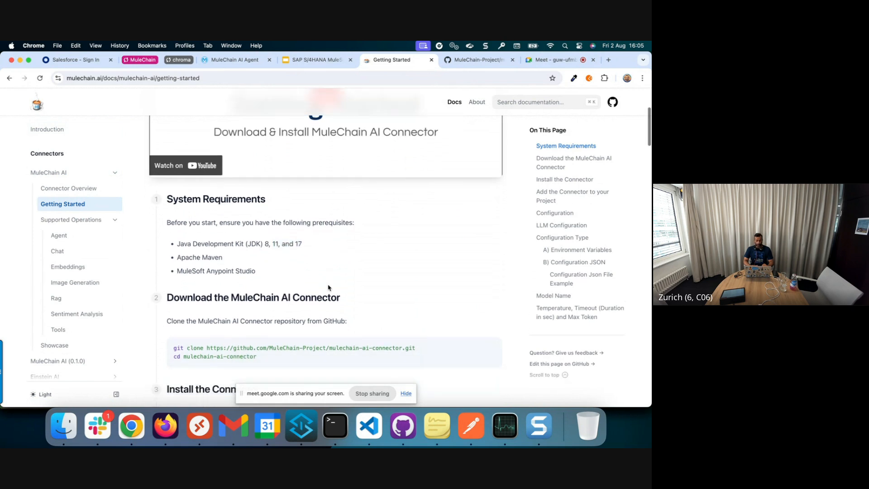
scroll("down", 3)
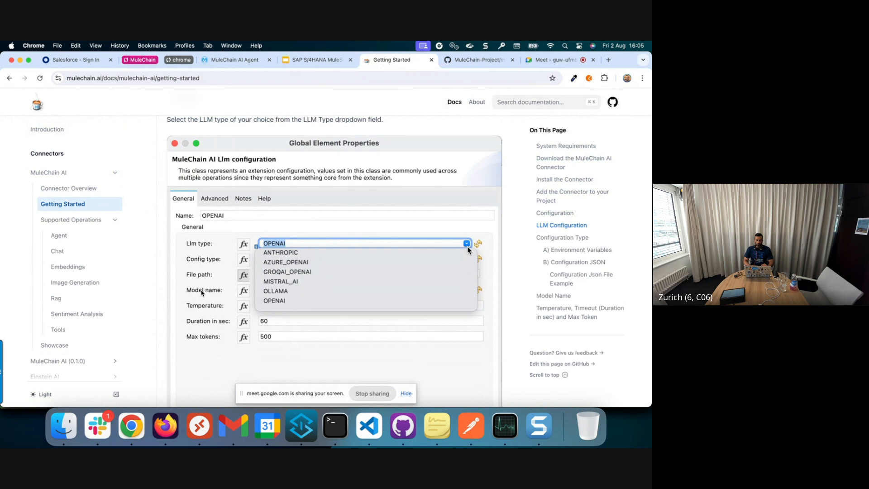
mouse_move(224, 327)
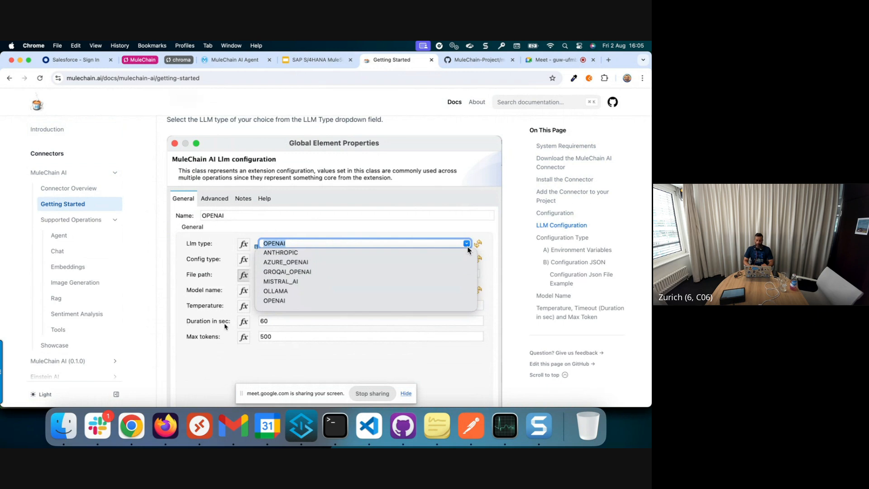
mouse_move(217, 345)
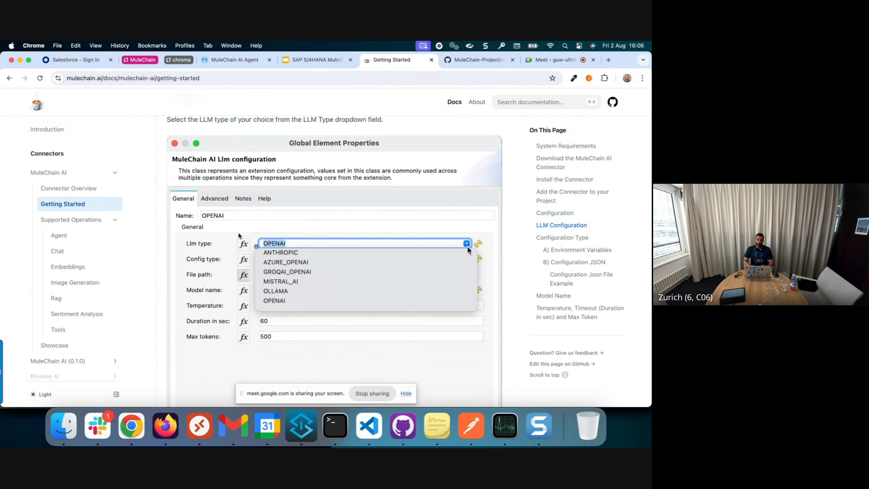
mouse_move(214, 311)
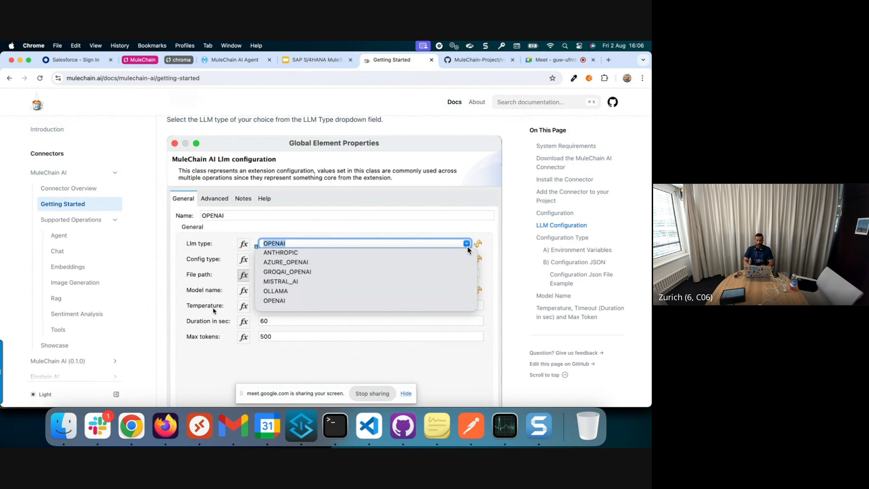
mouse_move(189, 332)
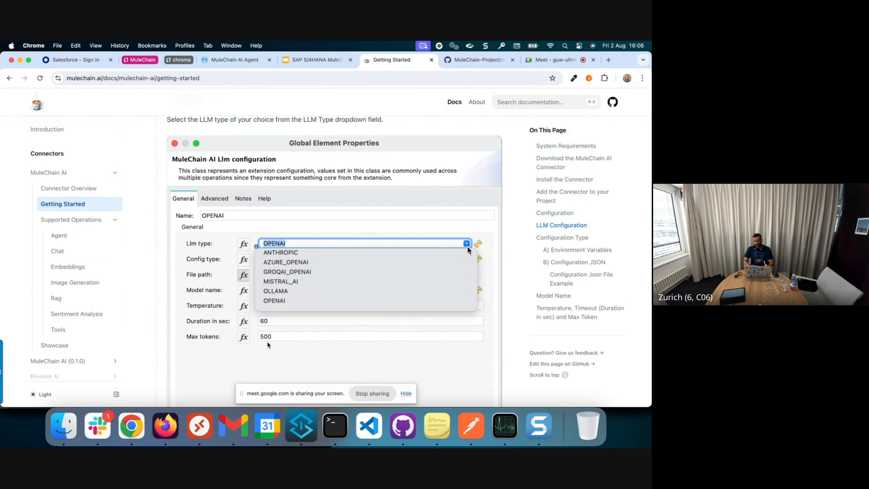
mouse_move(274, 342)
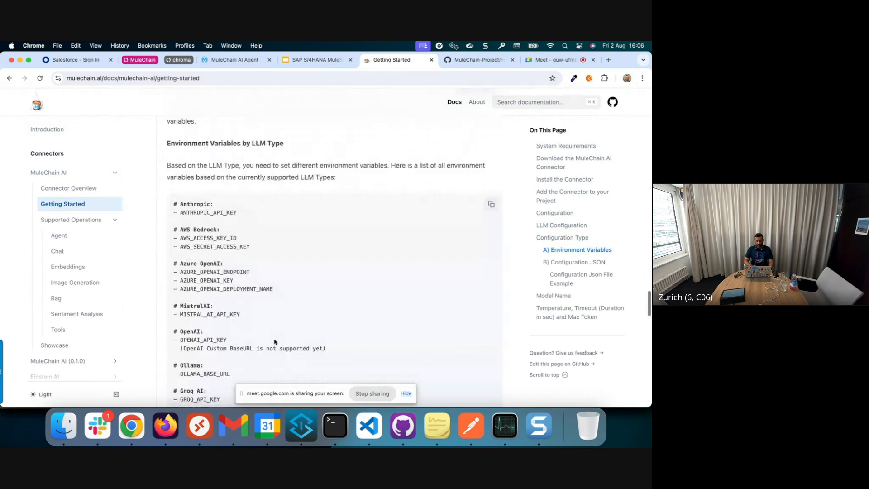
- Review the Model Name, Temperature, timeout and max token sections down to the configuration JSON example with per-provider API keys
left_click(363, 183)
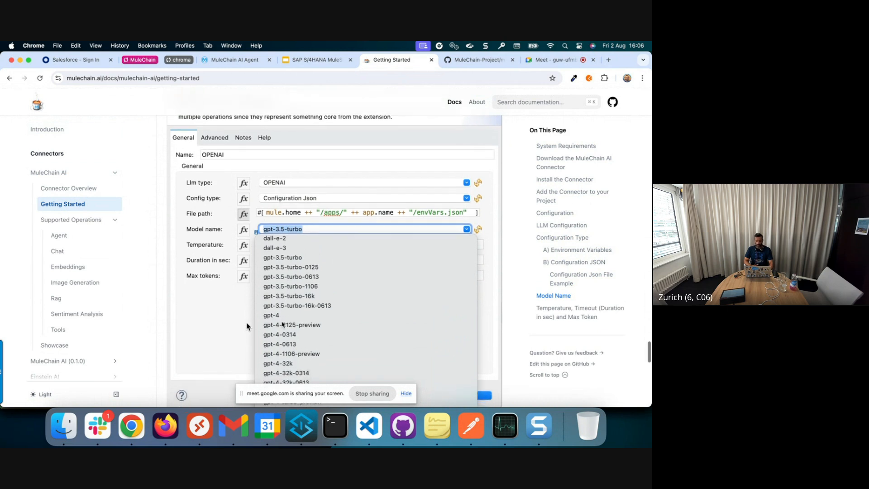
scroll("down", 3)
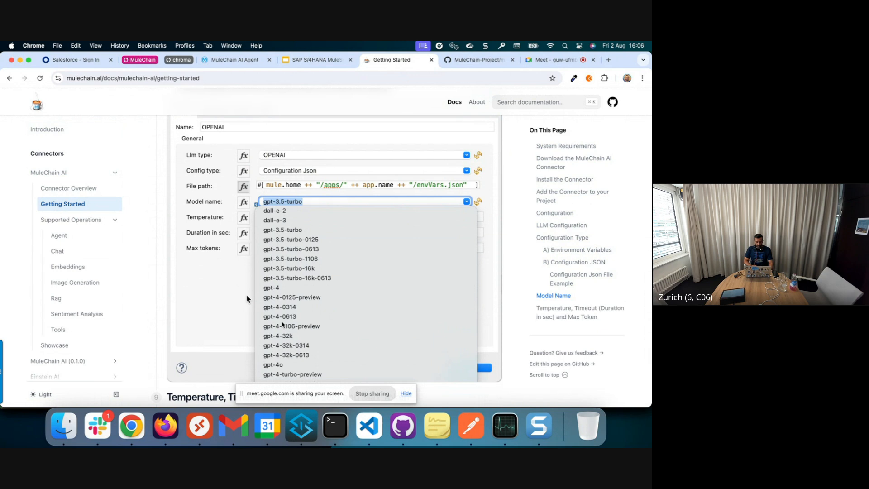
scroll("down", 3)
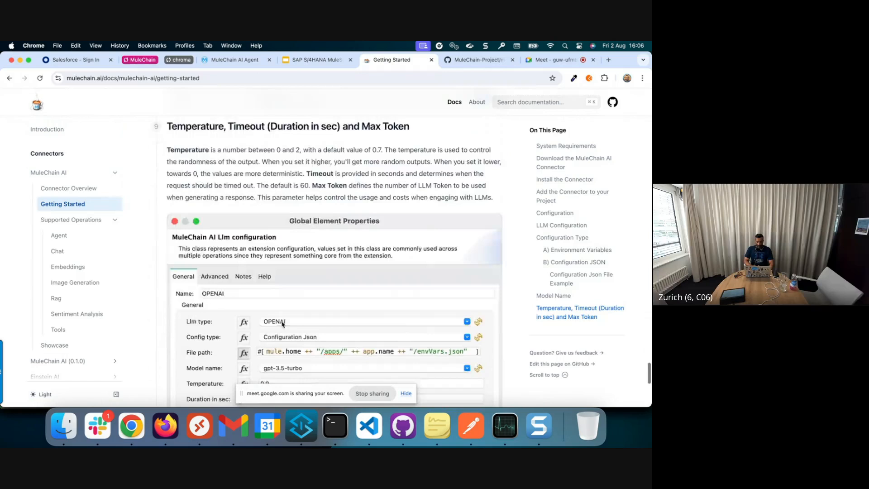
scroll("down", 3)
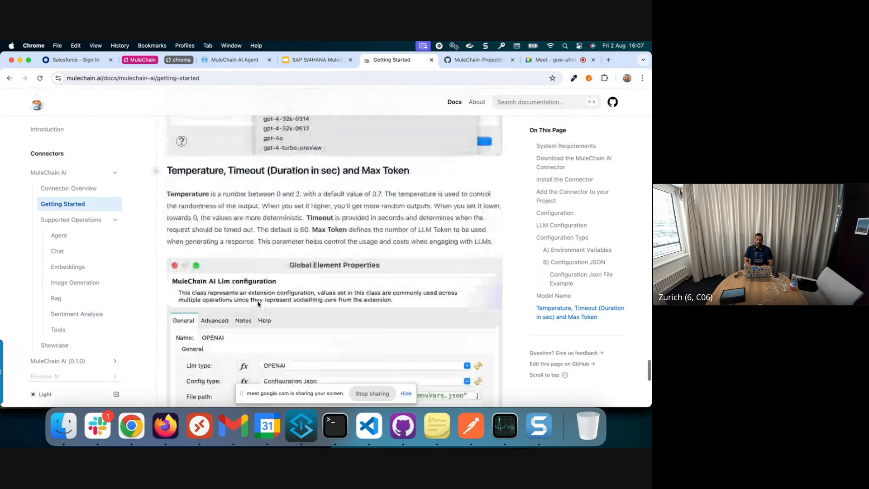
scroll("down", 3)
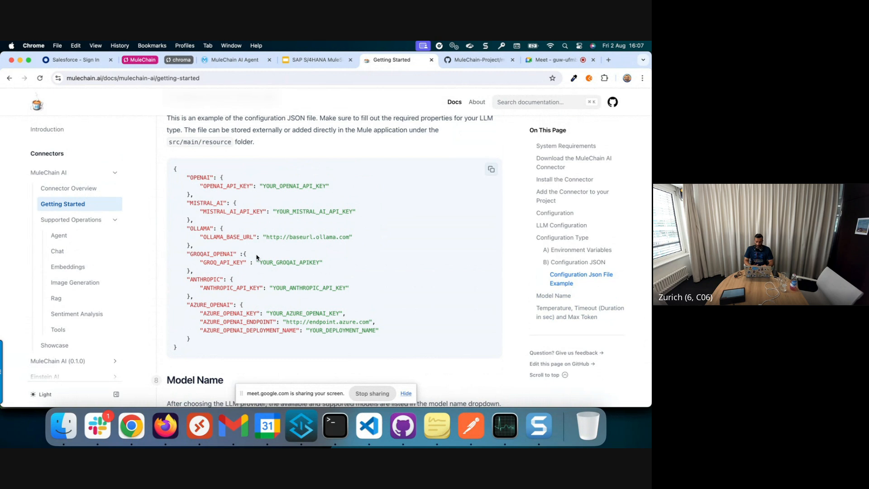
mouse_move(216, 247)
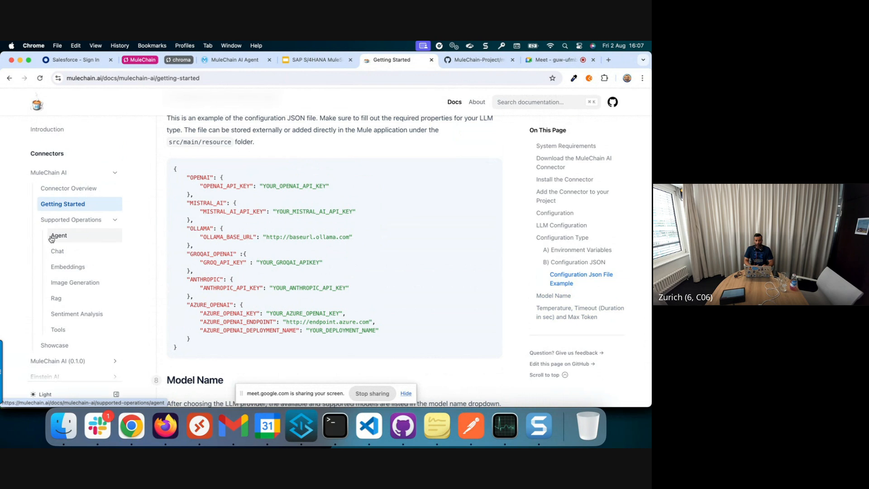
- Read the Agent Define Prompt Template page down to its example output, highlighting the inputCount token field
left_click(59, 235)
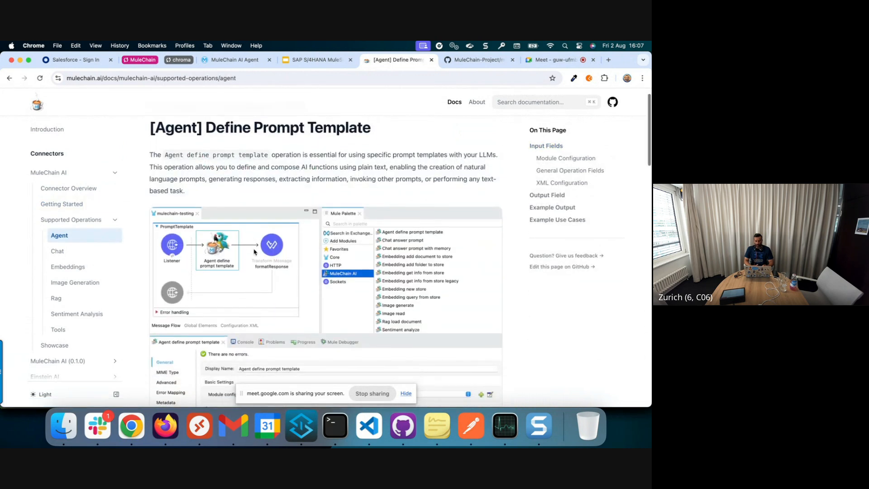
scroll("down", 3)
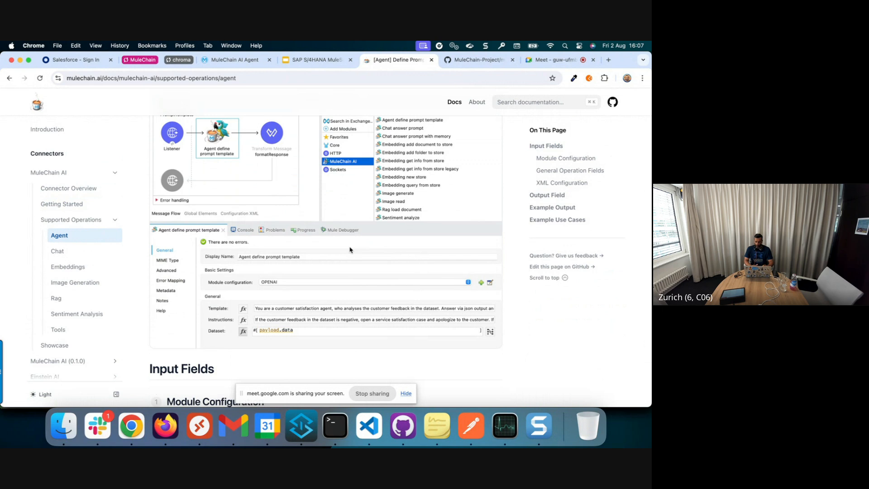
mouse_move(216, 345)
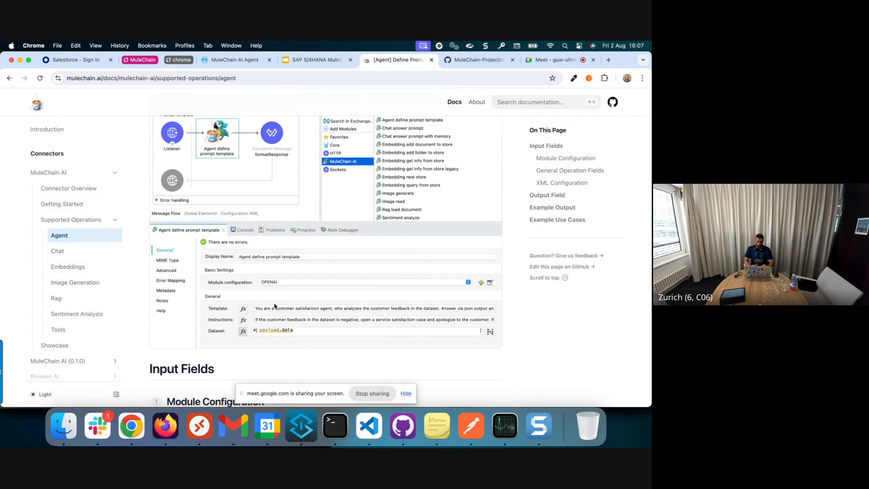
scroll("down", 3)
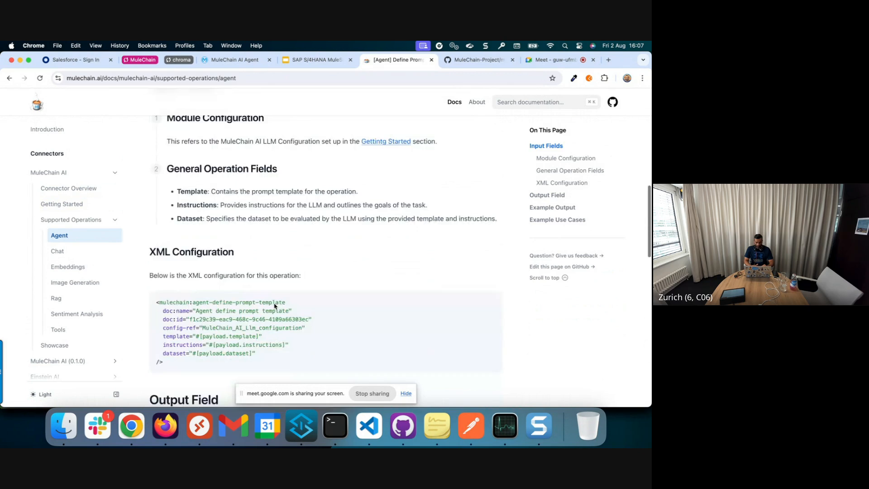
scroll("down", 3)
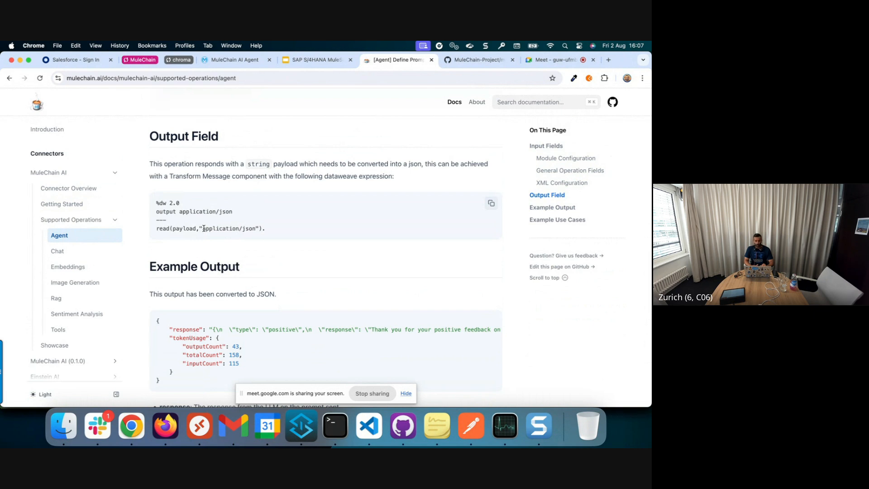
mouse_move(178, 235)
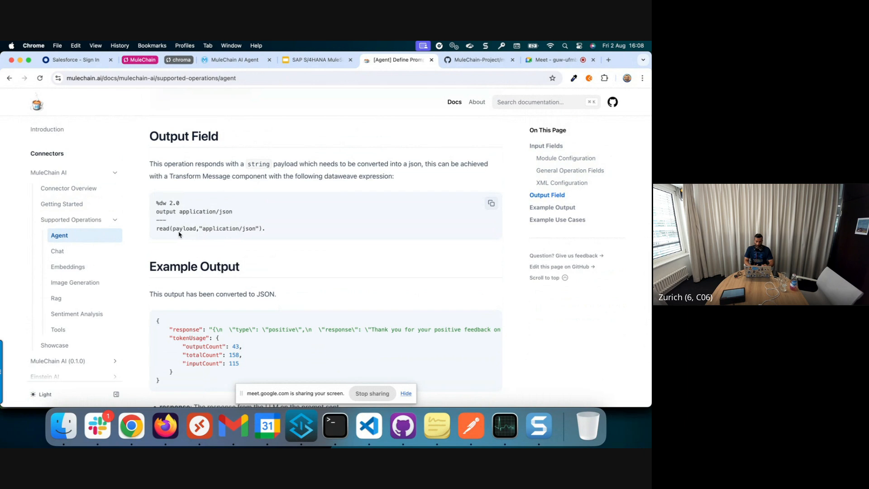
scroll("down", 3)
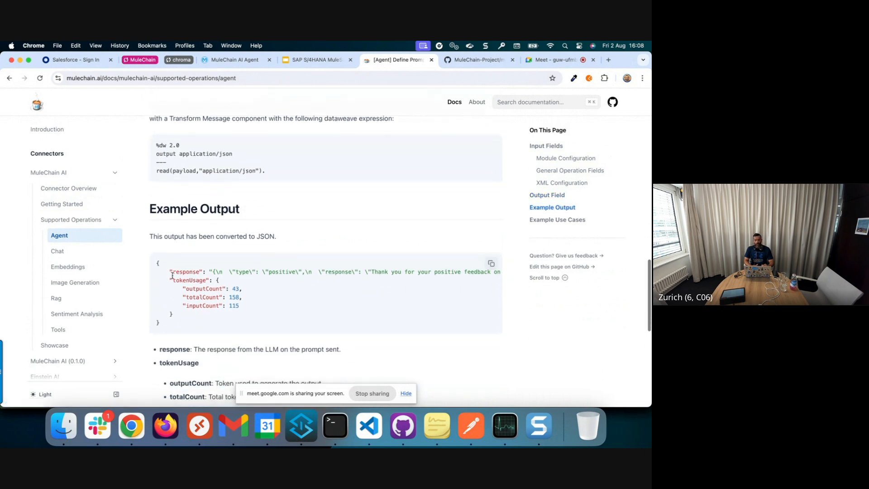
double_click(189, 280)
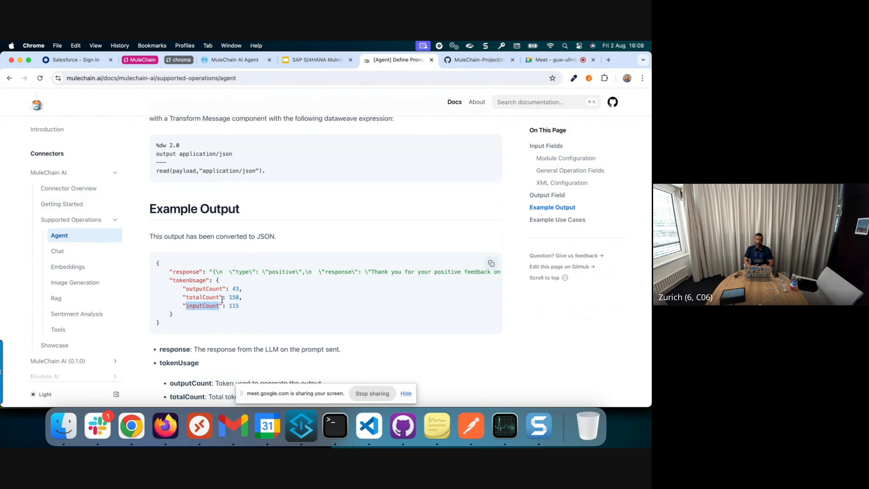
mouse_move(57, 251)
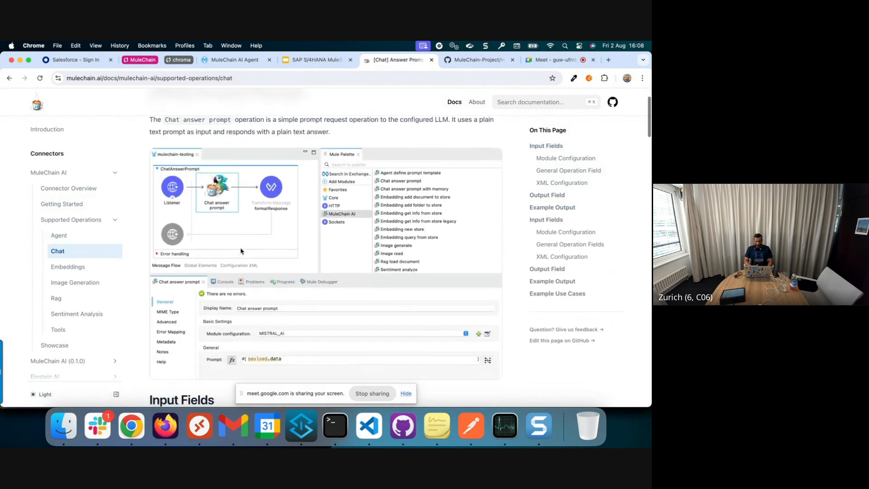
- Scroll the Chat page past Input Fields and XML Configuration to the Answer Prompt with Memory example output
scroll("down", 3)
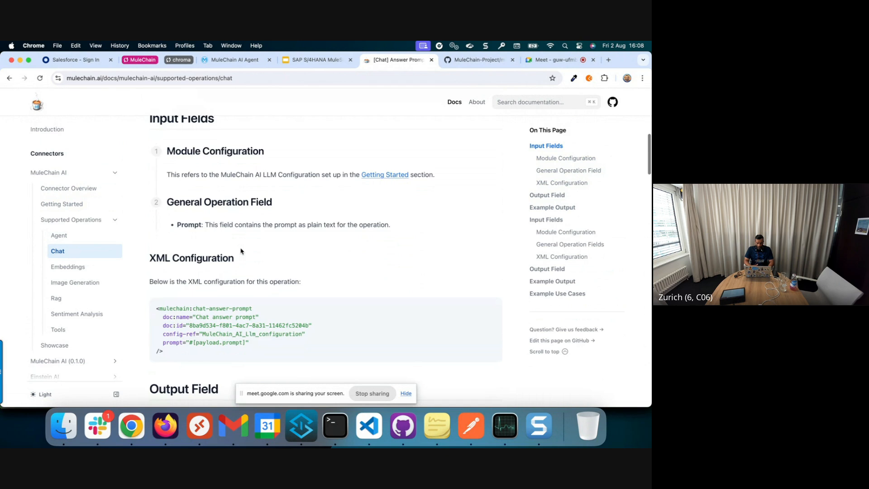
scroll("down", 3)
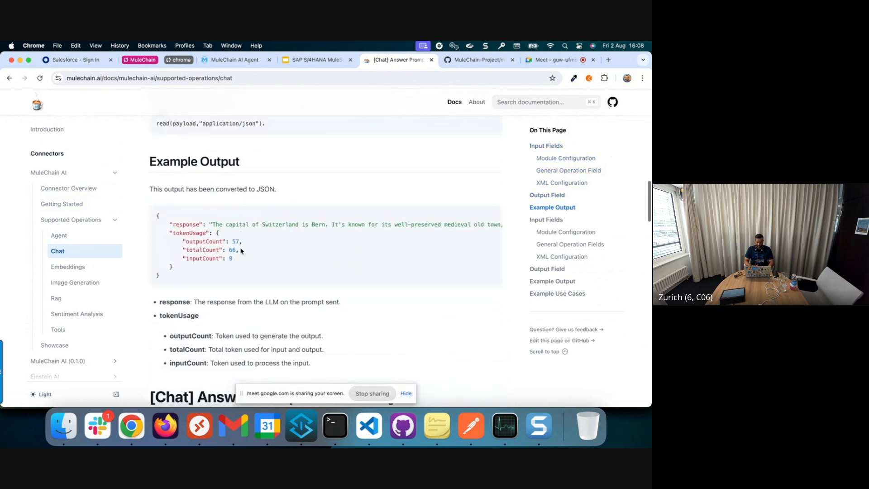
scroll("down", 3)
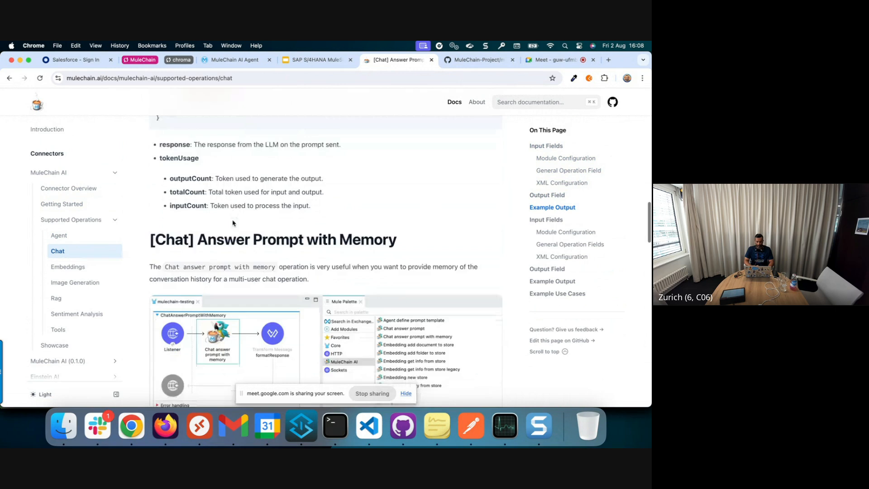
scroll("down", 3)
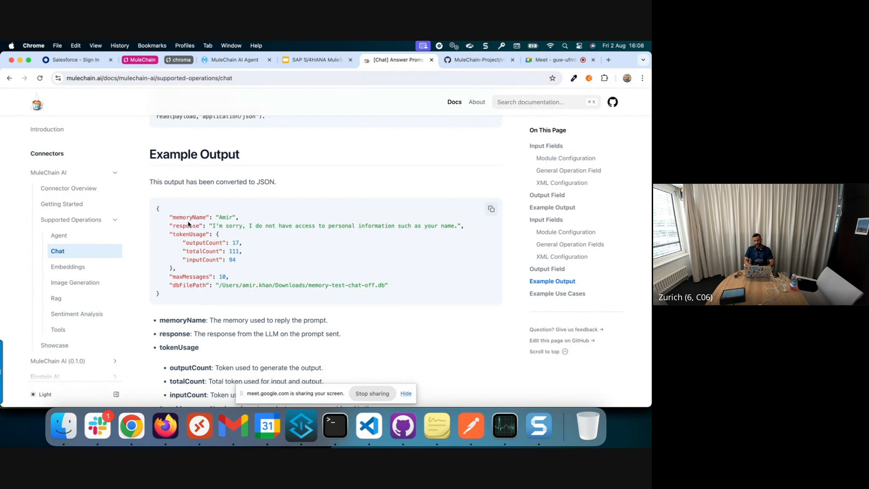
- View the Embeddings page's Add Document to Store operation with its input fields and XML configuration
left_click(68, 266)
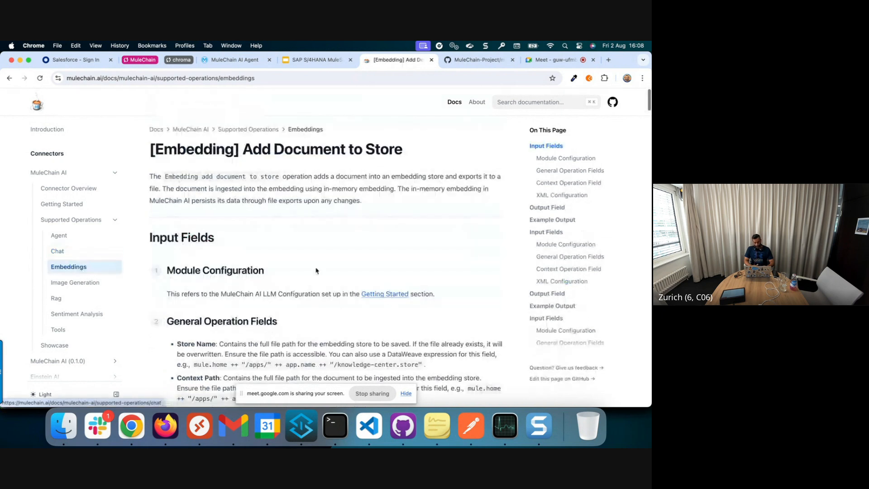
scroll("down", 3)
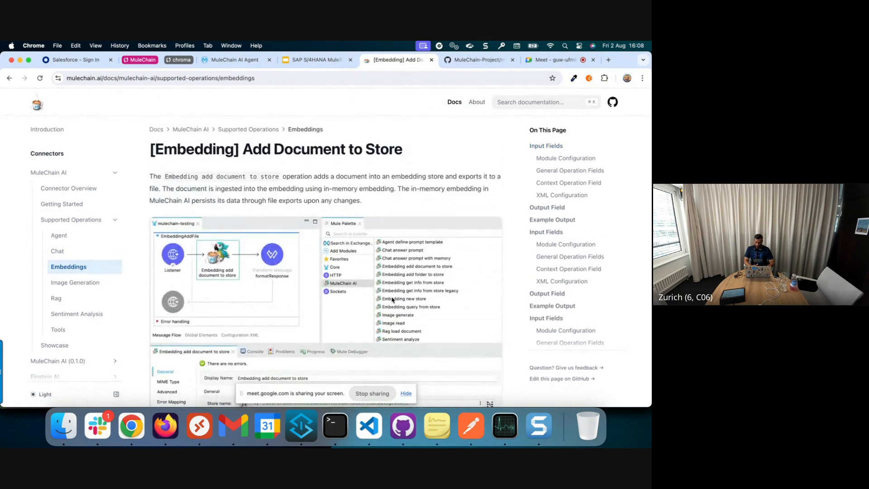
scroll("down", 3)
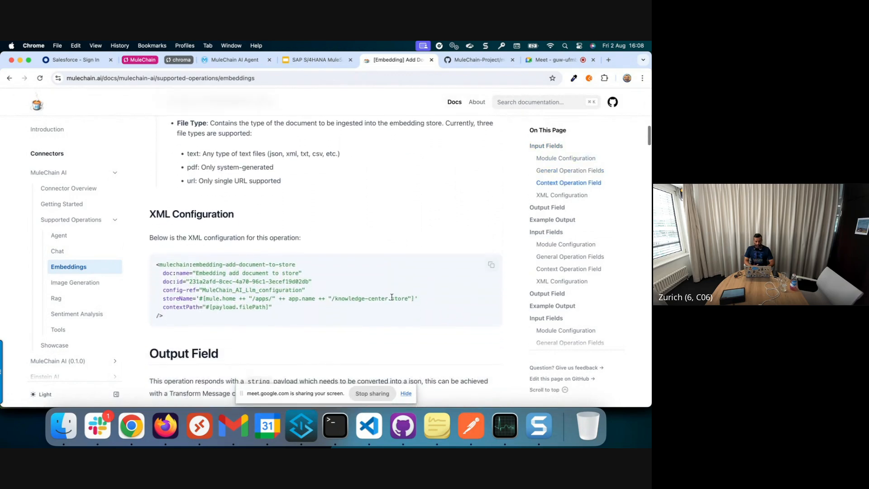
scroll("down", 3)
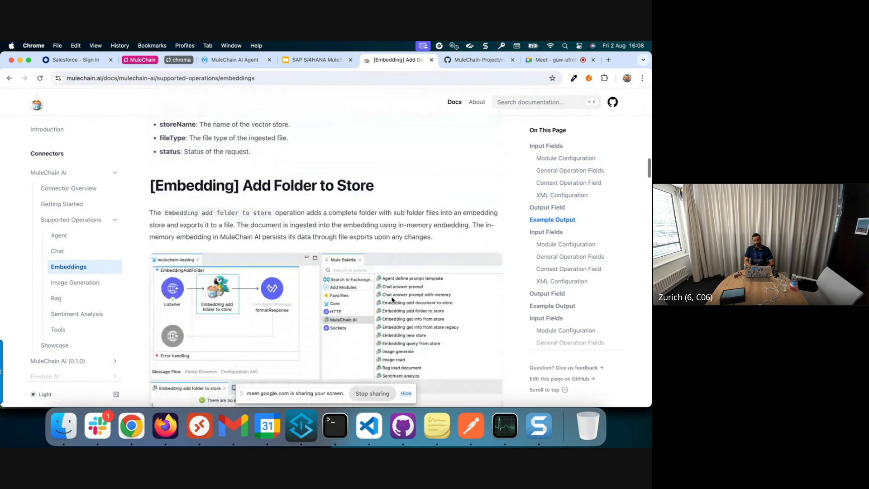
scroll("down", 3)
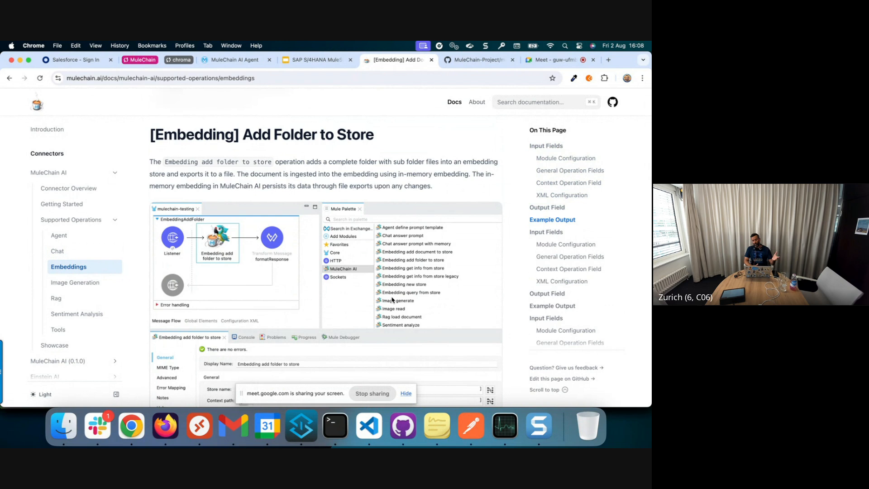
scroll("down", 3)
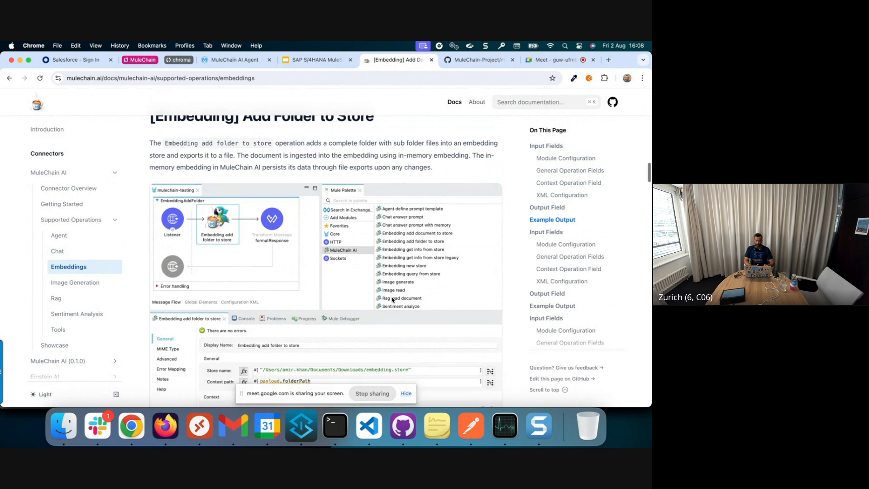
scroll("down", 3)
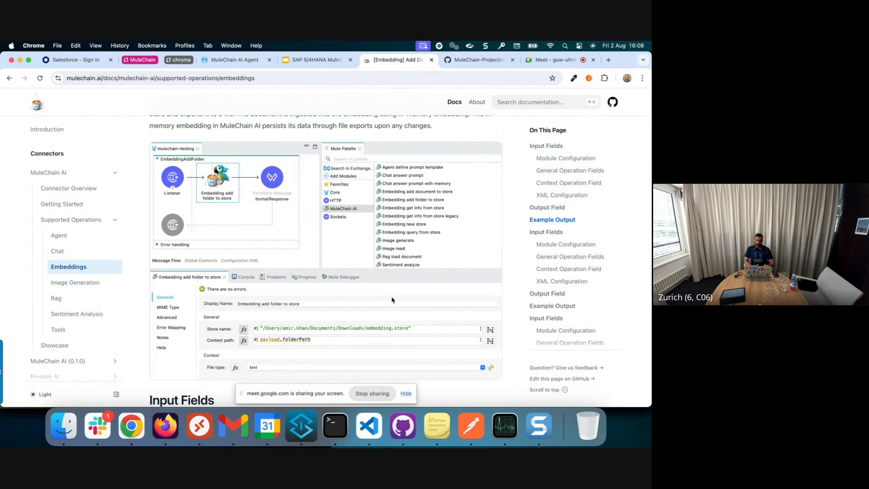
mouse_move(251, 368)
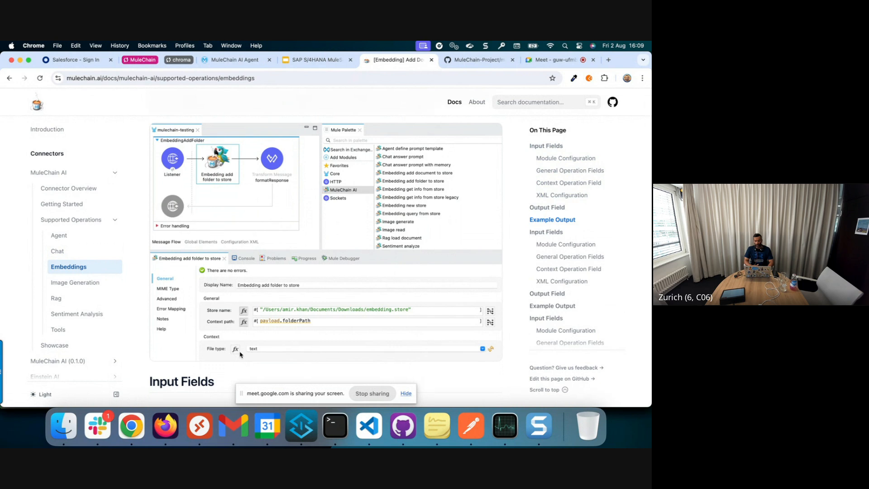
- Continue through Add Folder to Store down to its example output with folder path, file count and store name
scroll("down", 3)
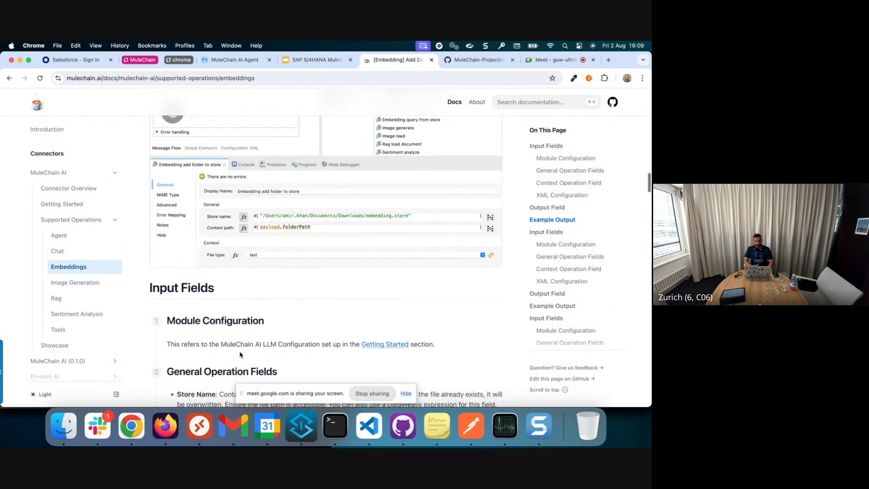
scroll("down", 3)
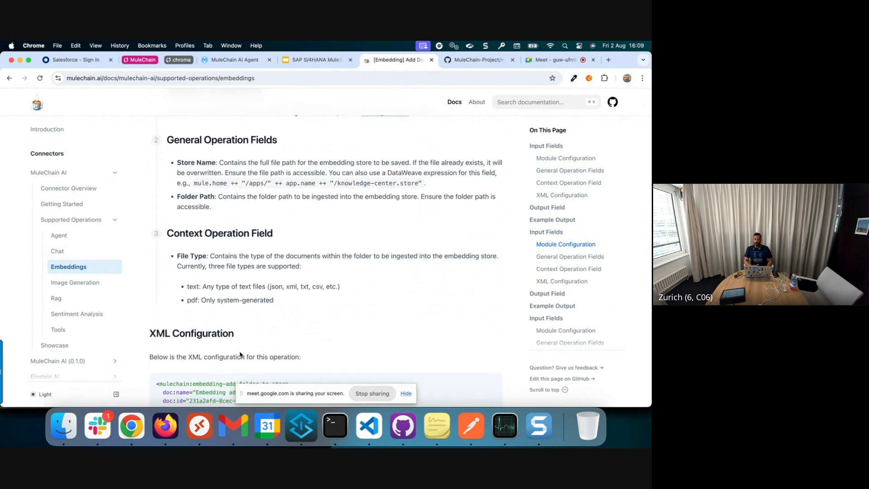
scroll("down", 3)
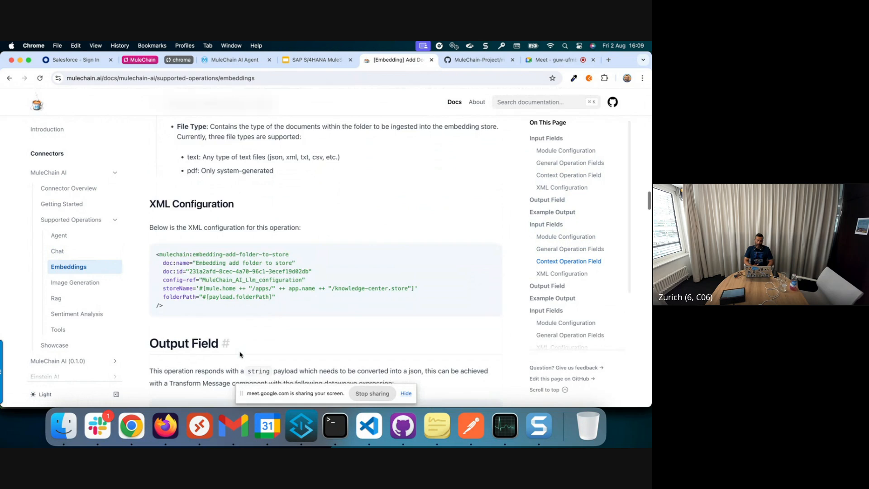
scroll("down", 3)
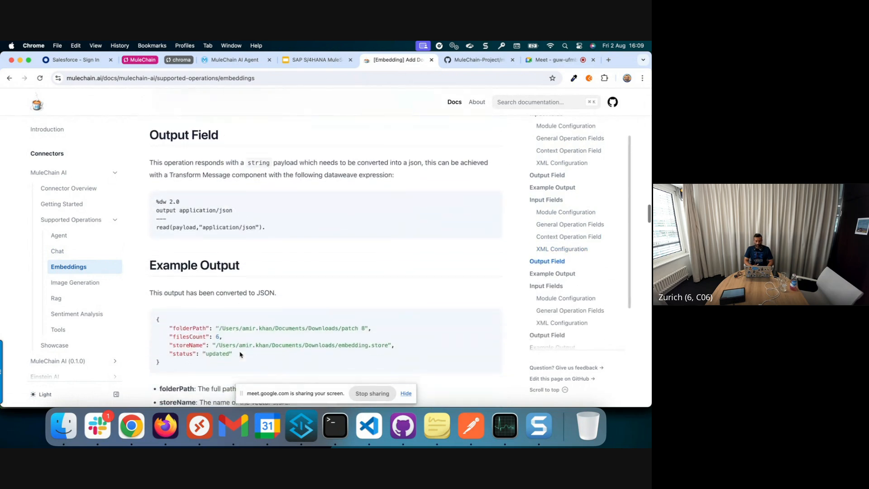
scroll("down", 3)
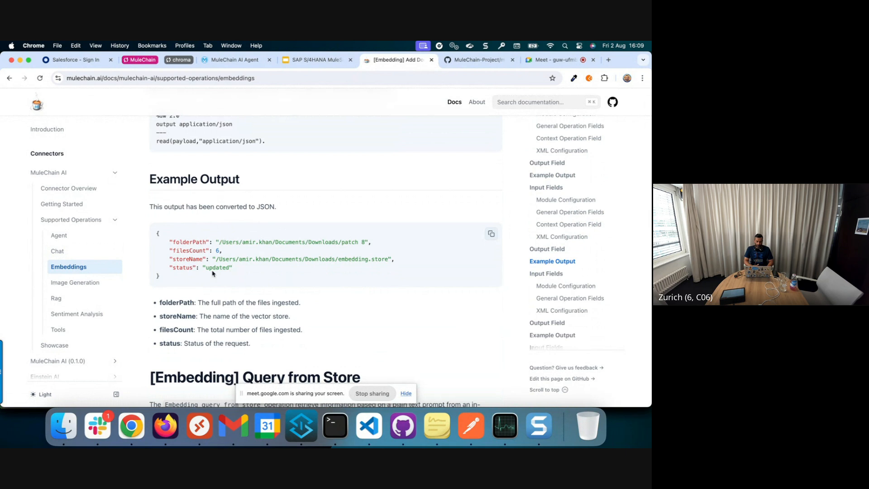
mouse_move(238, 285)
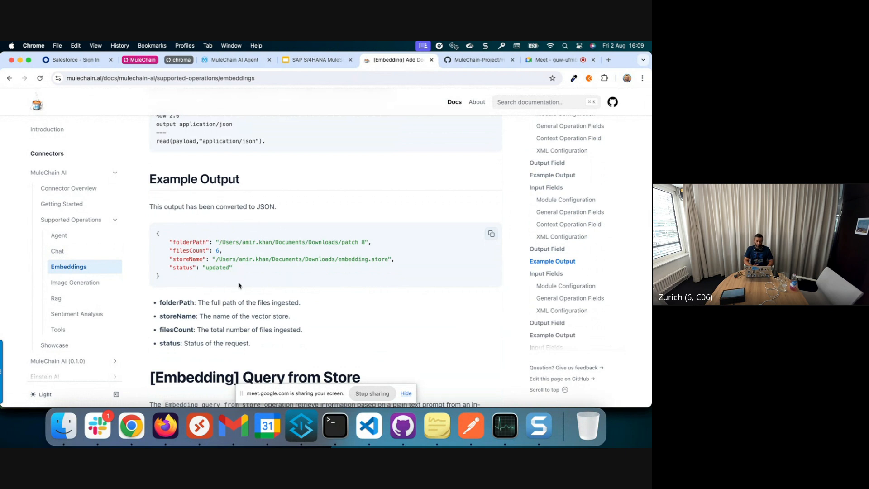
scroll("down", 3)
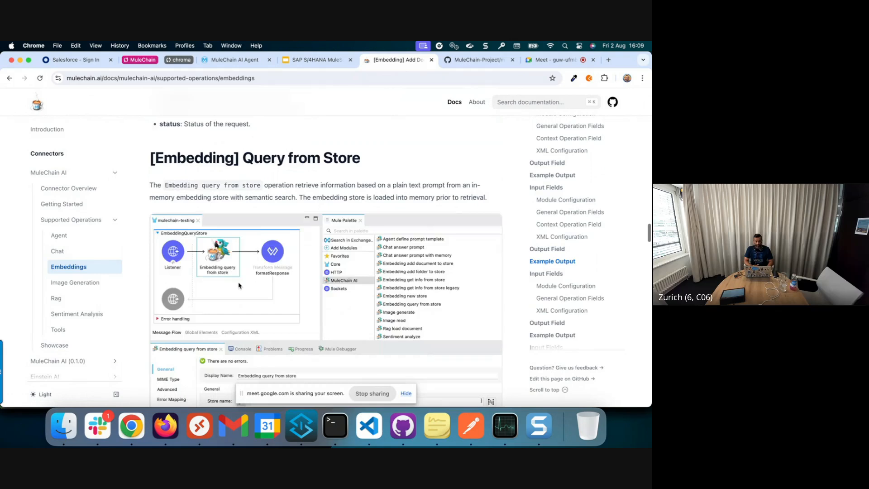
scroll("down", 3)
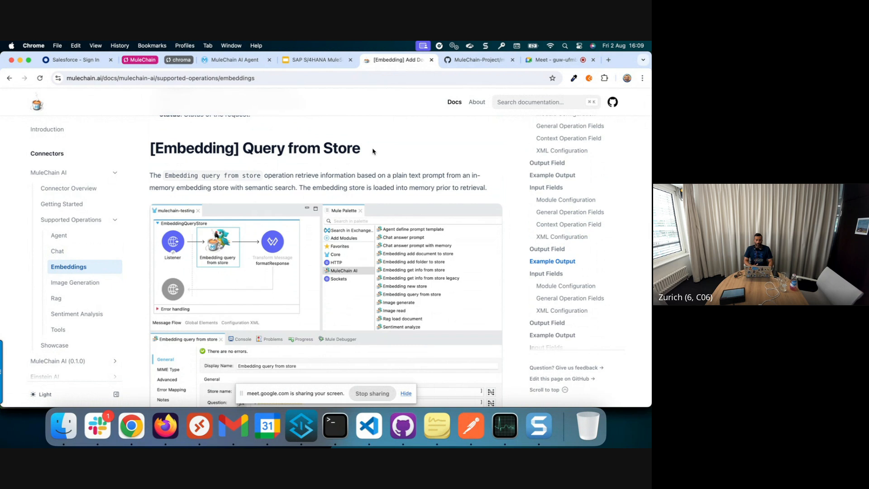
scroll("down", 3)
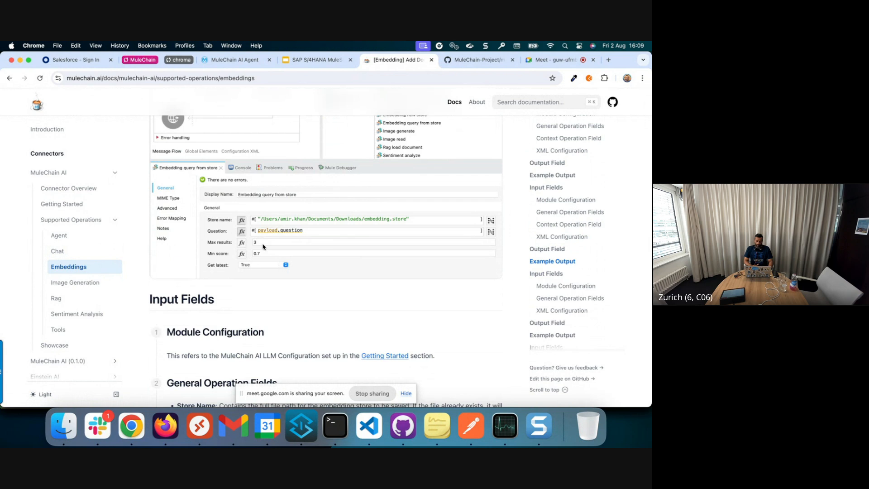
mouse_move(284, 235)
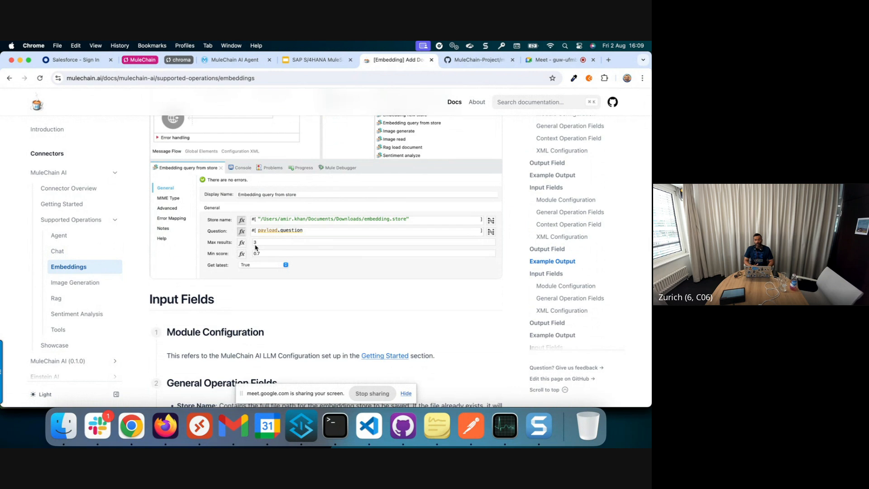
mouse_move(257, 243)
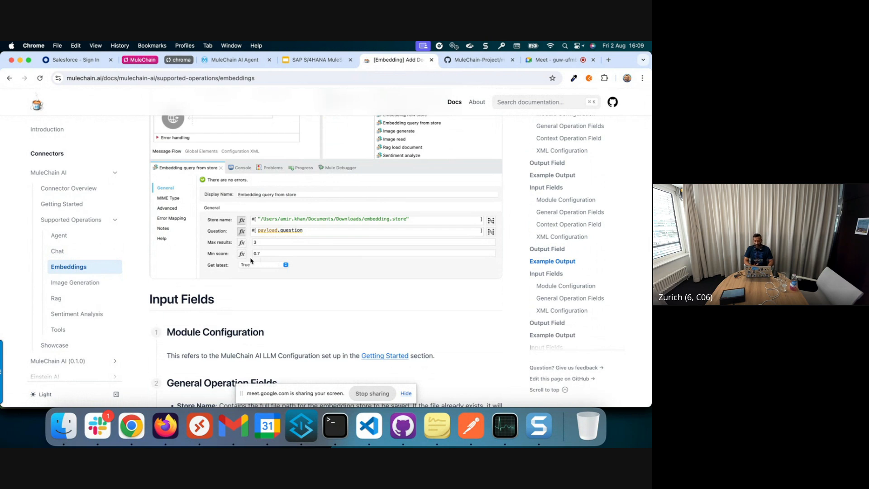
mouse_move(255, 270)
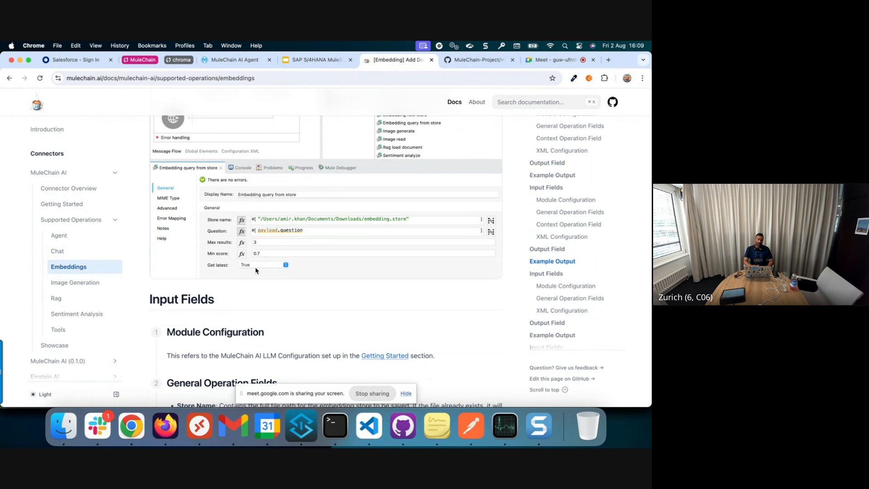
mouse_move(273, 266)
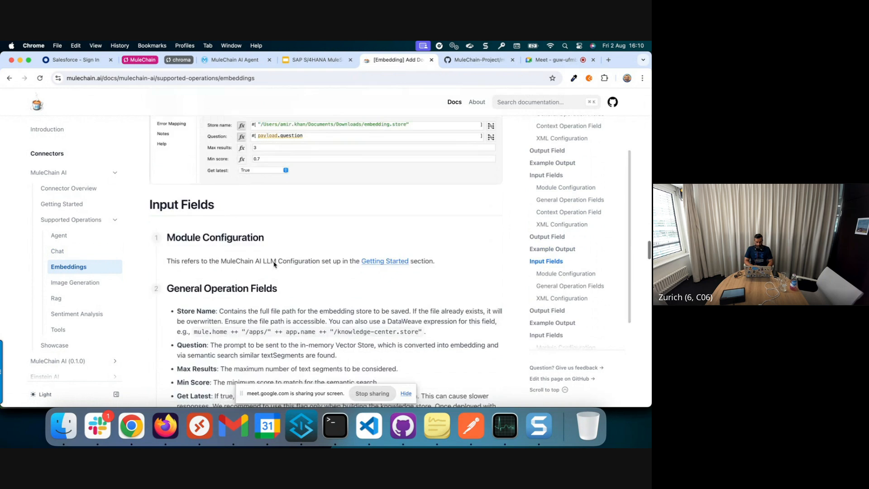
scroll("down", 3)
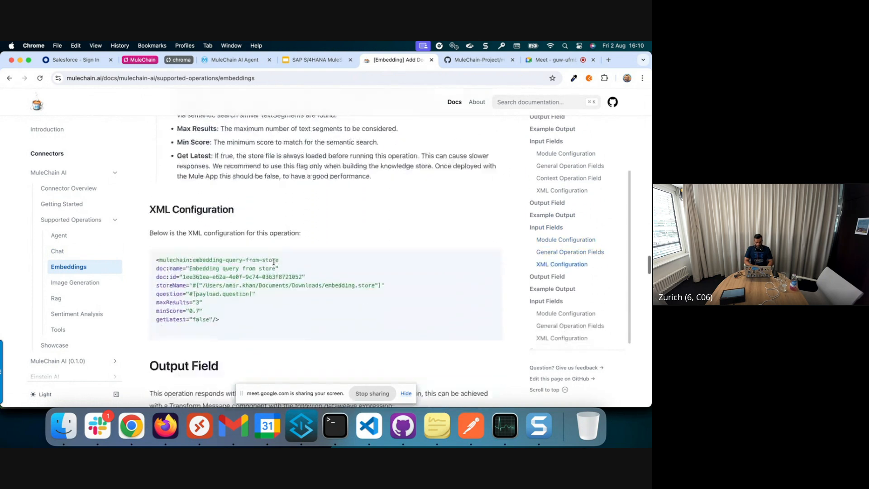
scroll("down", 3)
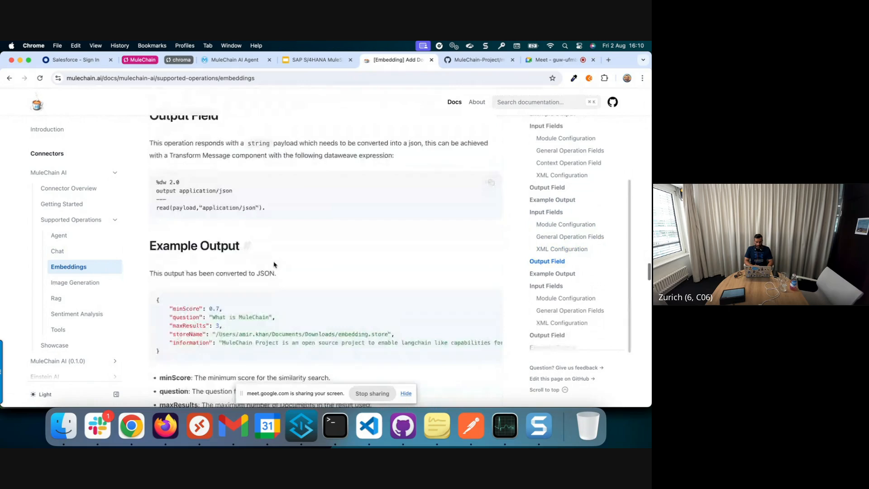
scroll("down", 3)
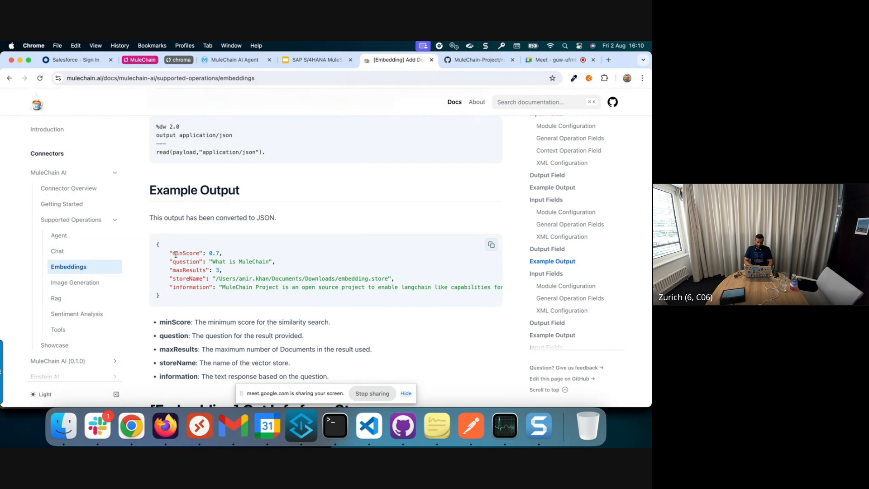
mouse_move(196, 246)
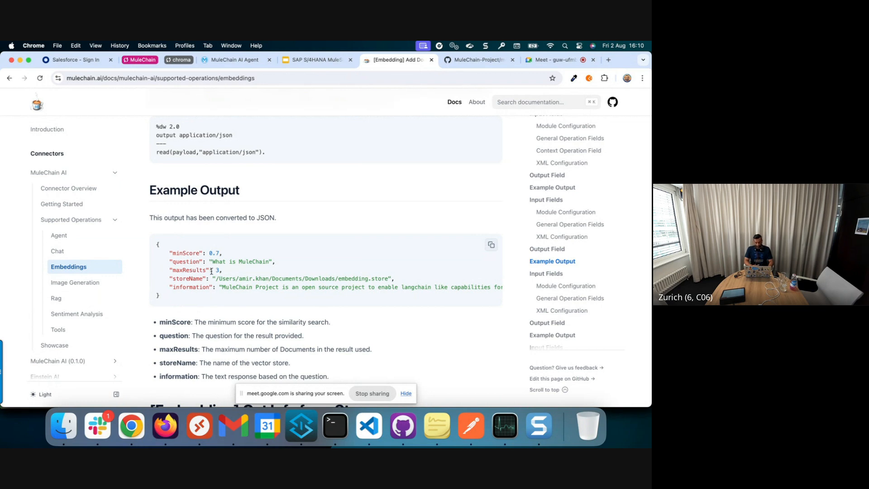
scroll("down", 3)
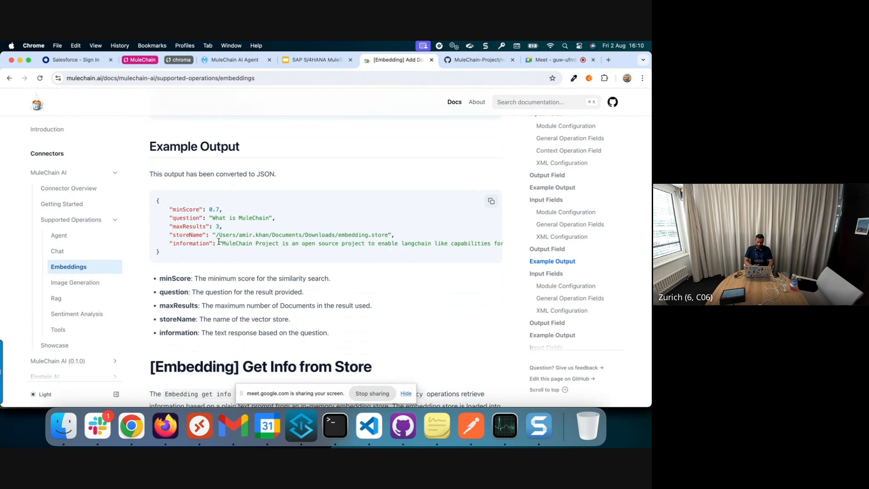
scroll("down", 3)
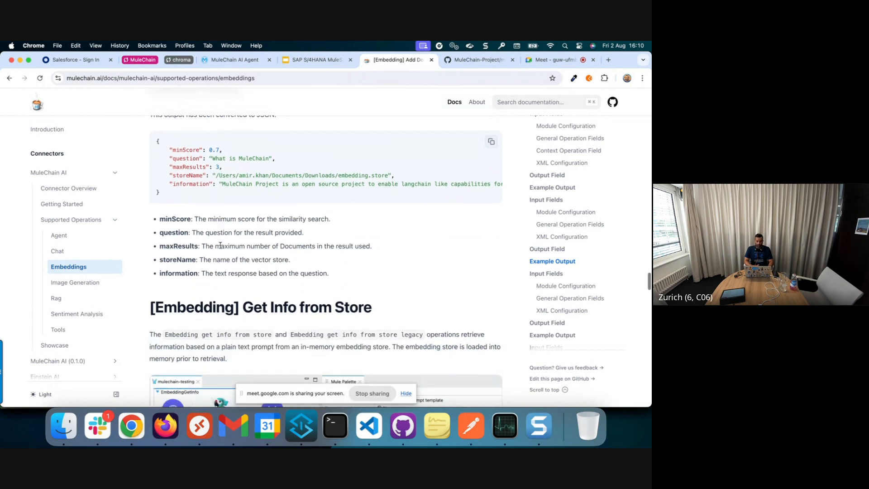
scroll("down", 3)
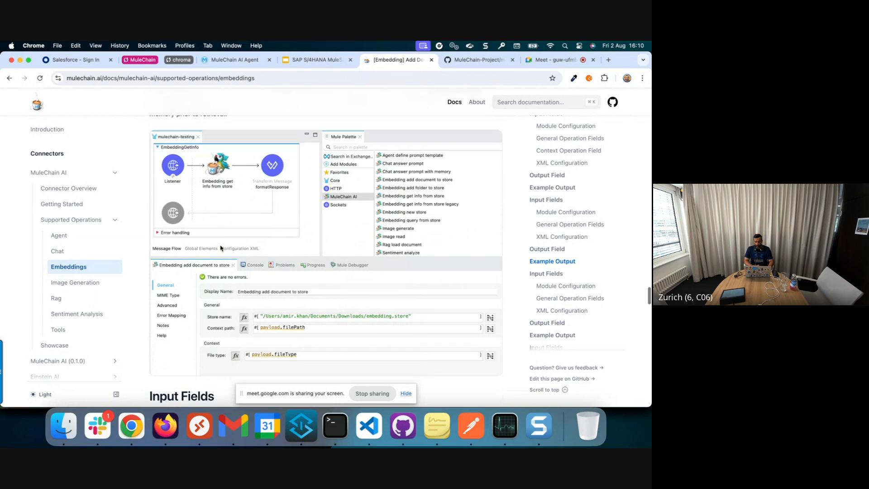
scroll("down", 3)
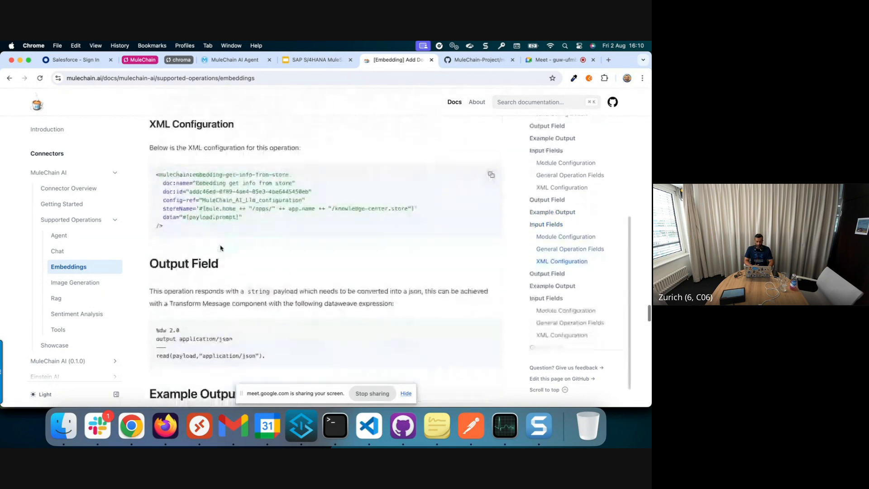
scroll("down", 3)
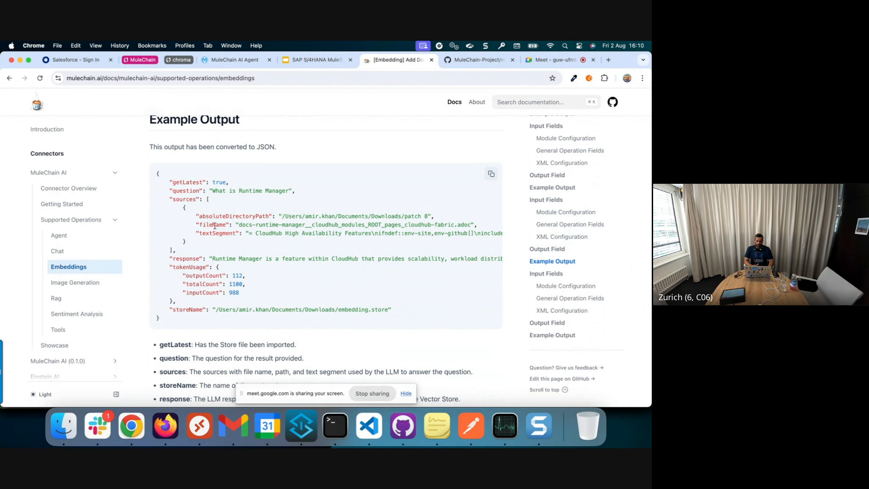
mouse_move(190, 201)
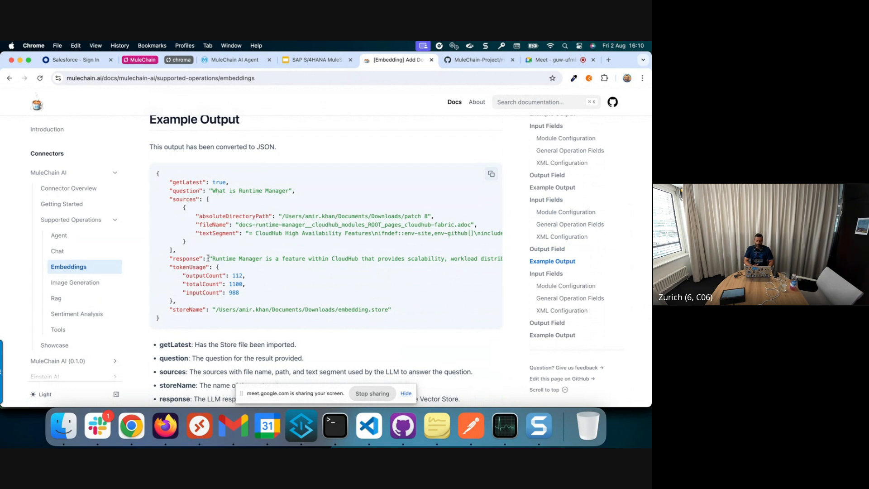
scroll("down", 3)
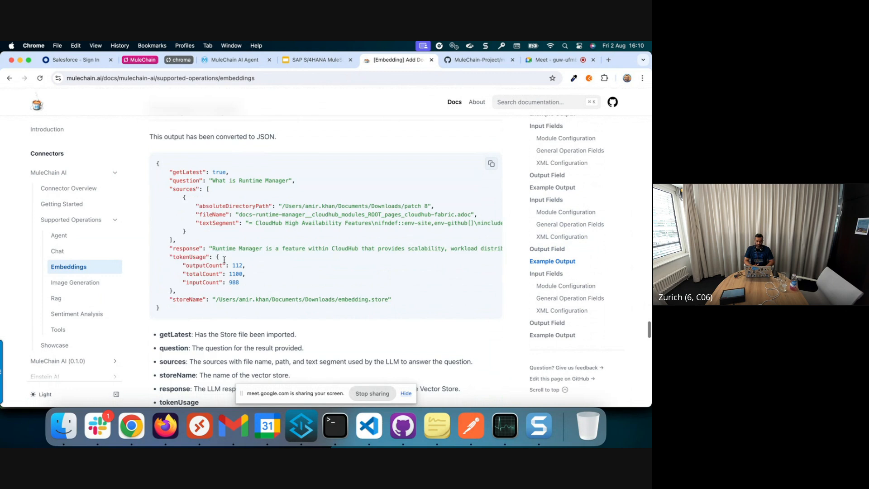
scroll("down", 3)
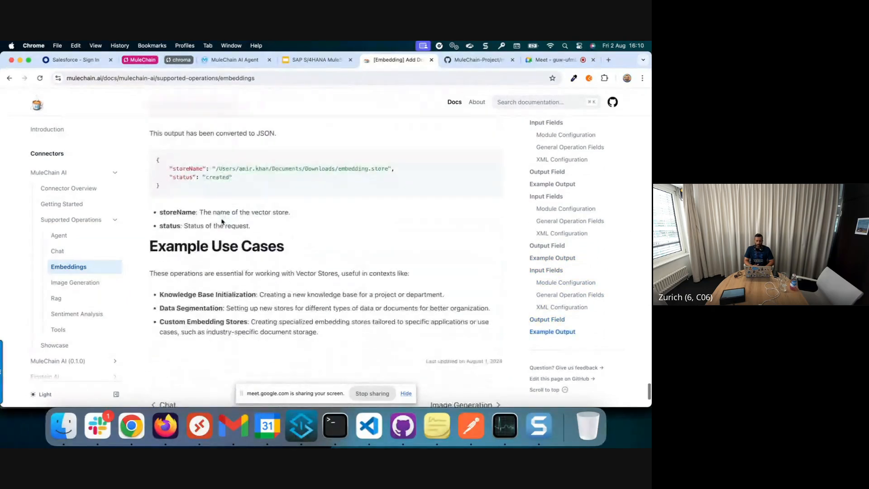
scroll("down", 3)
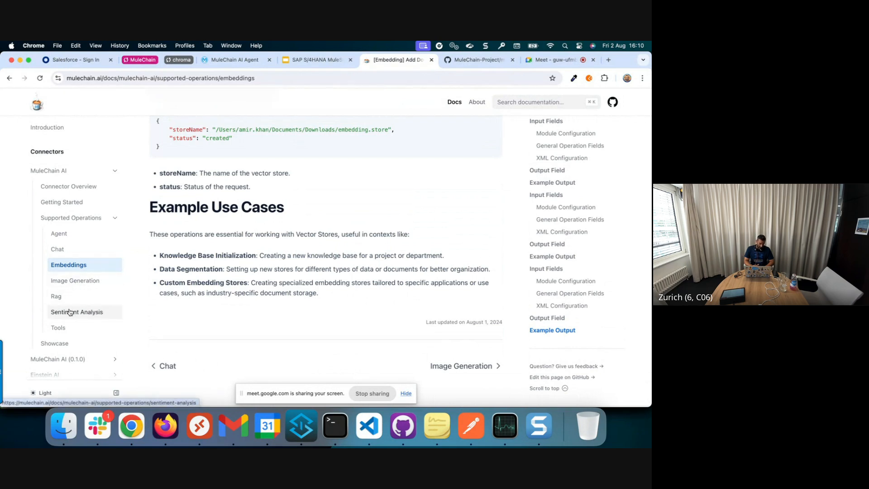
- Skim the Image Generation operation page down through its examples
left_click(75, 279)
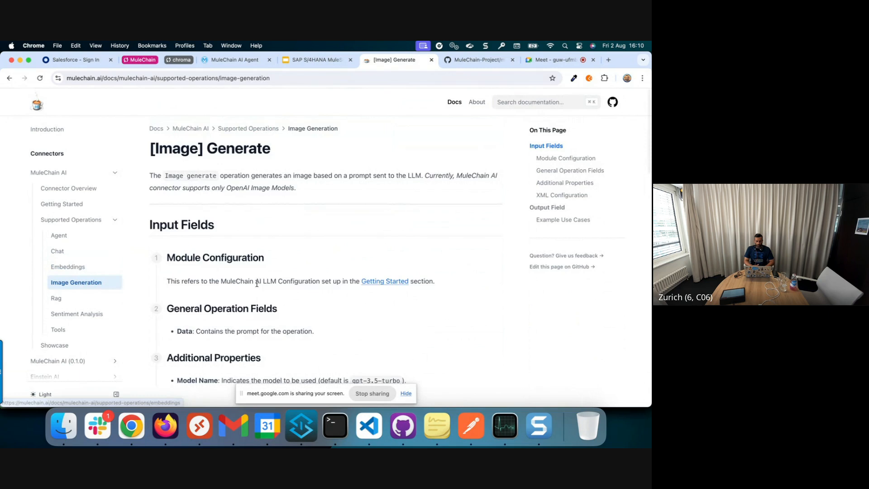
scroll("down", 3)
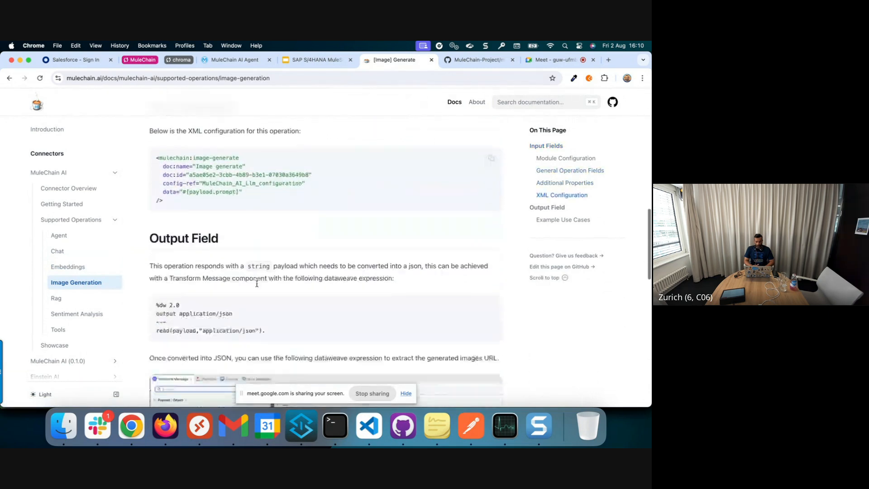
scroll("down", 3)
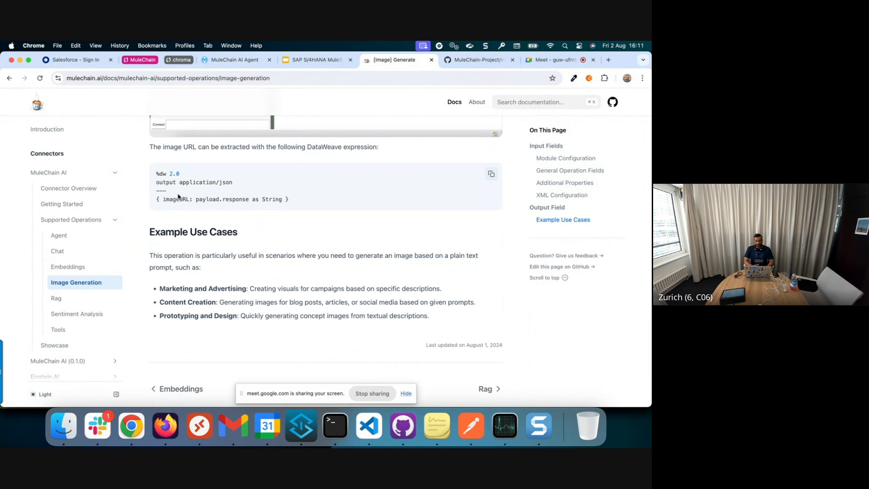
mouse_move(177, 198)
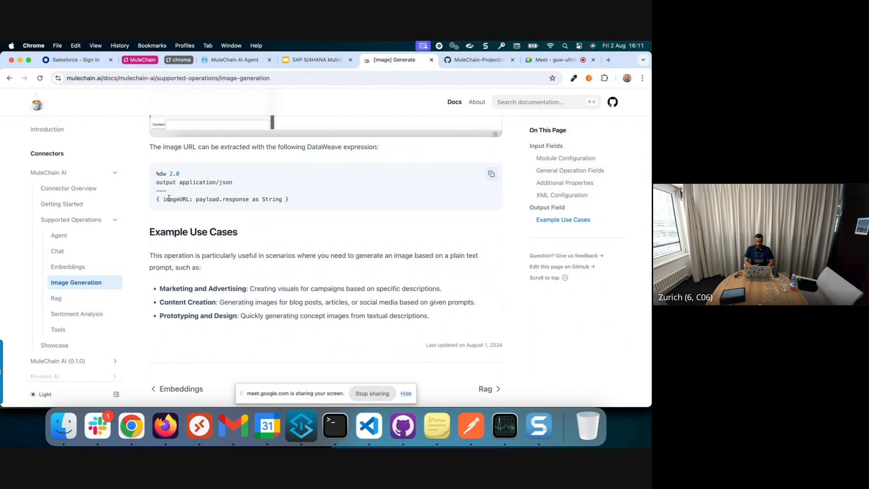
scroll("down", 3)
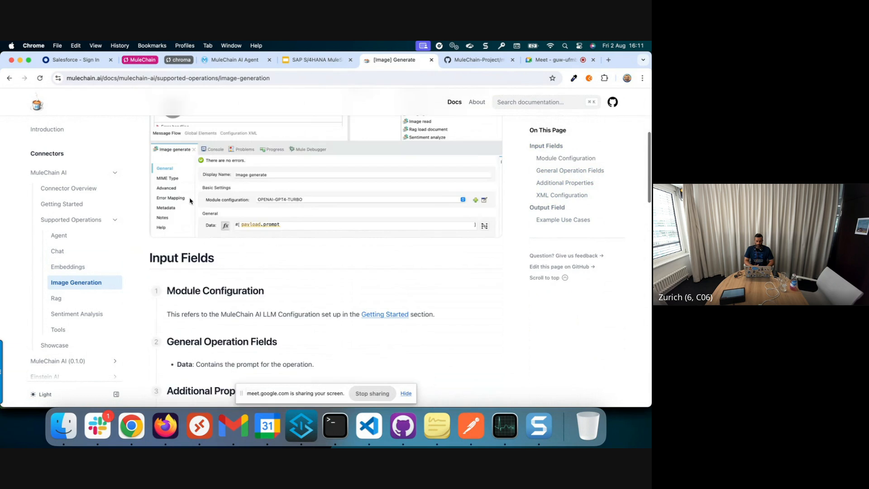
scroll("down", 3)
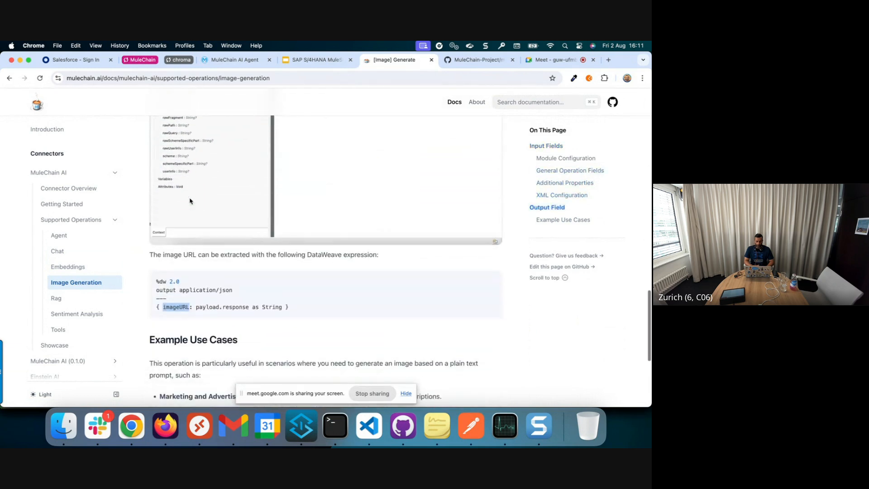
scroll("down", 3)
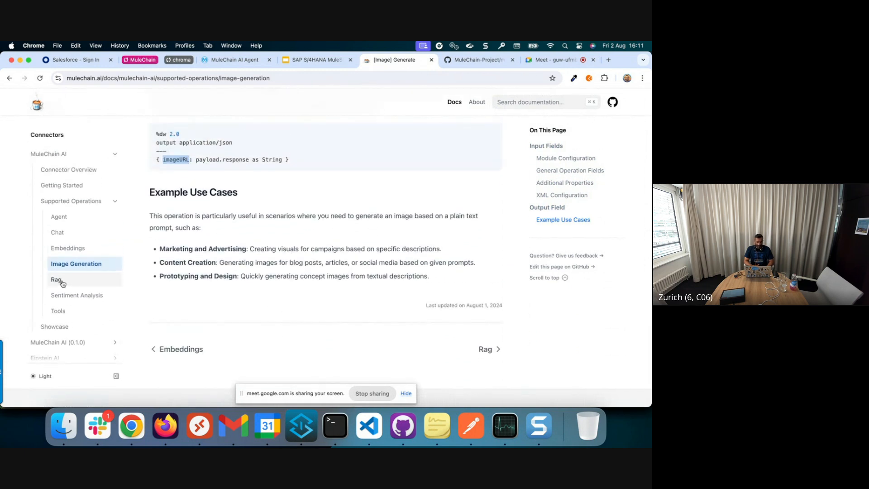
- Skim the Rag operation page, then land on the Sentiment Analyzer docs
left_click(56, 280)
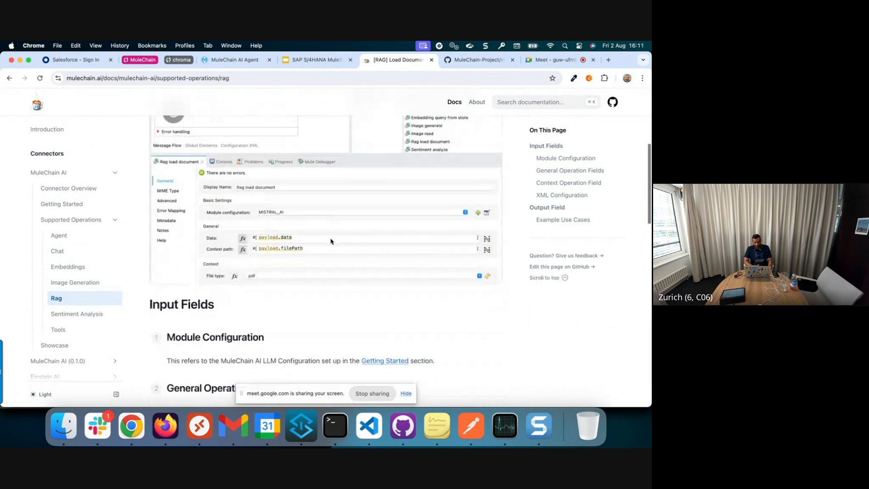
scroll("down", 3)
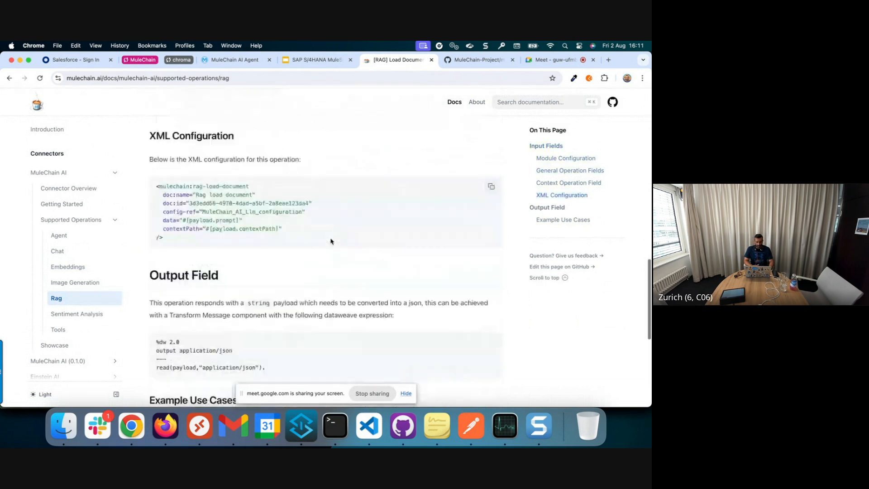
scroll("down", 3)
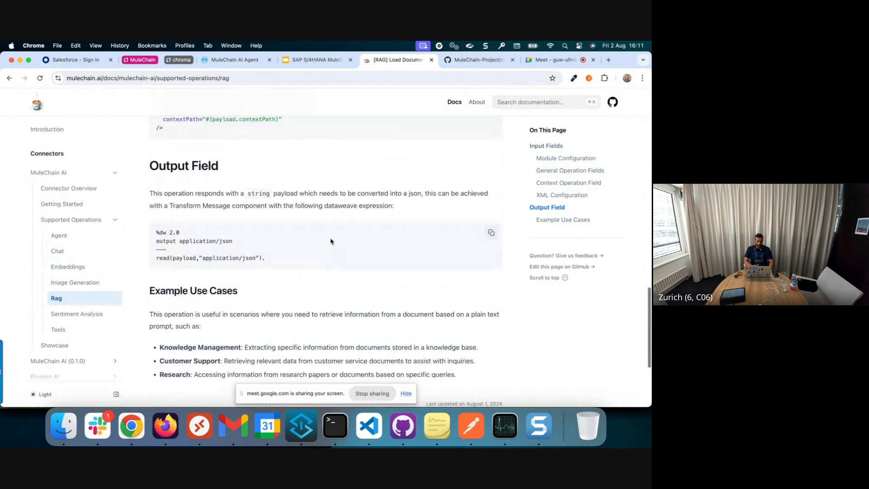
left_click(78, 314)
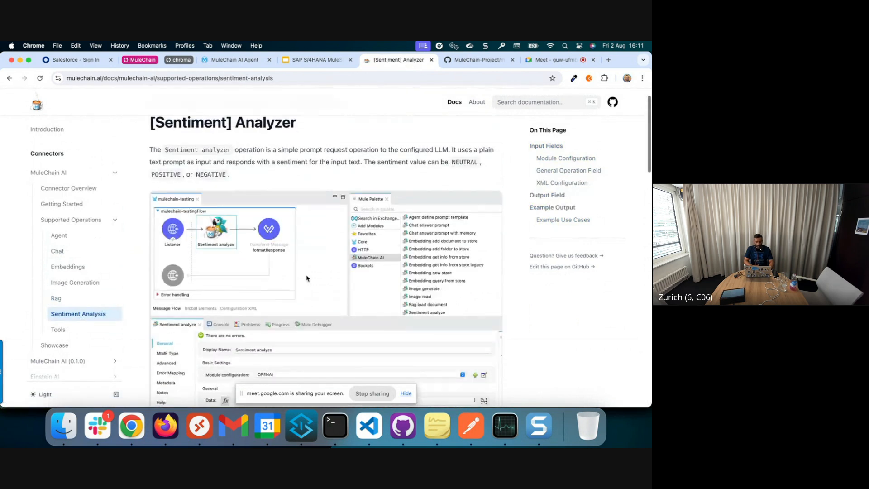
- View the Tools operation docs with their example outputs with and without tools used, then move to Anypoint Studio
scroll("down", 3)
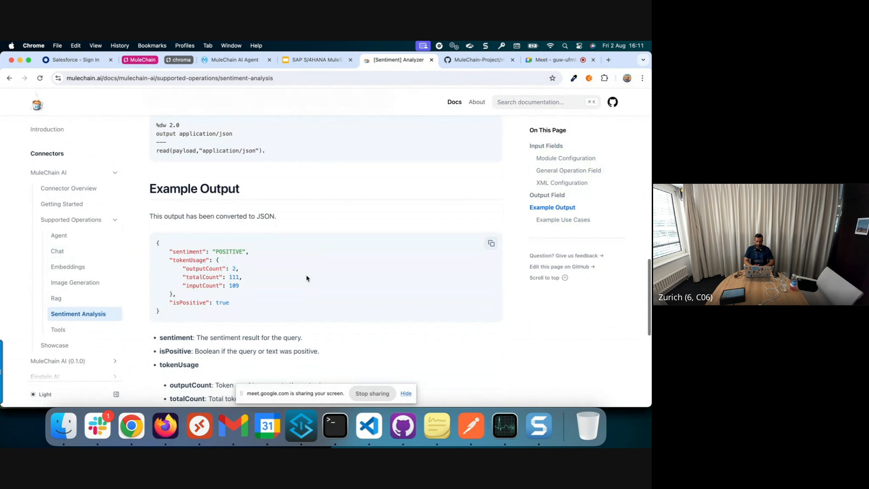
mouse_move(57, 298)
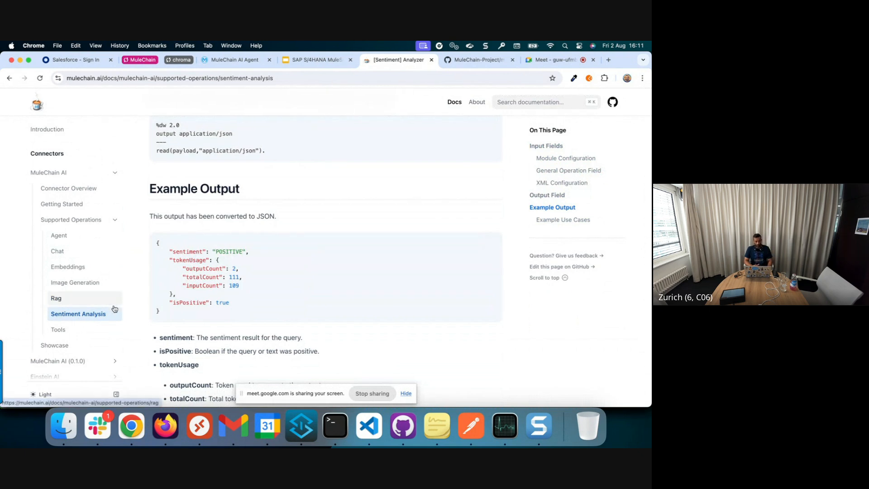
left_click(58, 330)
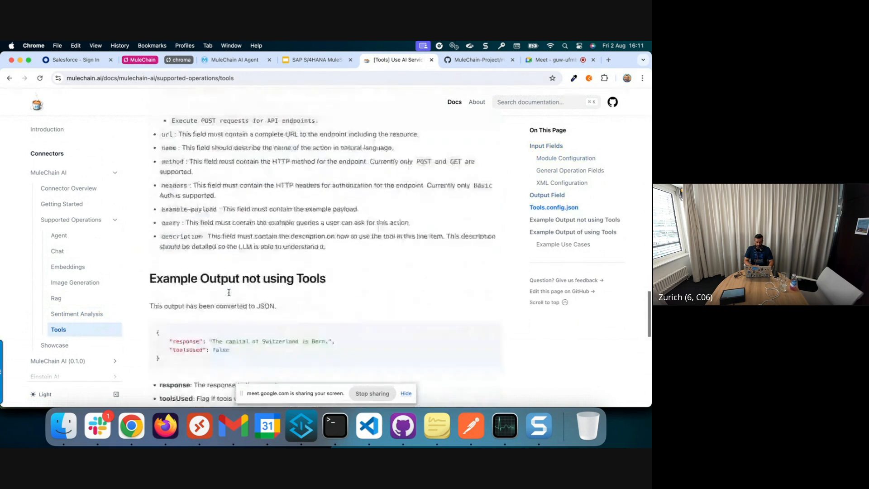
scroll("down", 3)
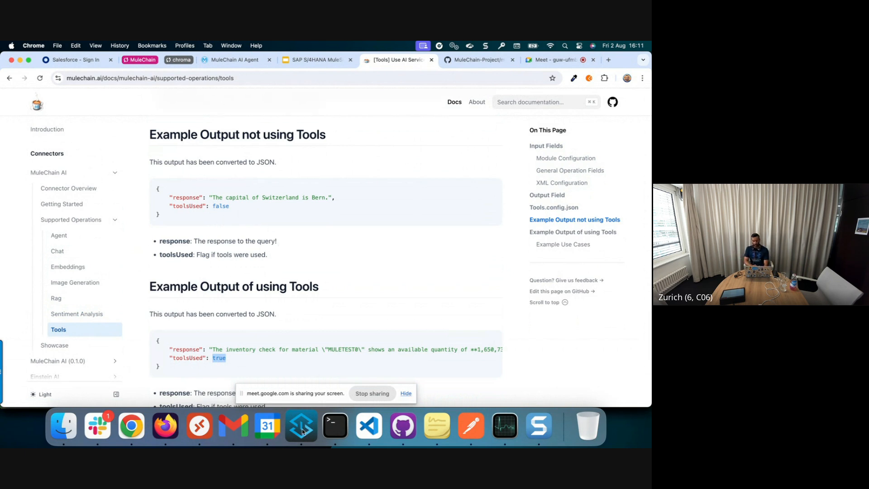
left_click(300, 425)
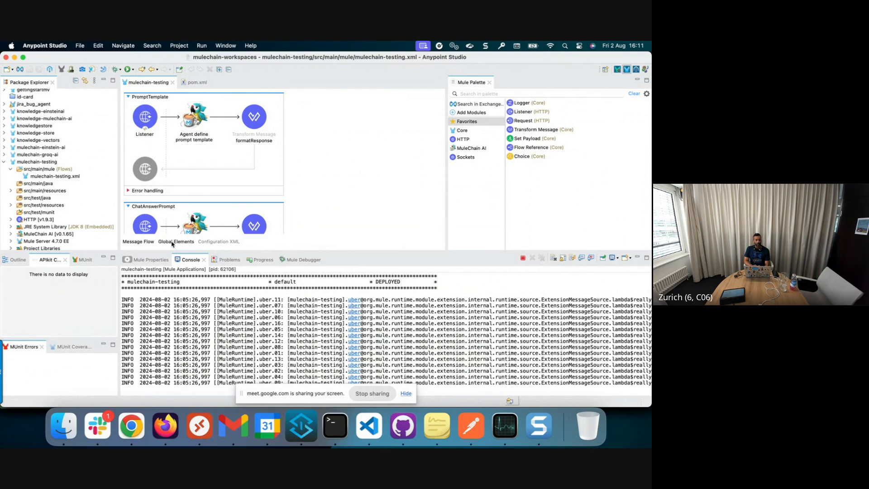
- In Global Elements define the OPENAI-GPT4-TURBO LLM configuration with model gpt-4o, temperature 0.7 and 500 max tokens, then return to Message Flow
left_click(175, 241)
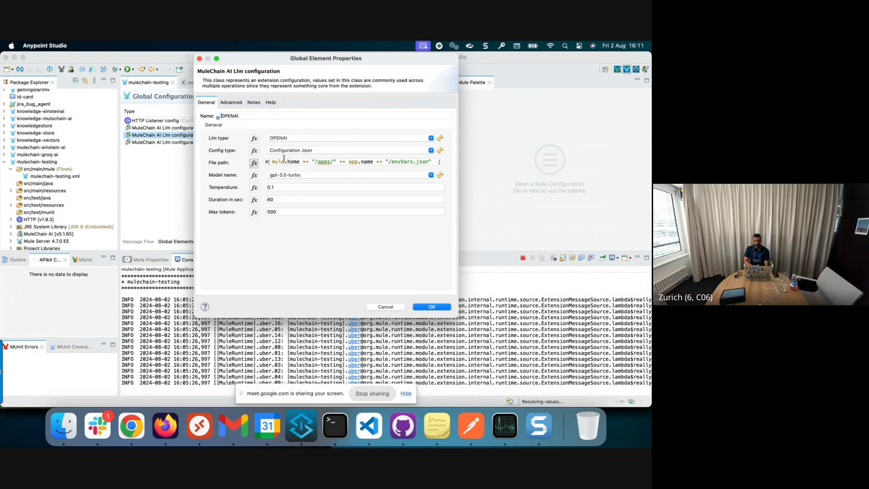
mouse_move(235, 177)
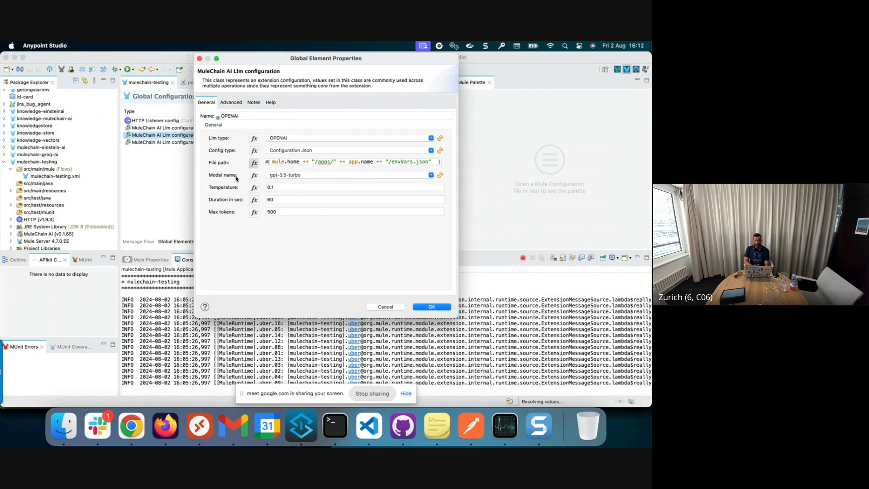
mouse_move(237, 201)
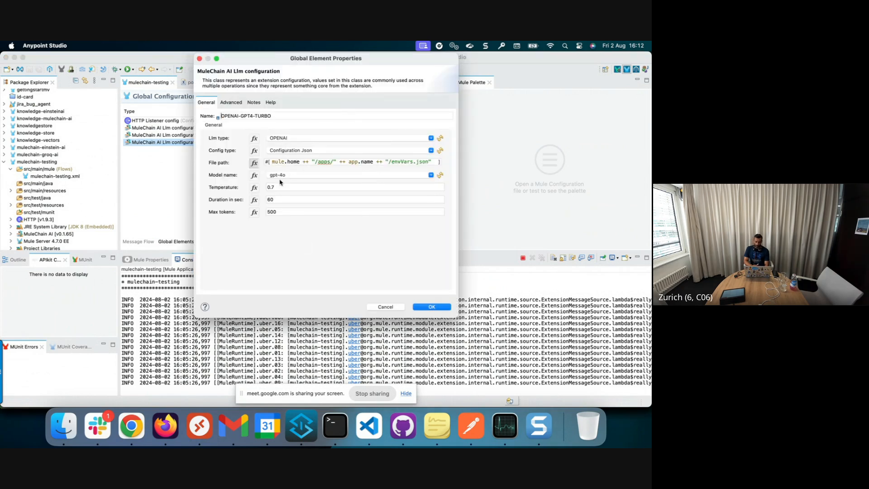
mouse_move(248, 178)
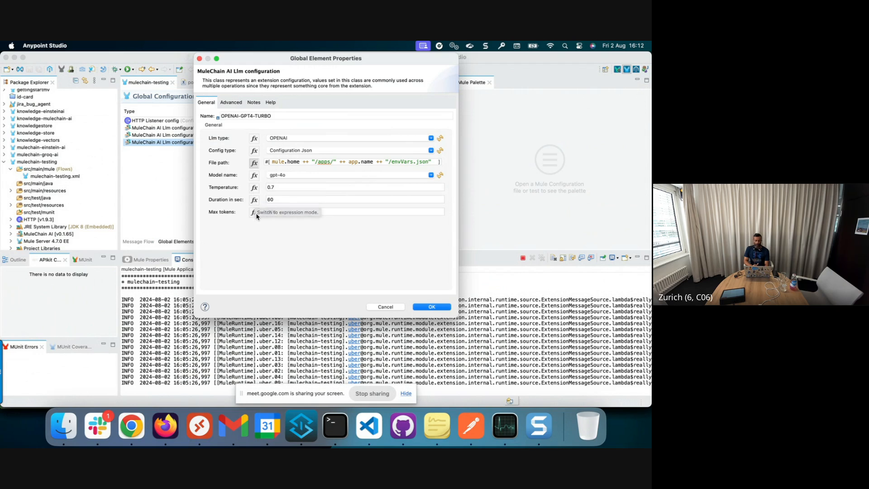
type("500")
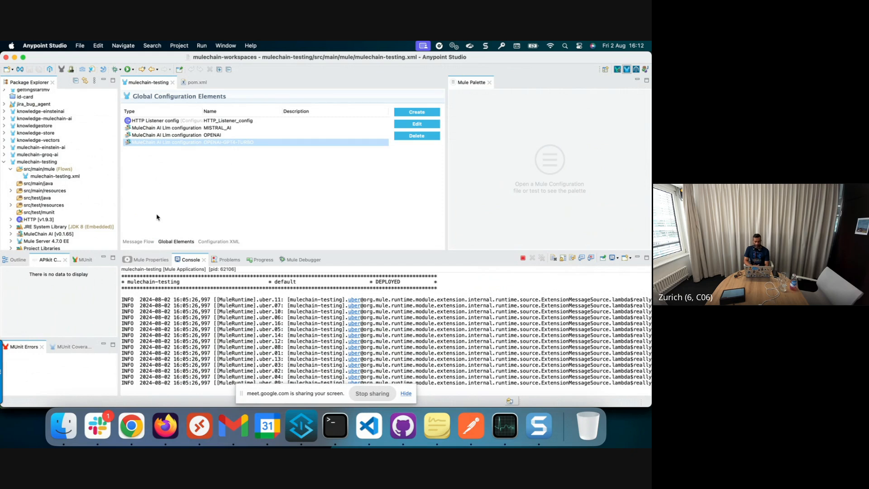
left_click(137, 241)
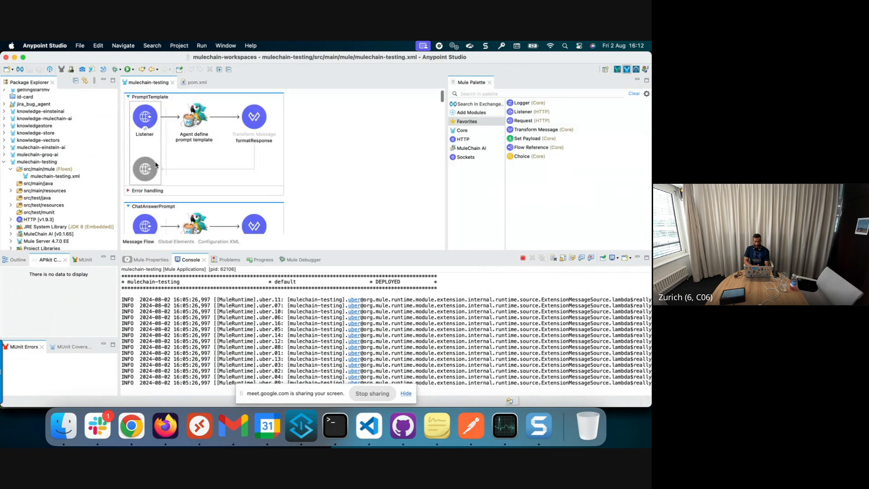
- Inspect the Agent define prompt template component's template, instructions and dataset settings, then move to Postman
left_click(194, 117)
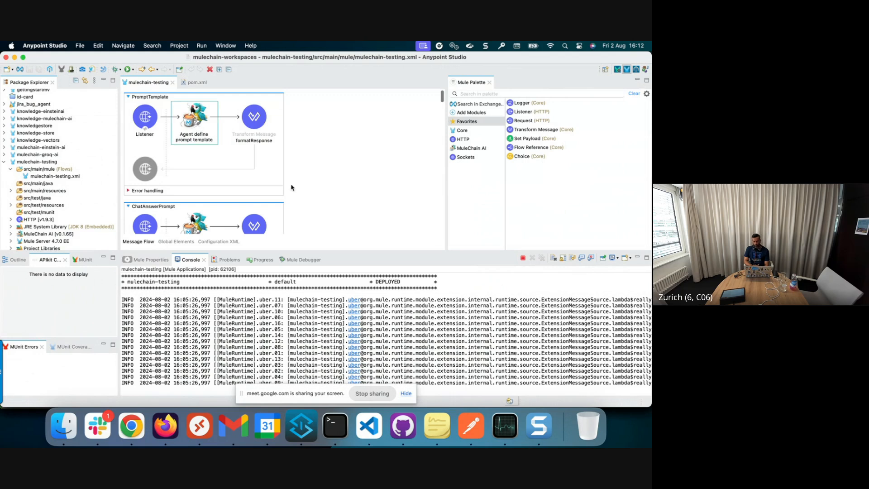
double_click(193, 117)
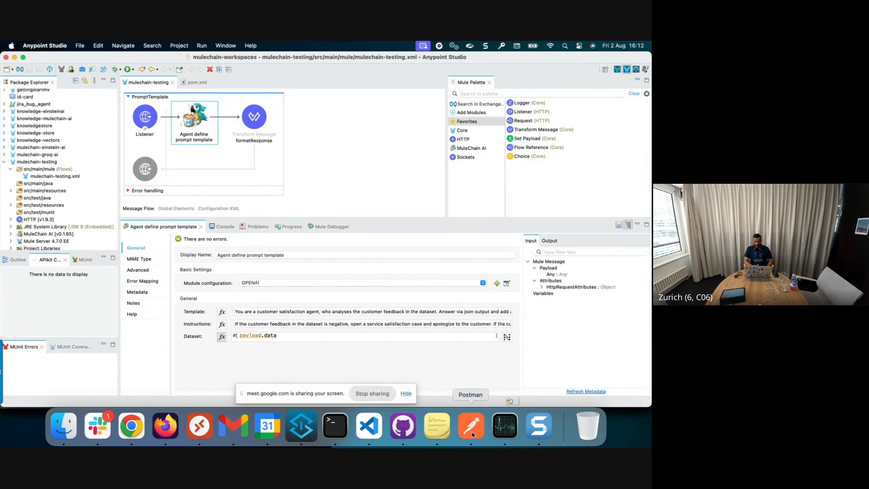
left_click(469, 426)
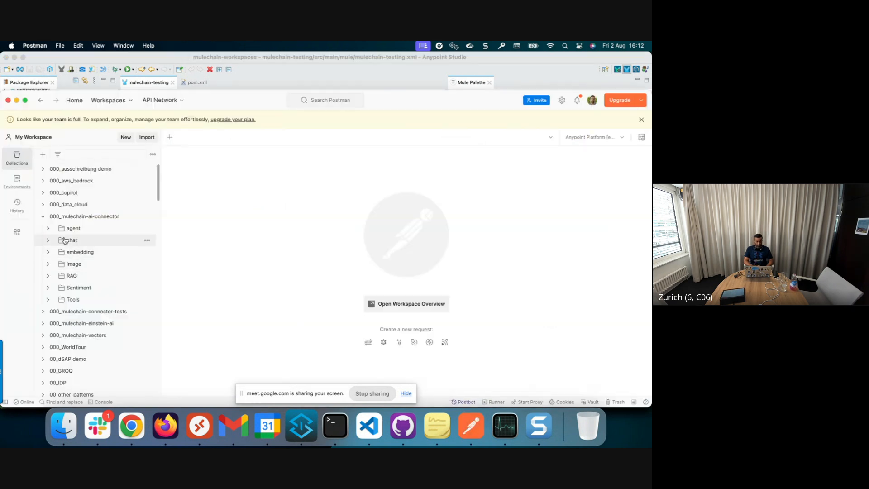
- Run the agent prompt template request for a positive-sentiment reply, then close it
left_click(73, 228)
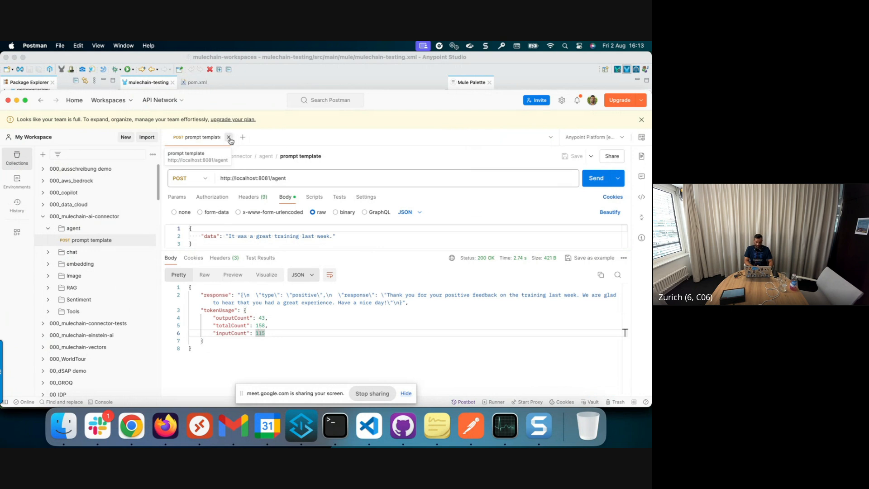
left_click(228, 136)
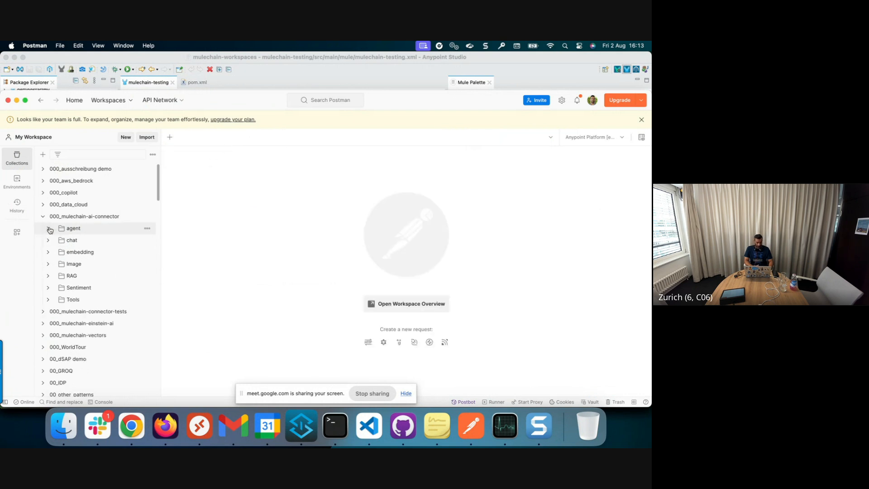
- Send the chat request answering Bern as Switzerland's capital, then the chat-with-memory request
left_click(73, 229)
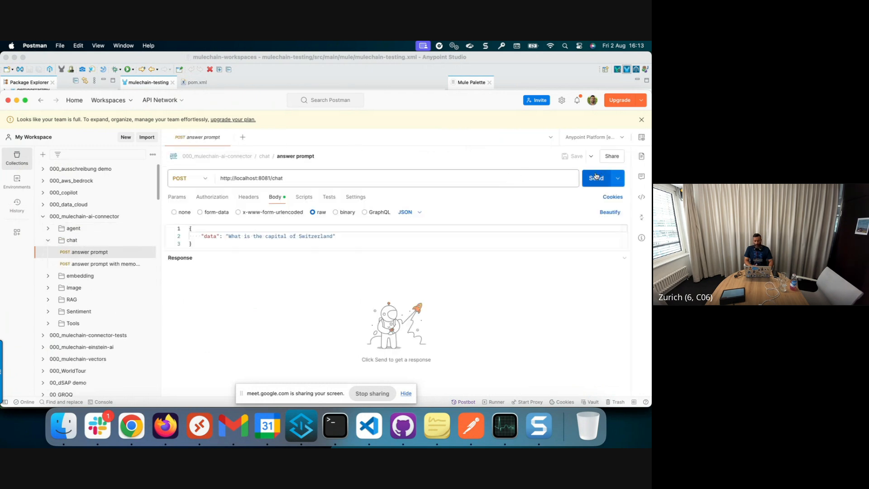
left_click(598, 178)
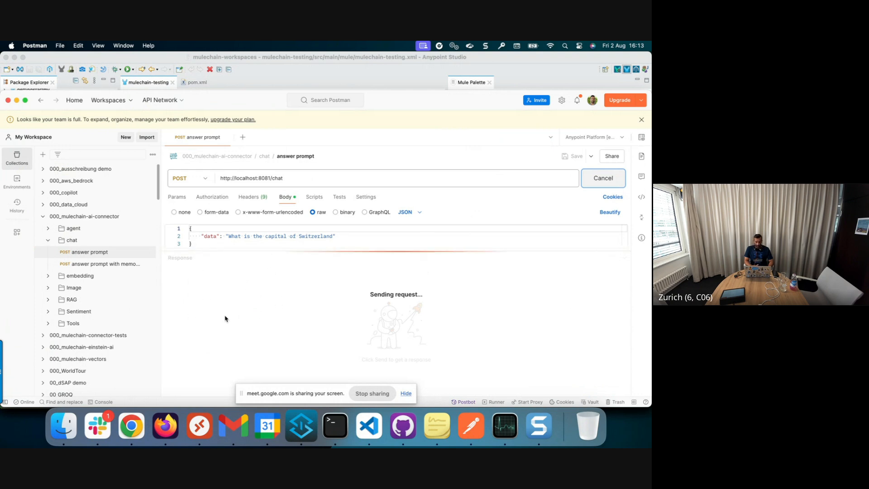
mouse_move(231, 293)
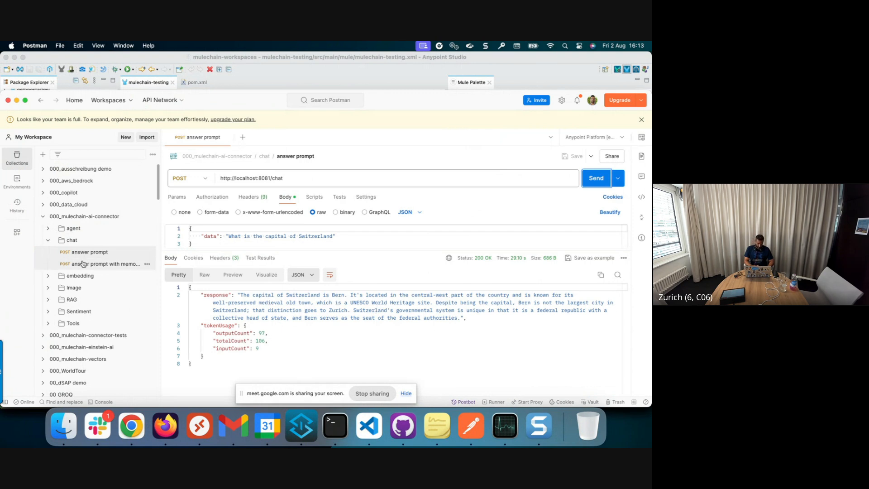
left_click(101, 263)
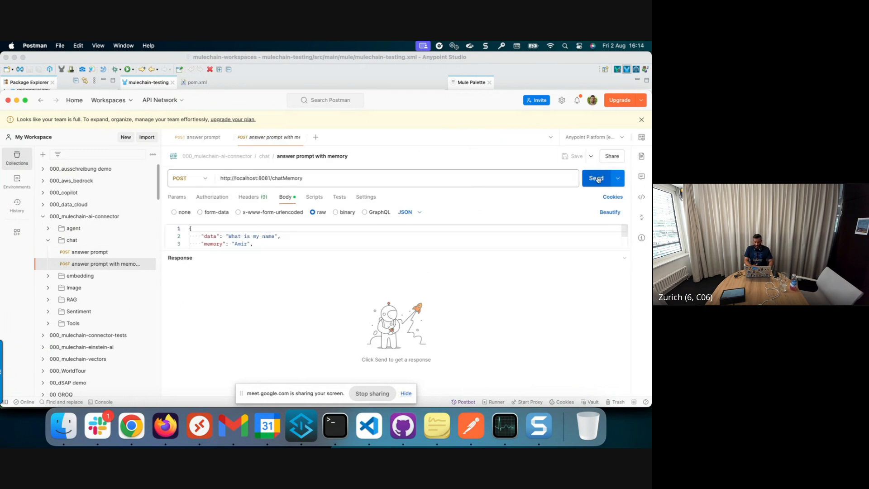
left_click(596, 178)
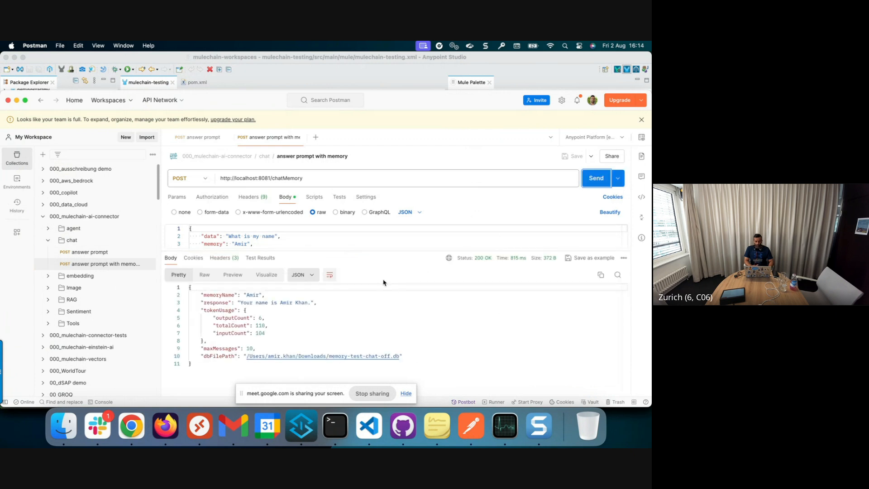
mouse_move(302, 329)
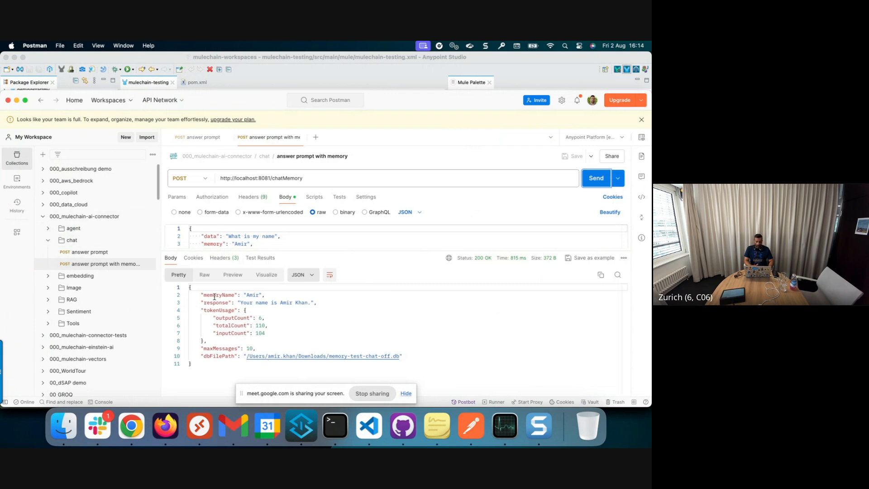
mouse_move(242, 339)
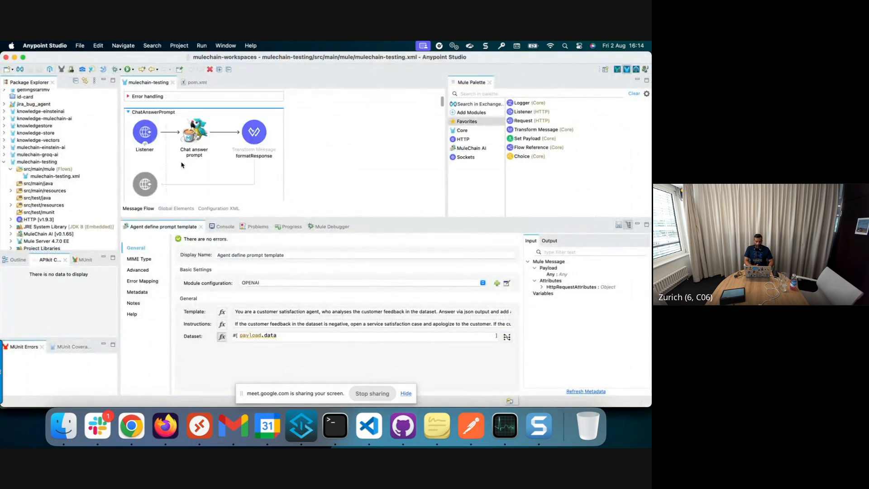
- Review the Chat answer prompt, formatResponse, chat-with-memory and Embedding new store steps
left_click(194, 137)
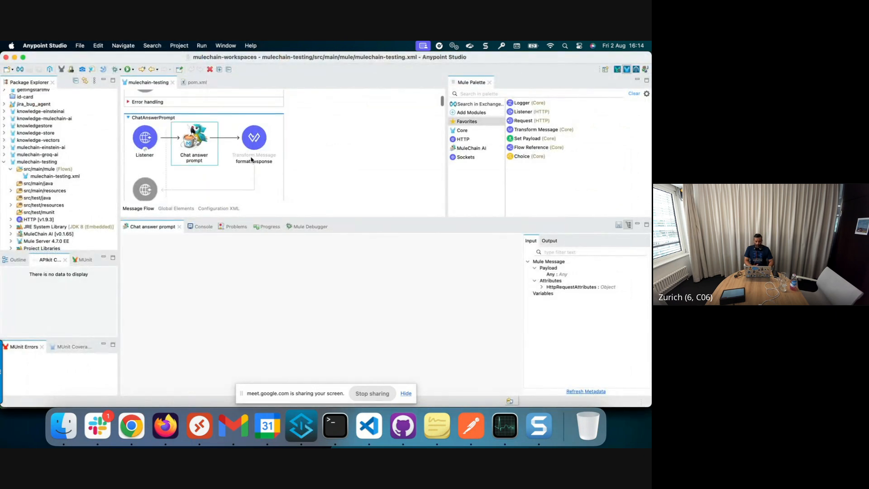
left_click(254, 138)
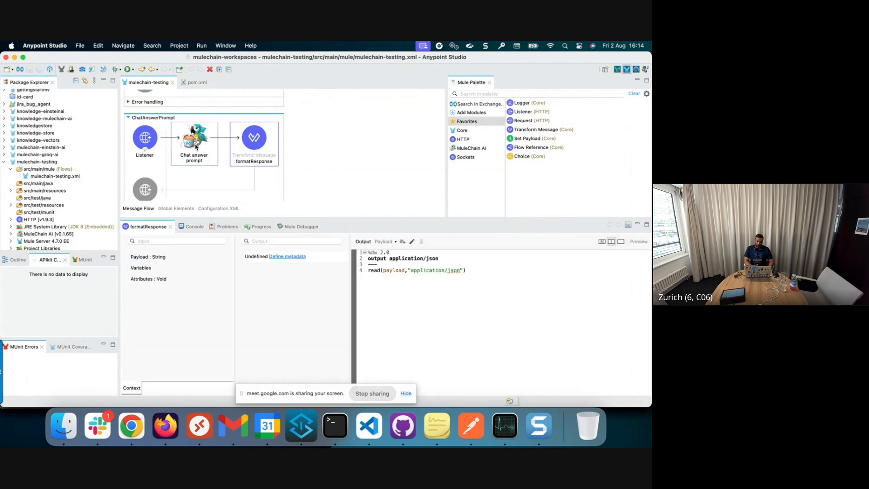
left_click(193, 137)
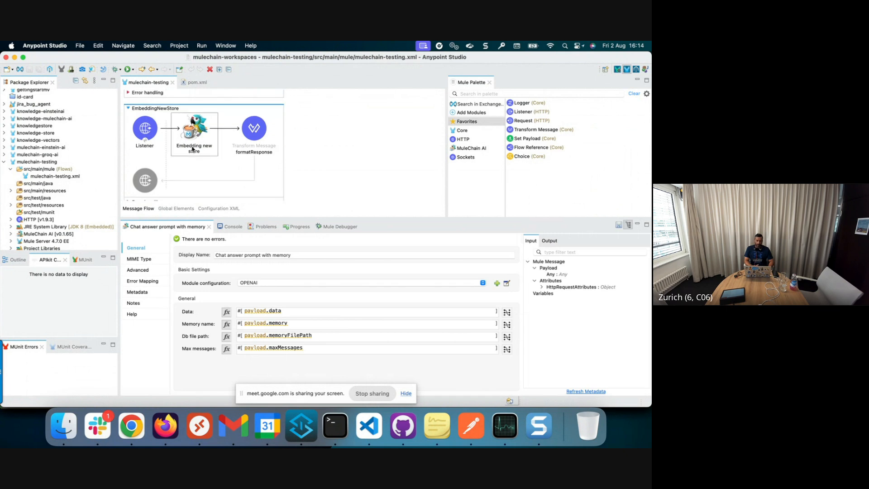
left_click(193, 130)
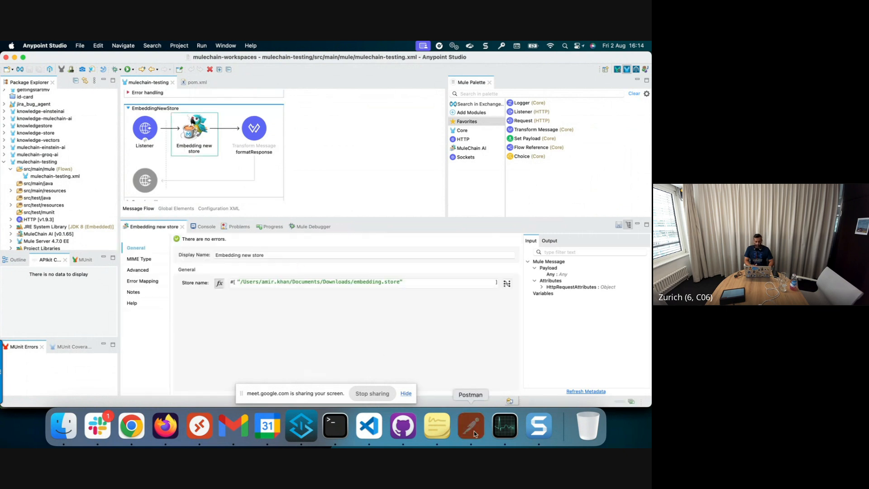
left_click(470, 425)
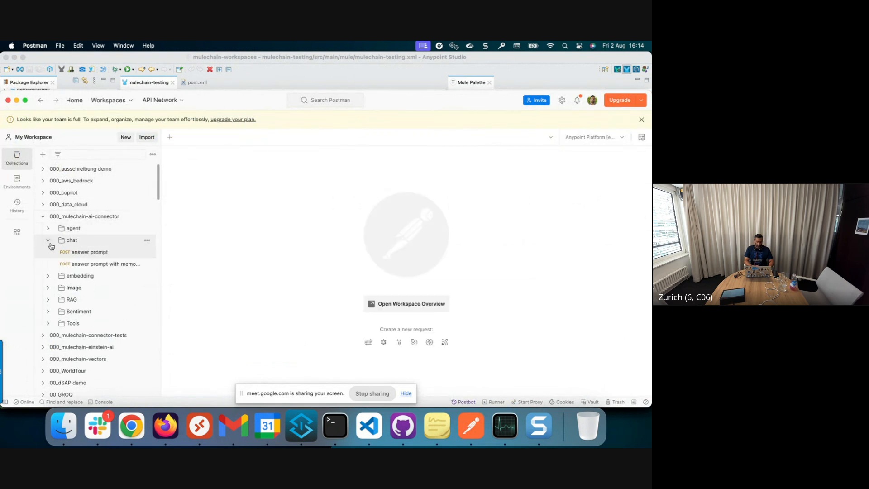
- Send the embedding Query Store request asking "What is Mule TXY Pro"
left_click(48, 252)
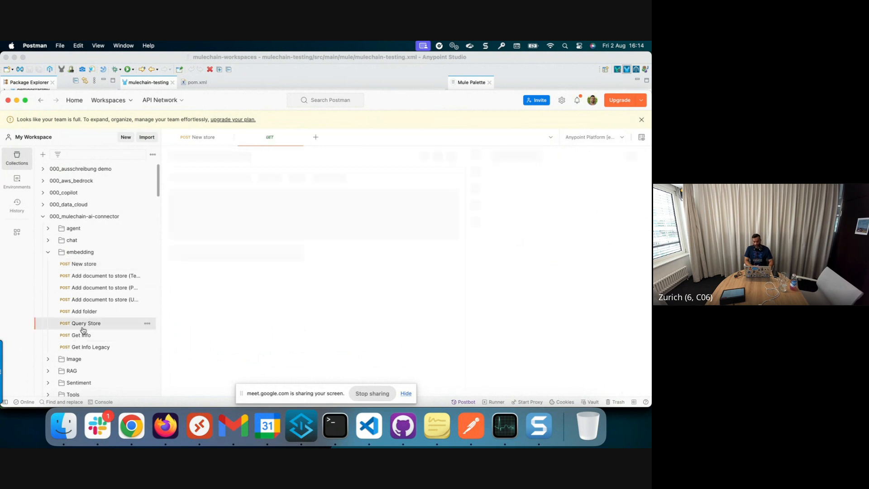
left_click(84, 323)
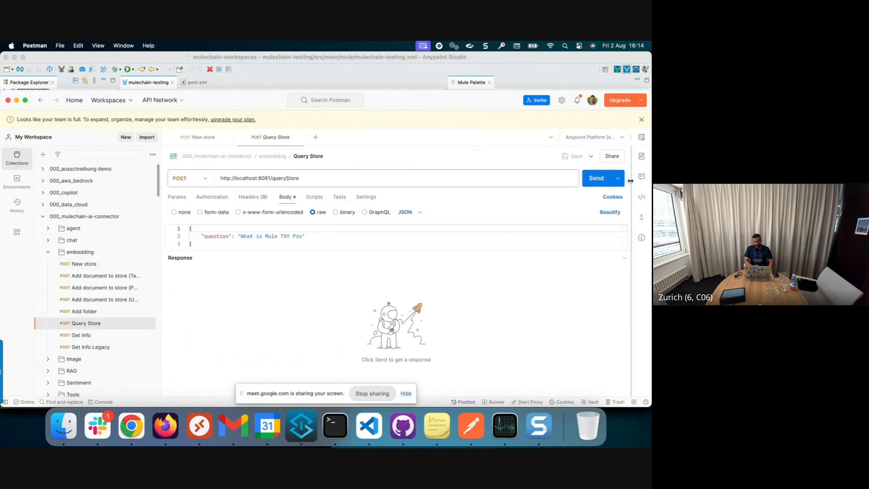
left_click(596, 178)
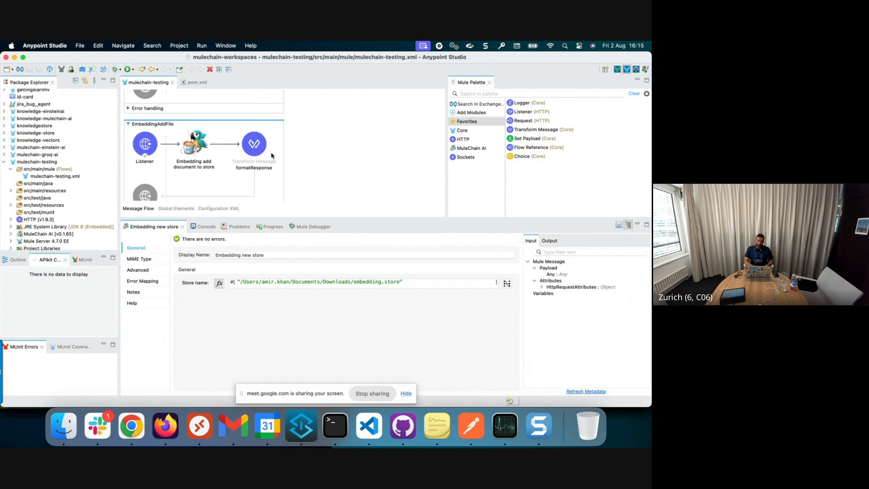
- Scroll the canvas past the Embedding query from store settings to the EmbeddingAddFile flow
scroll("down", 3)
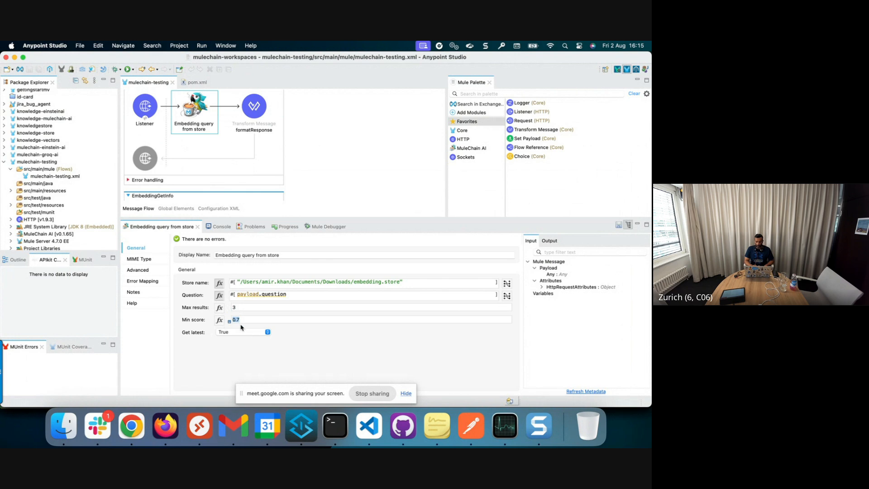
mouse_move(217, 339)
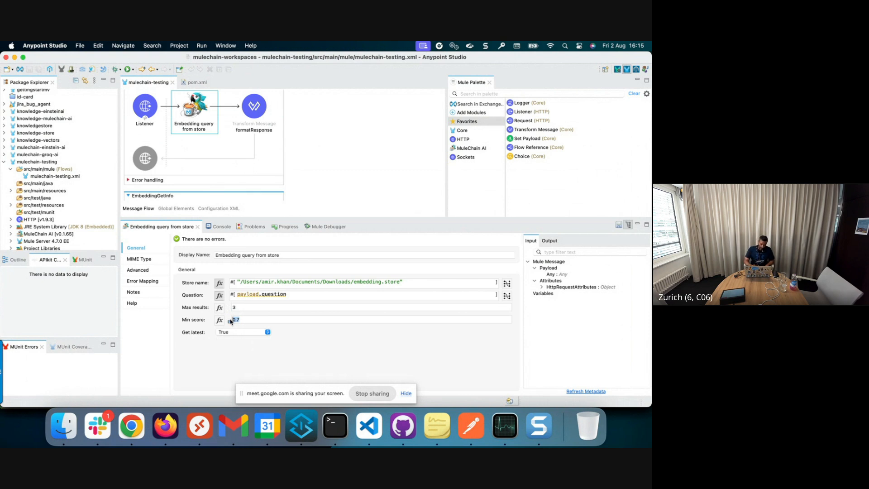
mouse_move(248, 364)
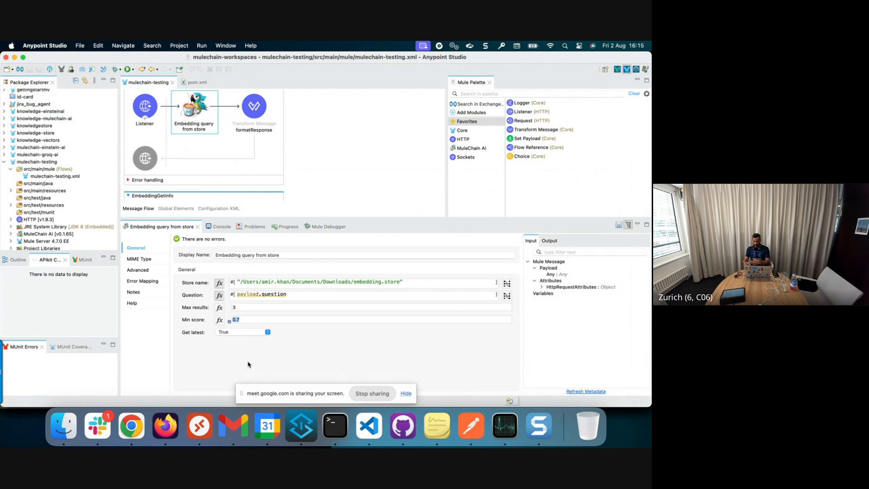
mouse_move(244, 343)
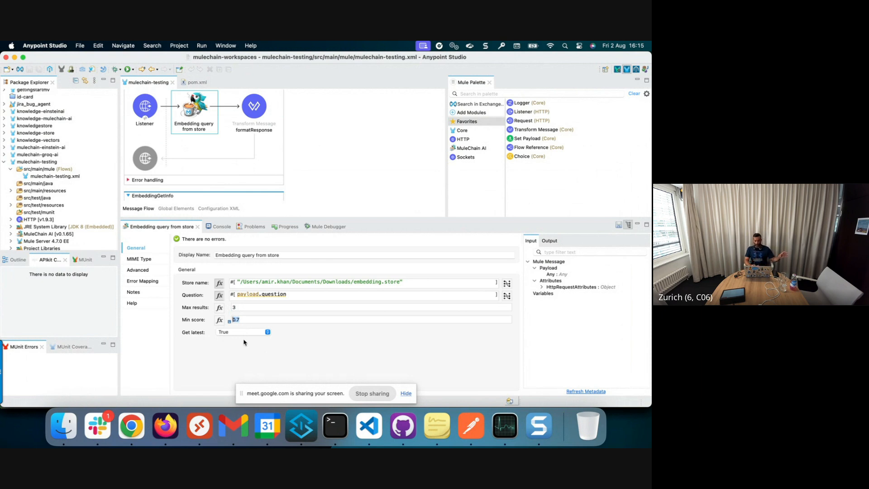
mouse_move(207, 151)
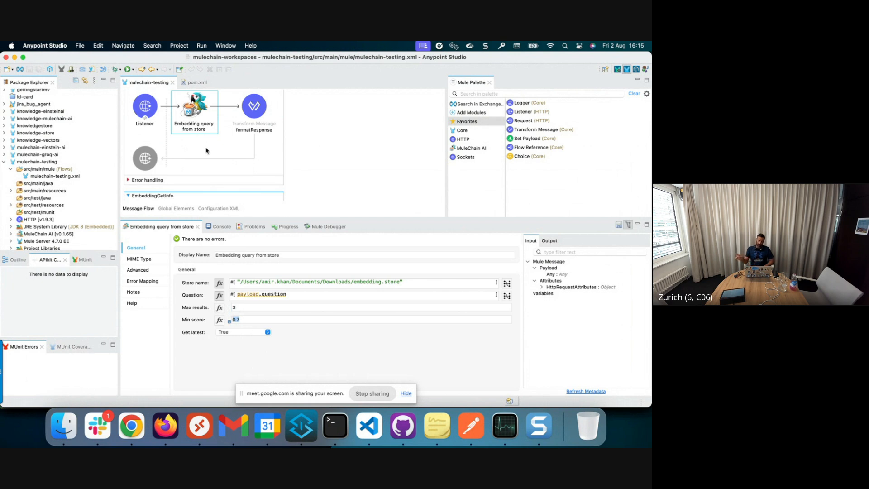
mouse_move(354, 126)
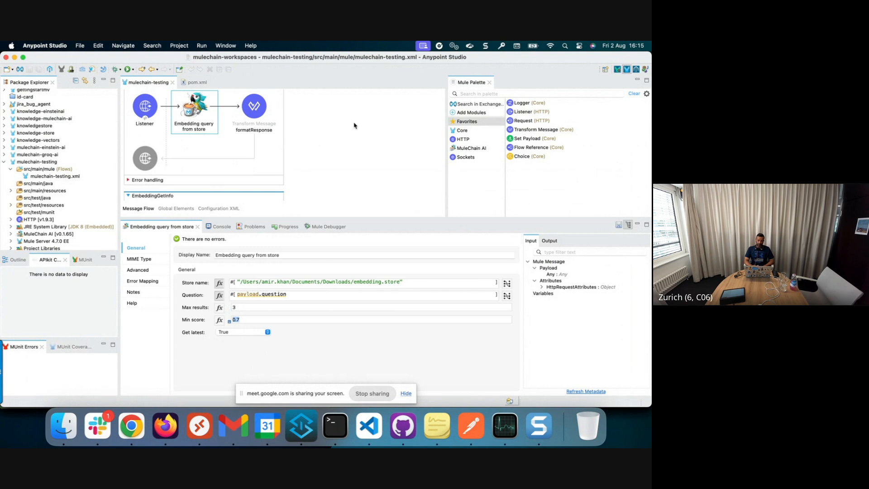
mouse_move(279, 242)
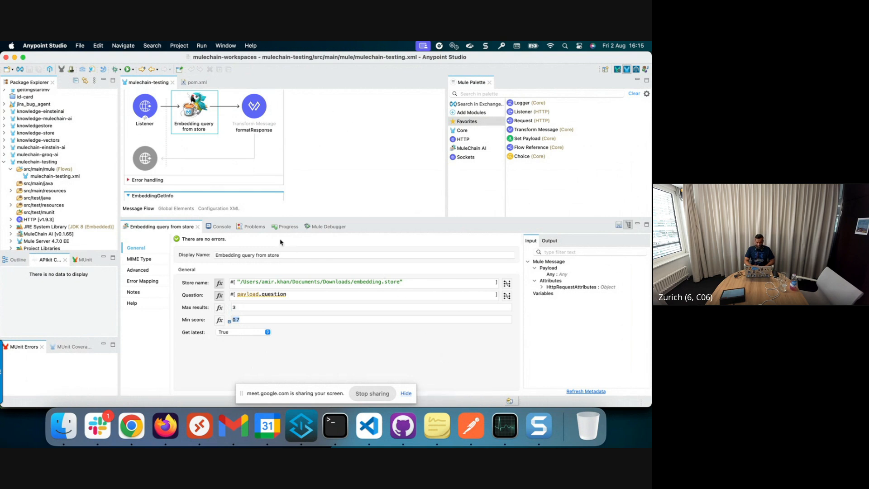
scroll("down", 3)
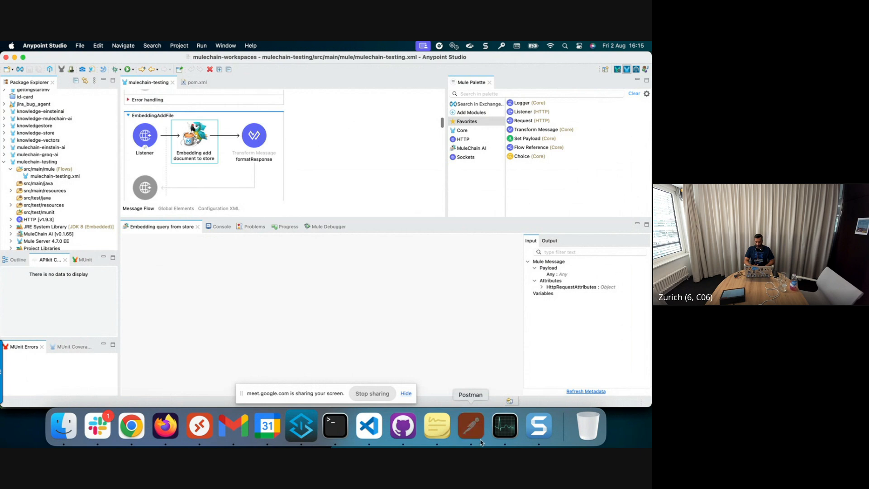
- Send the embeddingAdd request storing the mulechain.txt text file
left_click(470, 425)
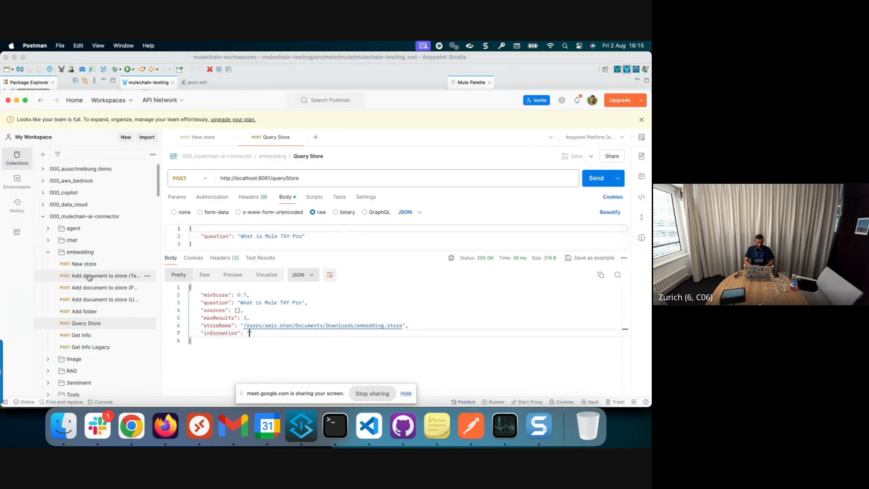
left_click(102, 275)
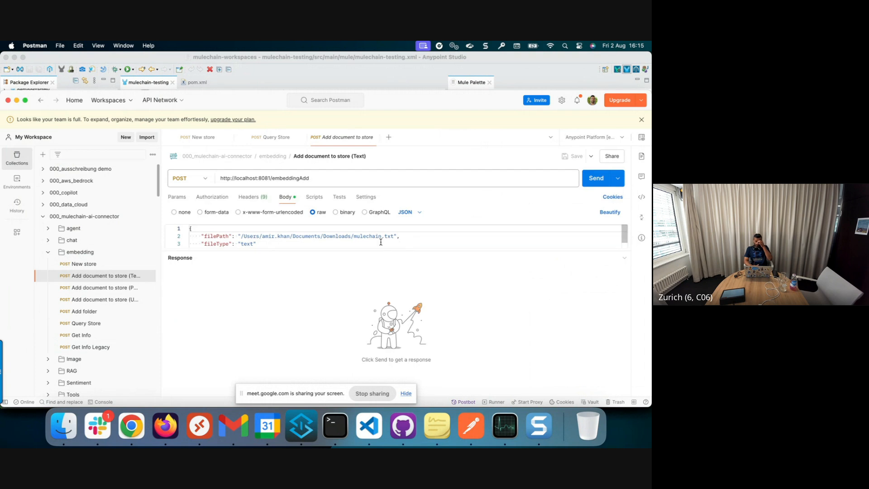
left_click(596, 178)
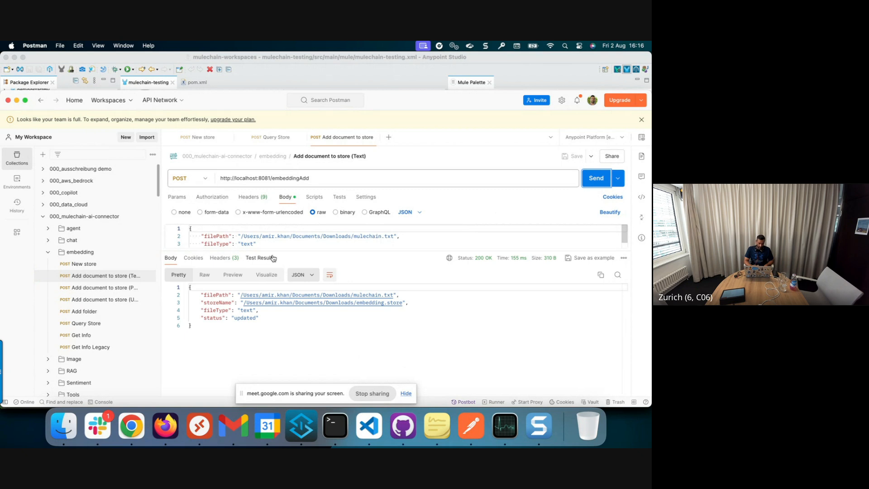
- Query the store with "What is MuleChain" and review the answer citing the text file
left_click(87, 323)
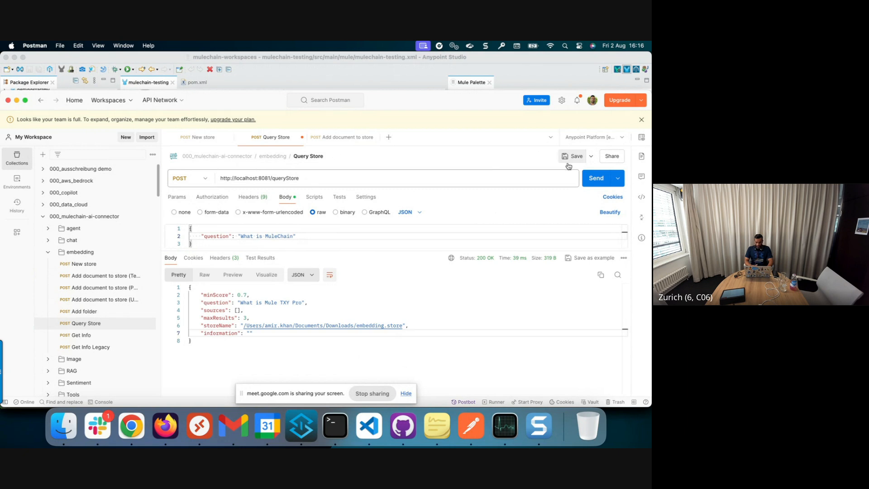
left_click(596, 178)
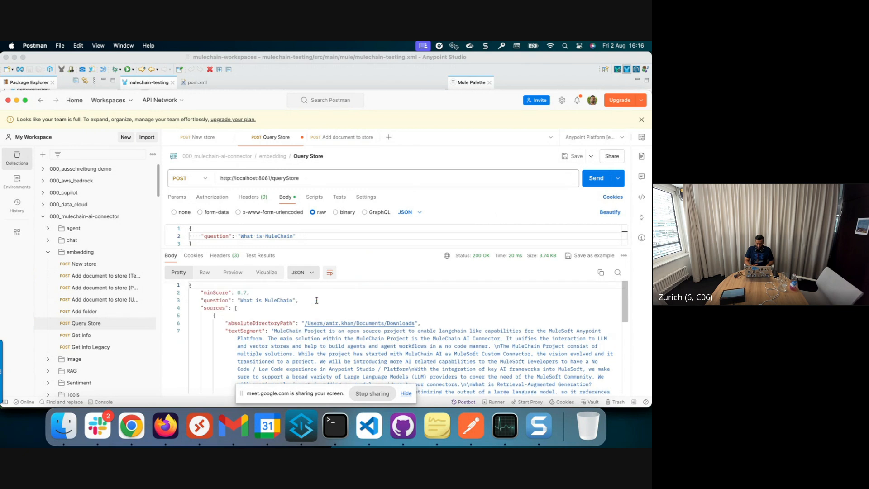
scroll("down", 3)
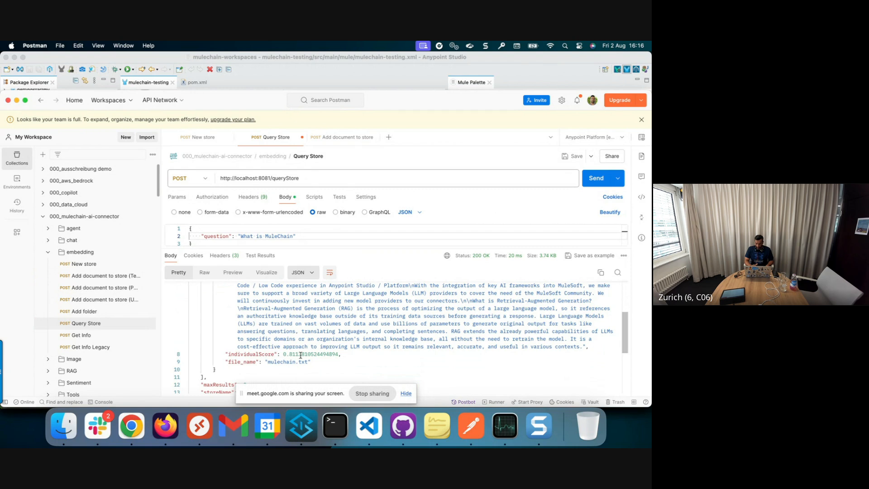
scroll("down", 3)
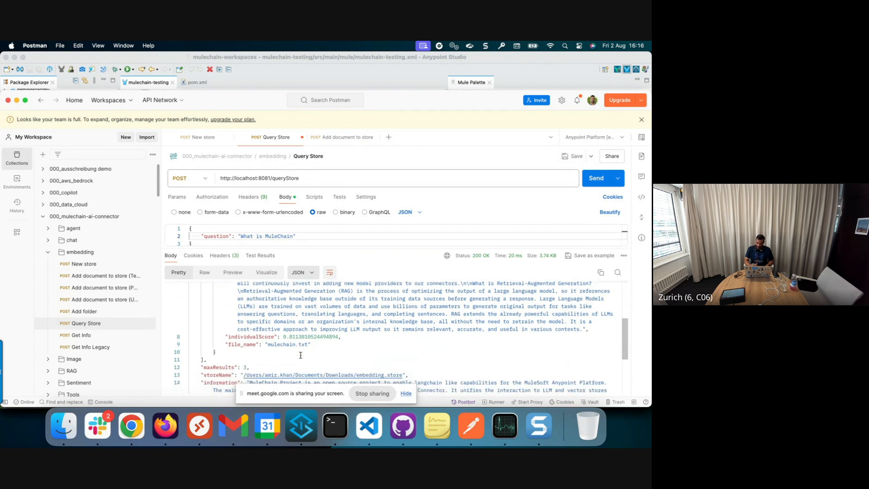
scroll("down", 3)
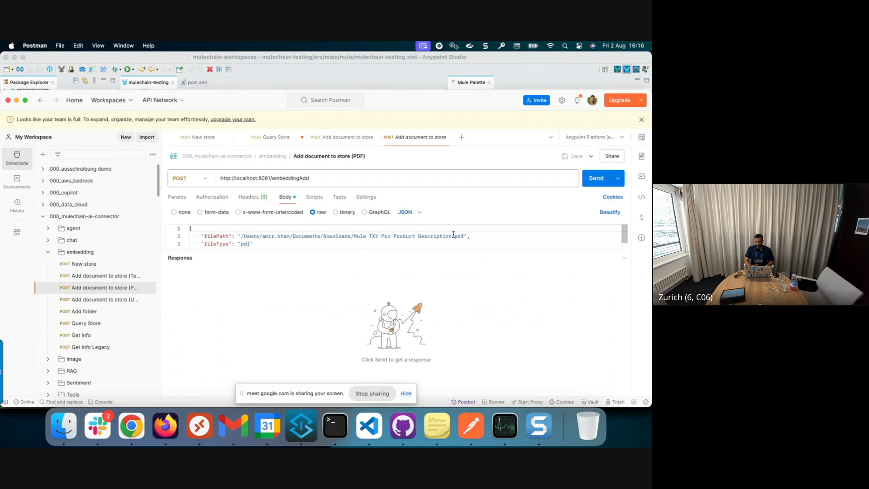
- Add the Mule TXY Pro product description PDF to the embedding store
left_click(599, 178)
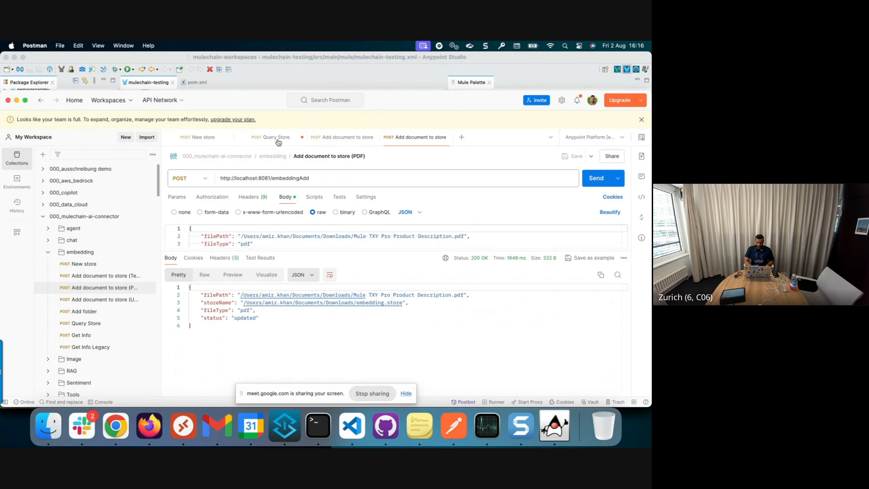
left_click(270, 137)
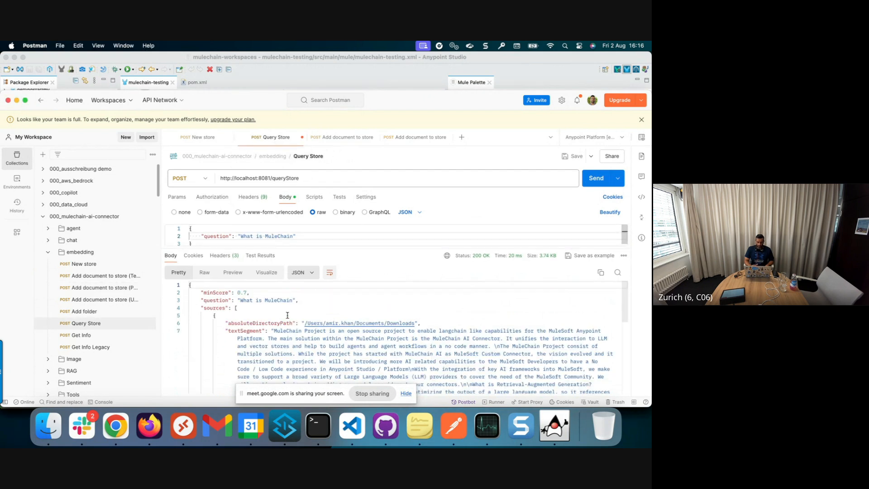
scroll("down", 3)
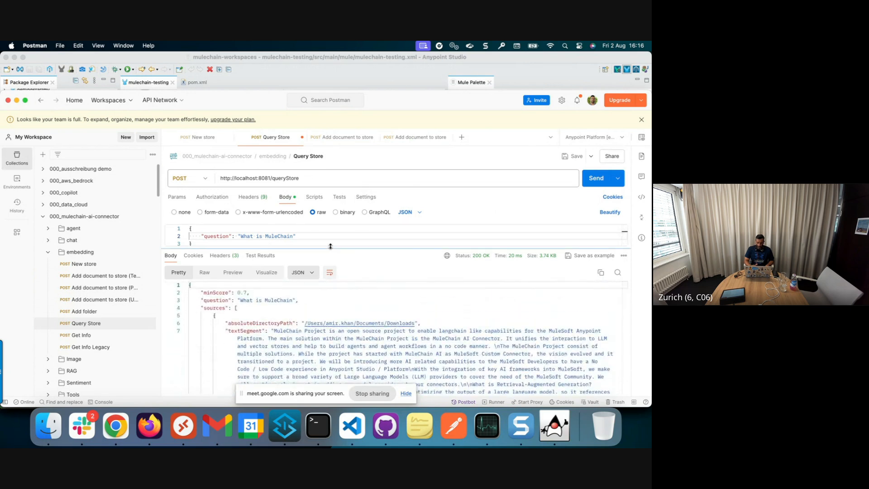
- Re-run the MuleChain query and review the PDF cited as a second source with its score
left_click(595, 178)
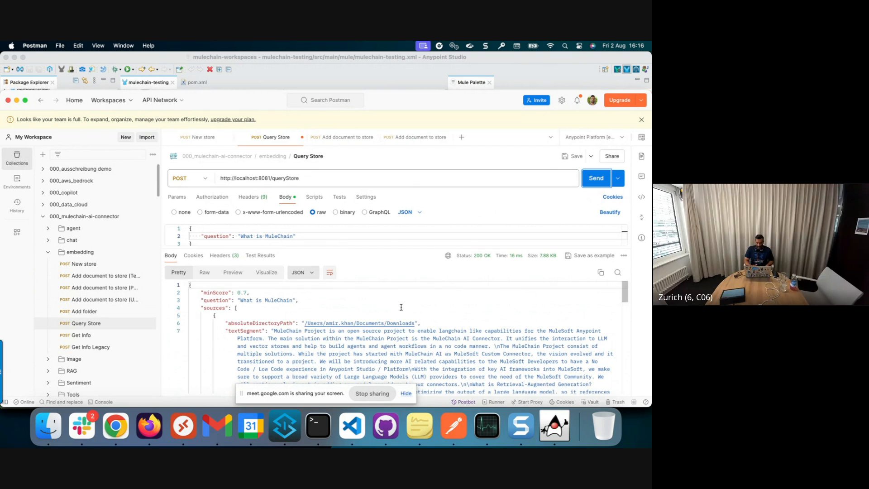
scroll("down", 3)
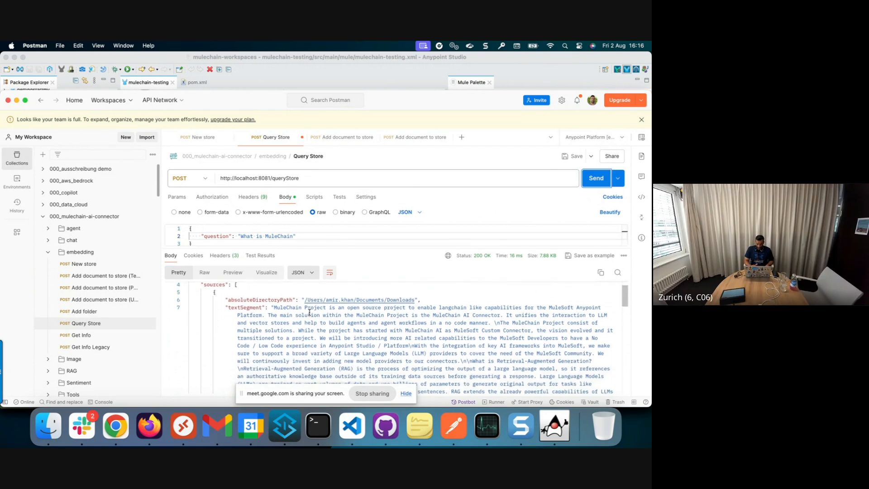
scroll("down", 3)
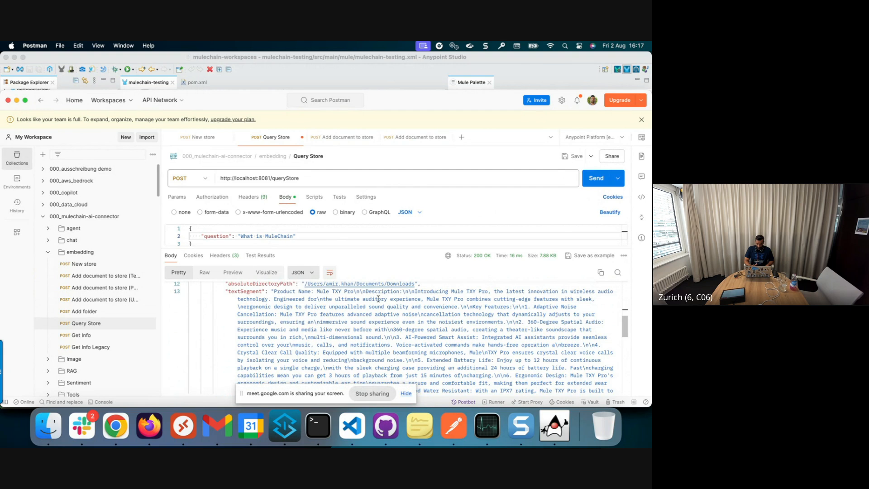
scroll("down", 3)
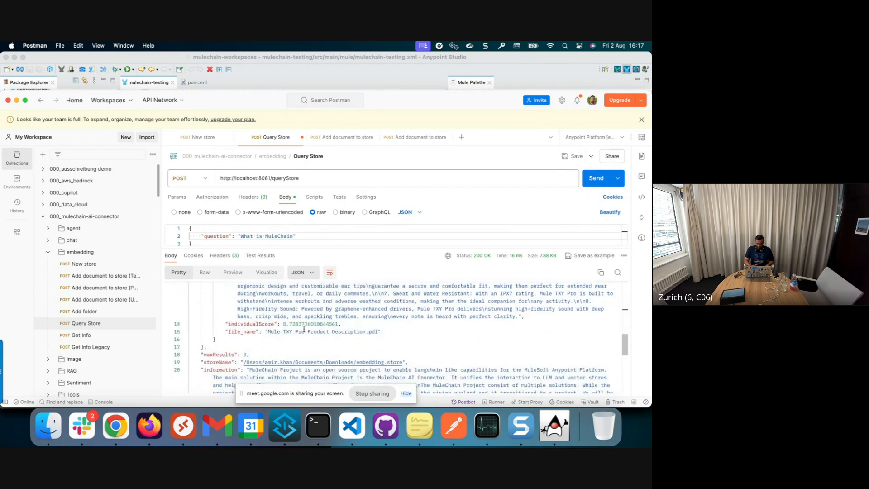
double_click(313, 324)
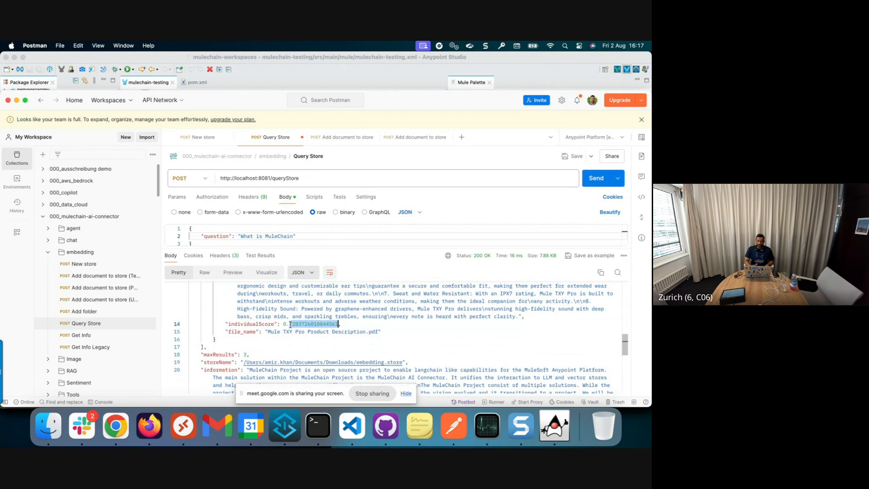
scroll("down", 3)
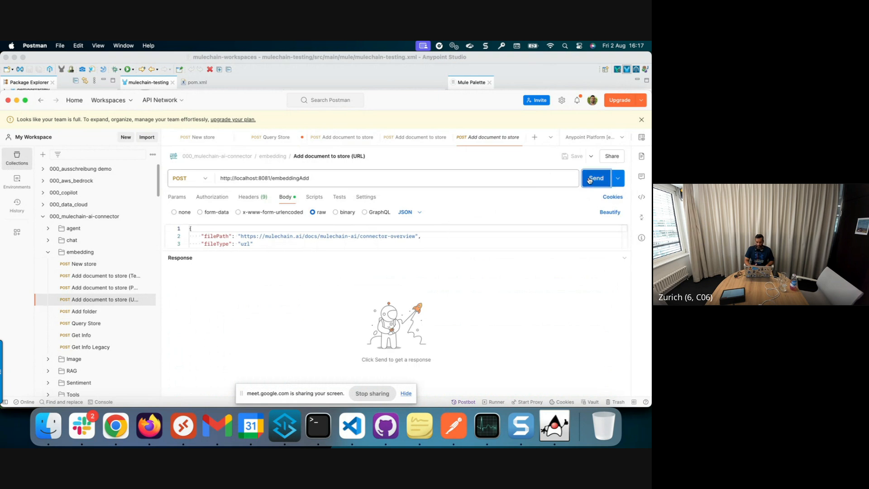
- Add the connector-overview web page to the store and review its URL among the query sources
left_click(595, 178)
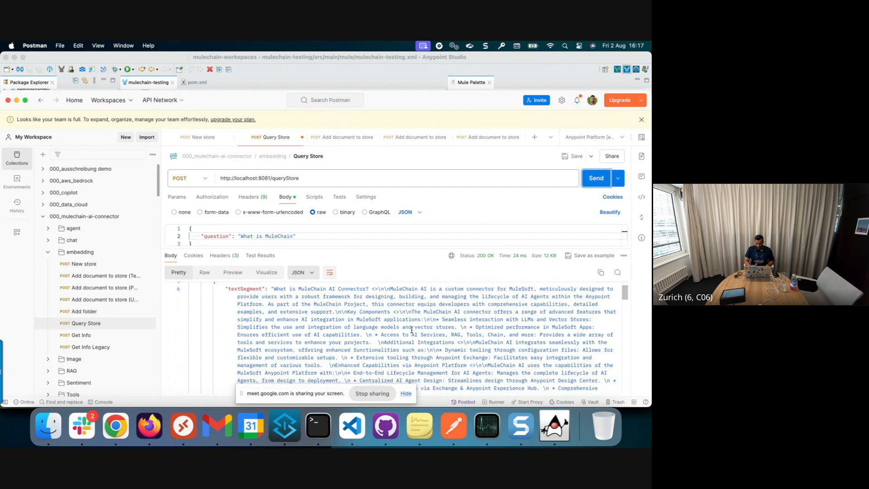
scroll("down", 3)
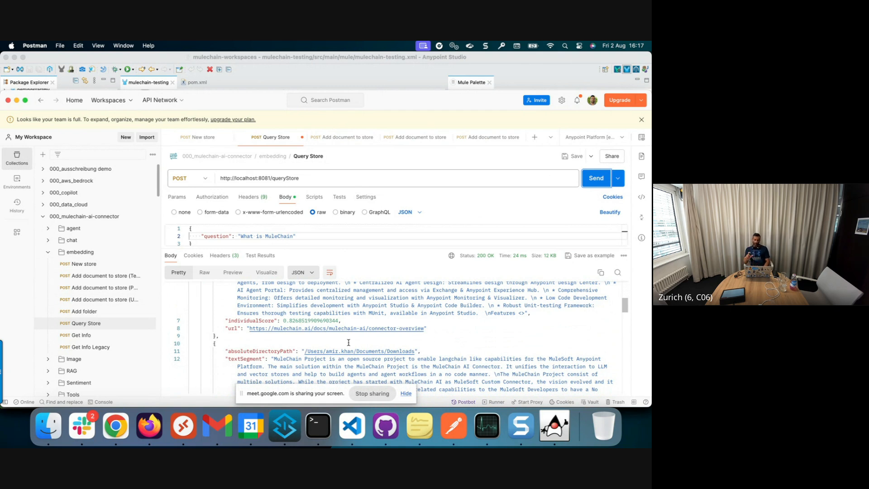
scroll("down", 3)
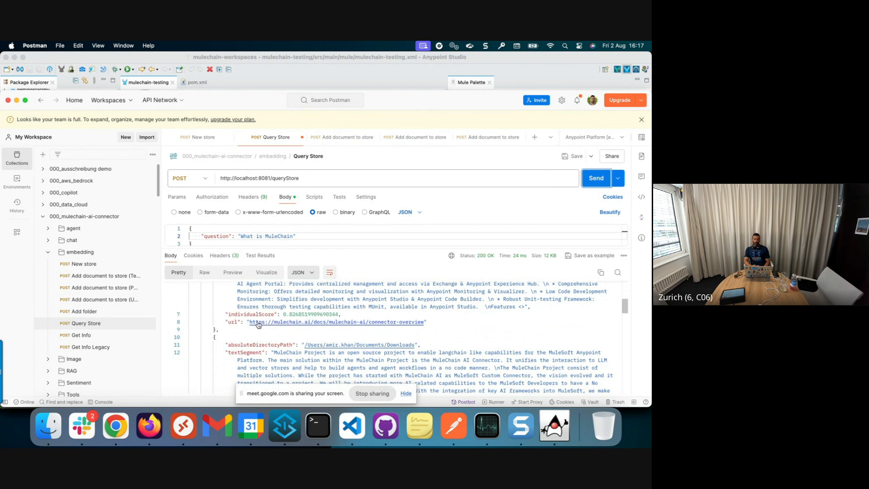
scroll("down", 3)
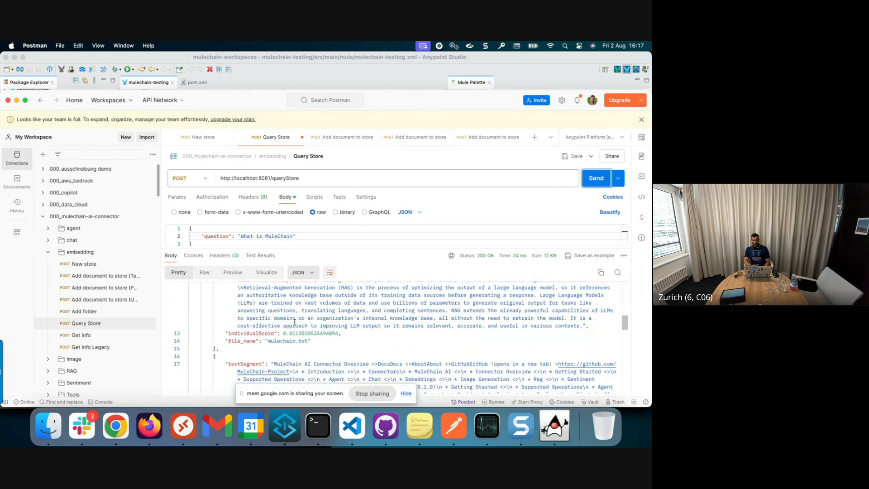
scroll("down", 3)
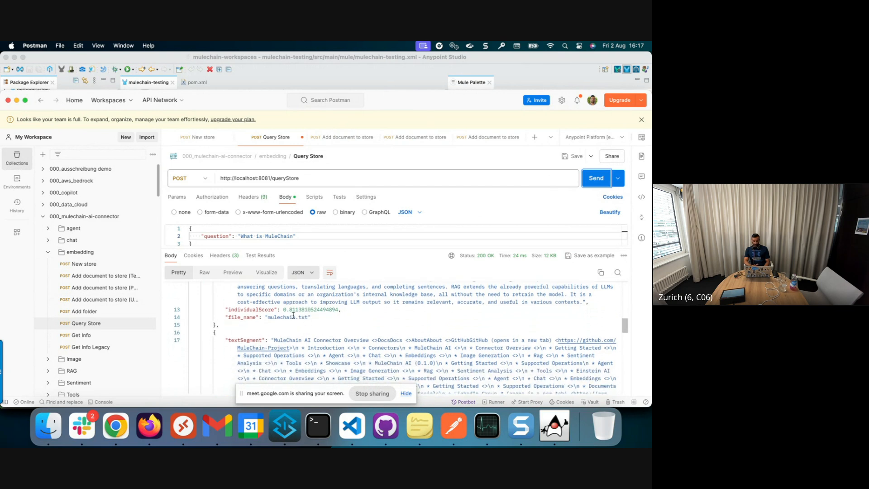
scroll("down", 3)
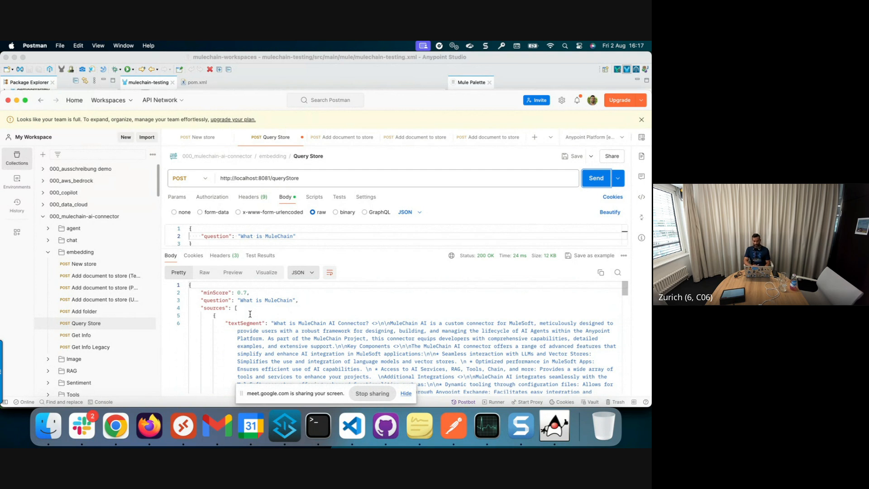
left_click(284, 425)
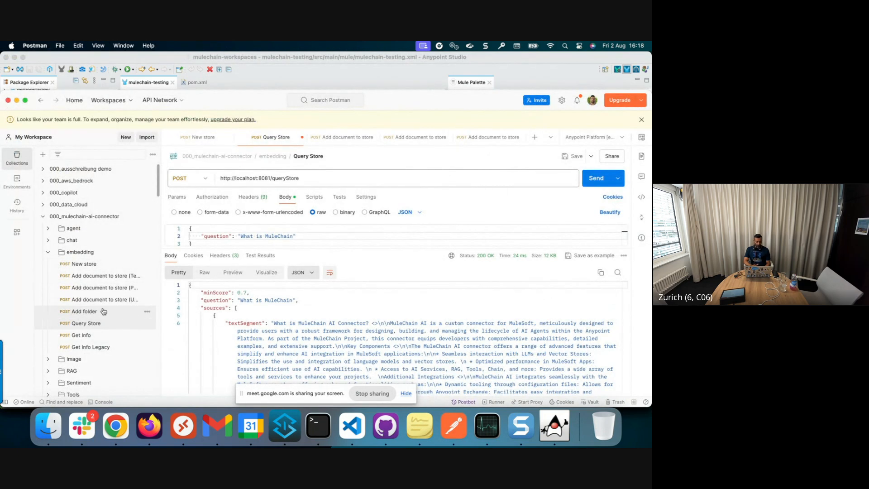
- Send the embeddingAddFolder request for the patch 8 documentation folder and confirm status updated
left_click(86, 311)
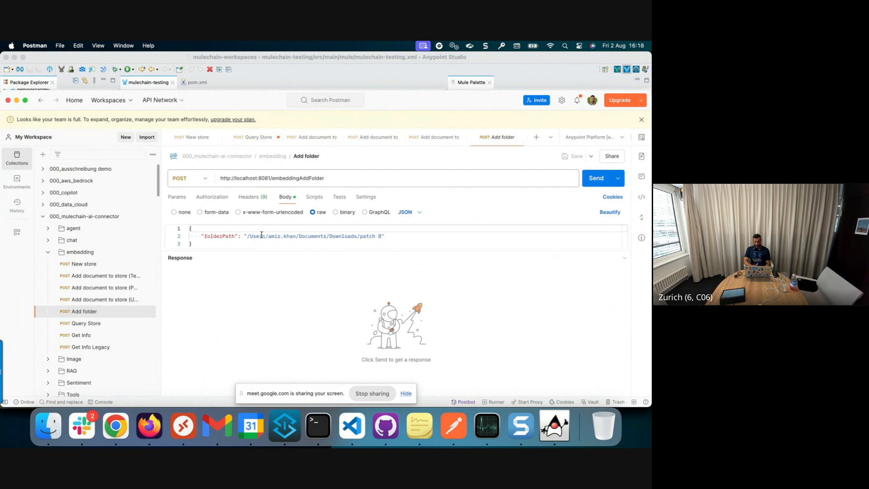
mouse_move(47, 426)
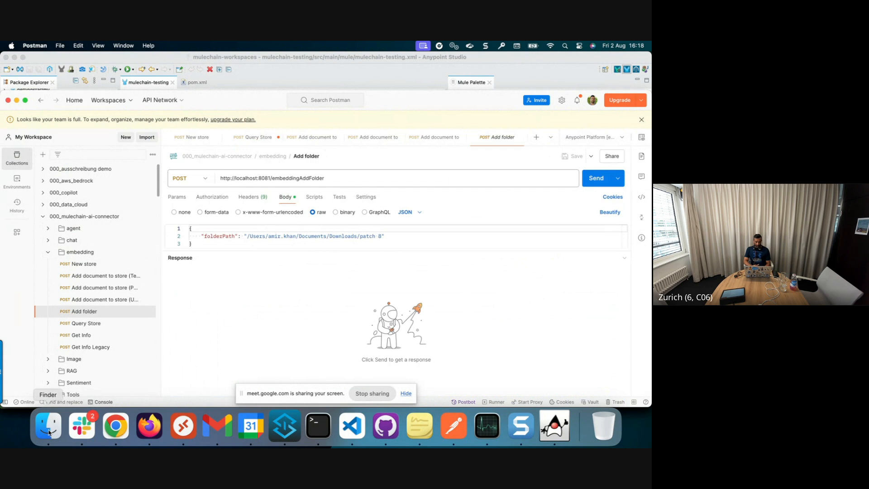
left_click(48, 426)
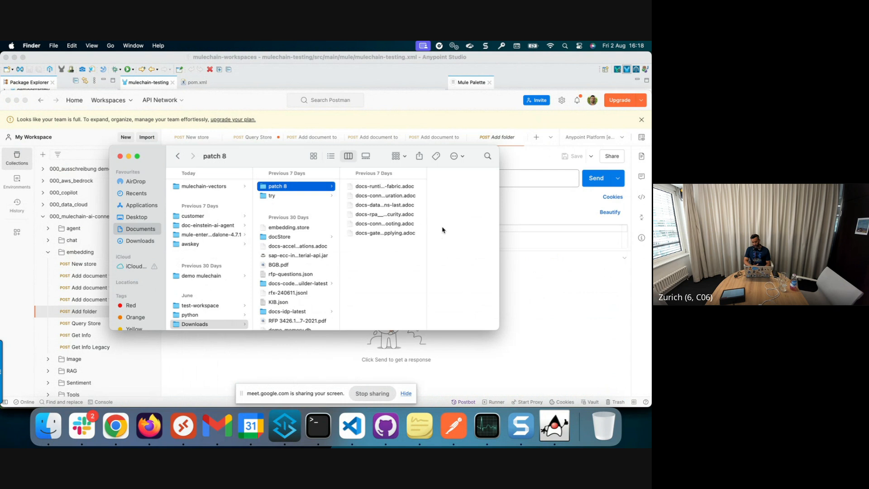
mouse_move(539, 226)
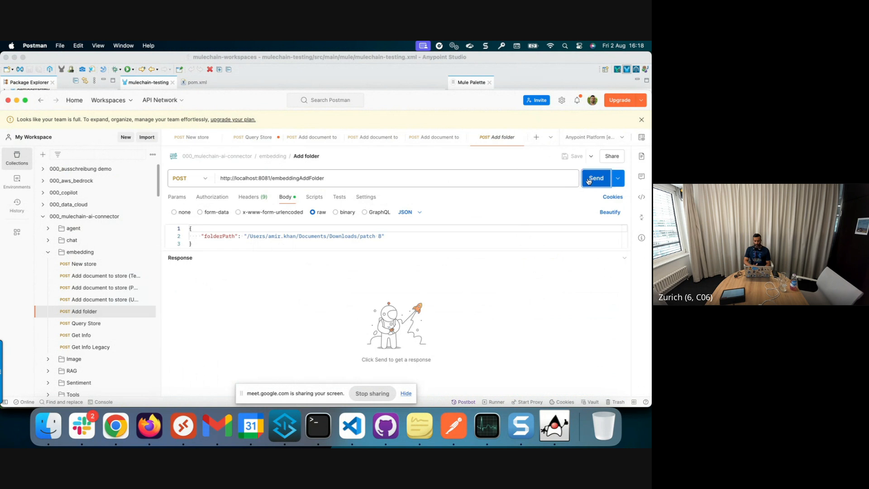
left_click(595, 178)
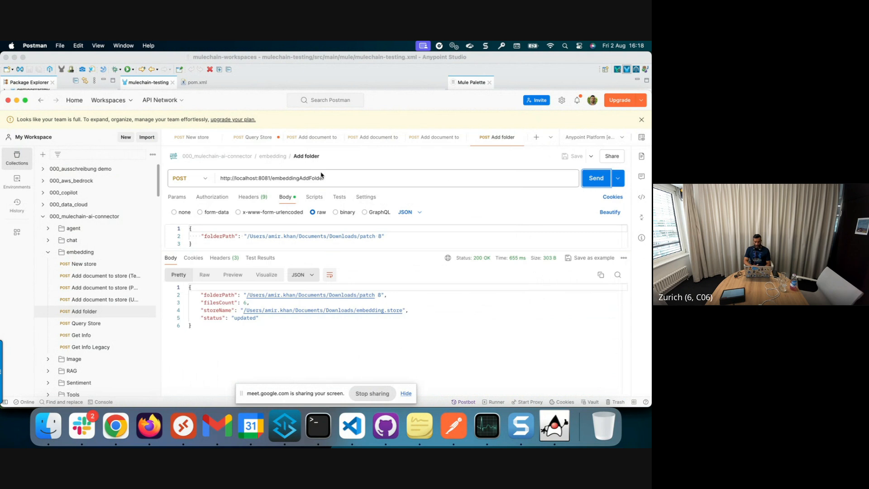
left_click(255, 137)
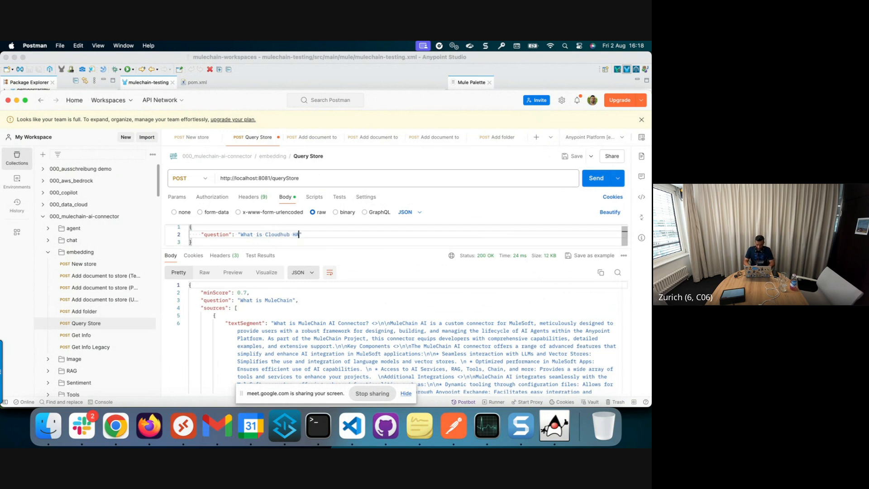
- Query the store with "What is Cloudhub HA" and review the patch 8 source passages
left_click(596, 179)
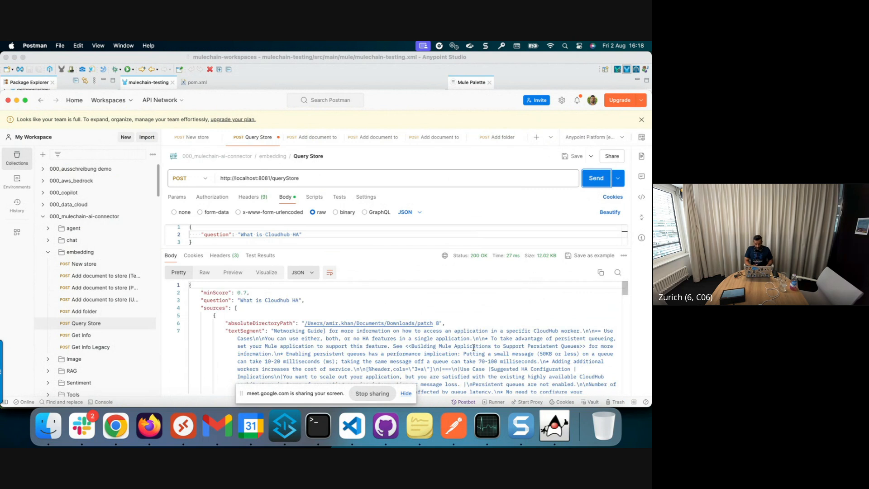
scroll("down", 3)
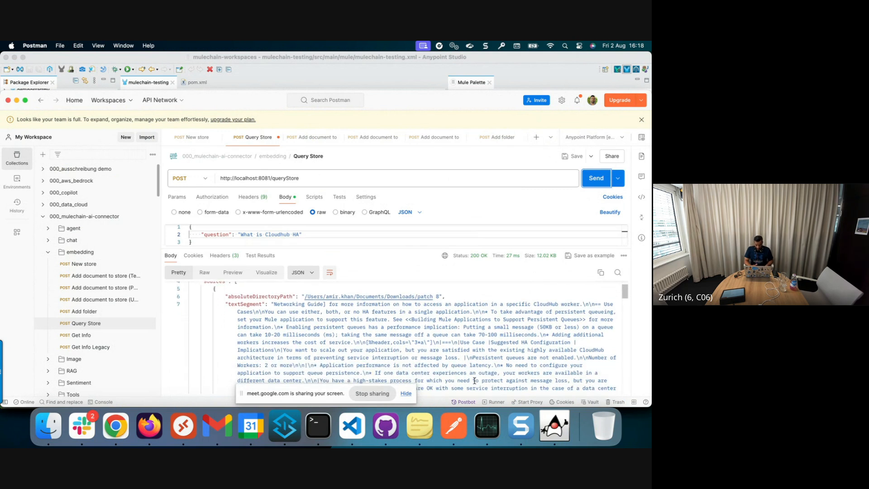
scroll("down", 3)
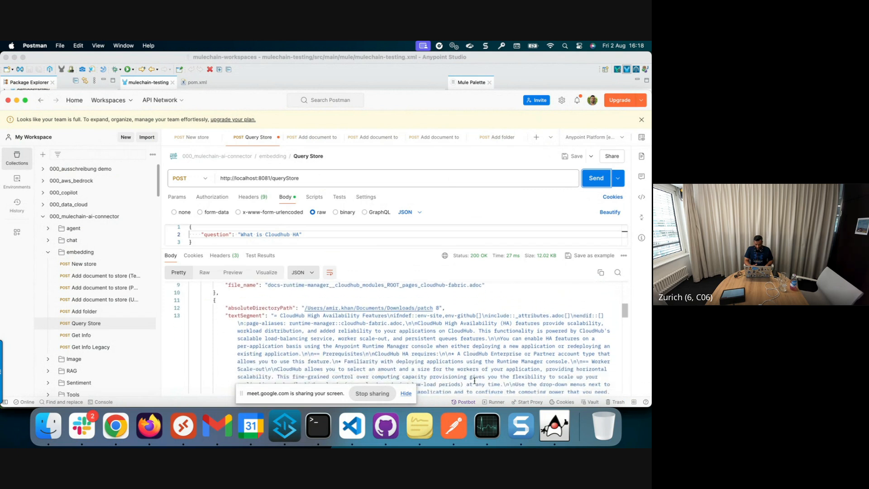
scroll("down", 3)
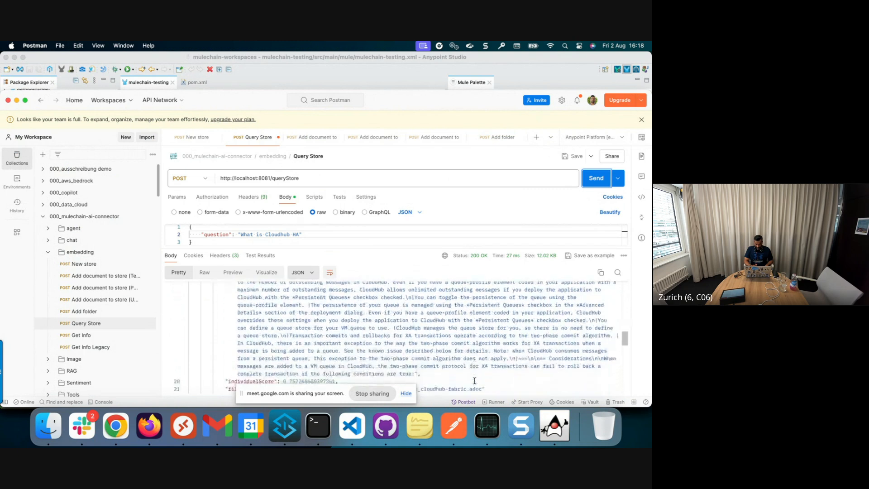
scroll("down", 3)
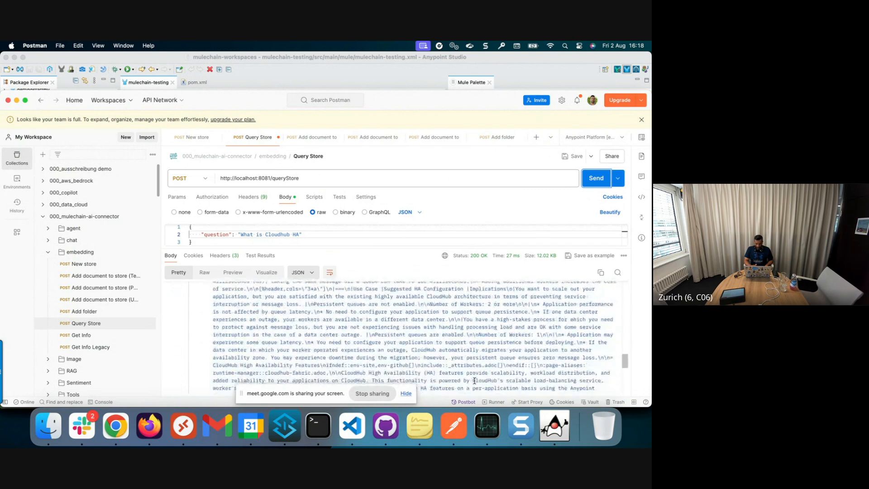
scroll("down", 3)
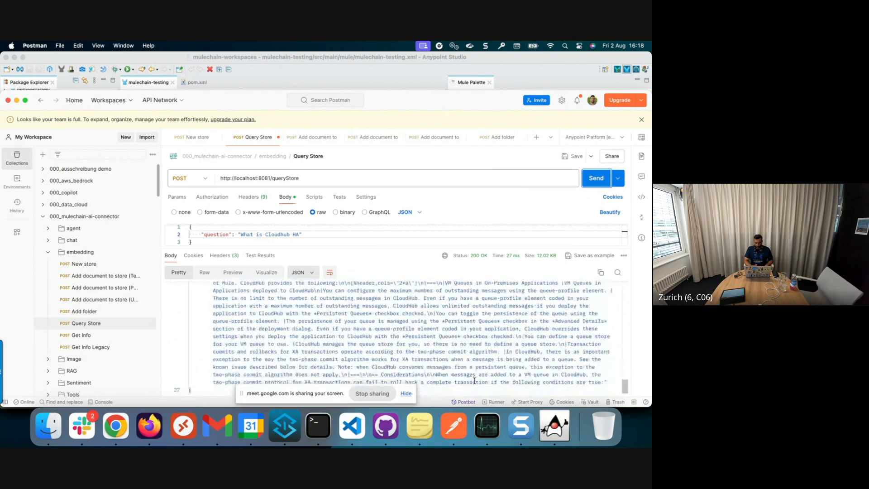
scroll("down", 3)
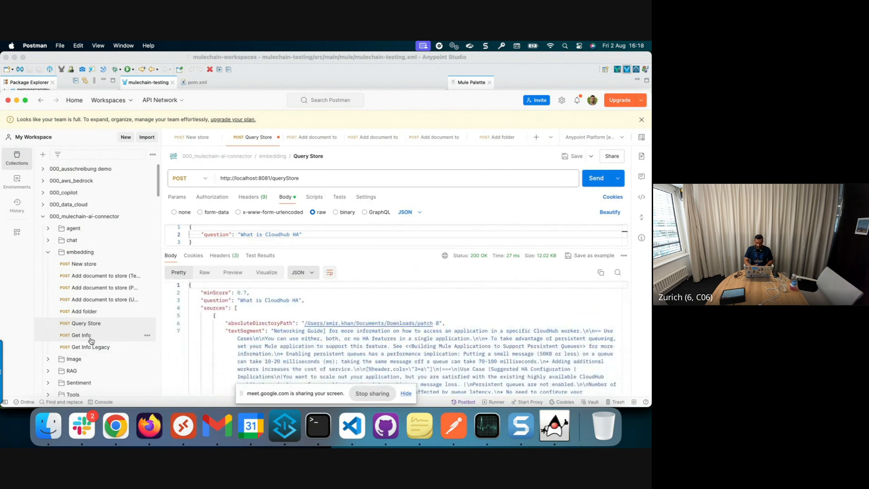
- Send "What is Cloudhub HA" via Get Info, review the generated answer and token usage, then close the request
left_click(80, 335)
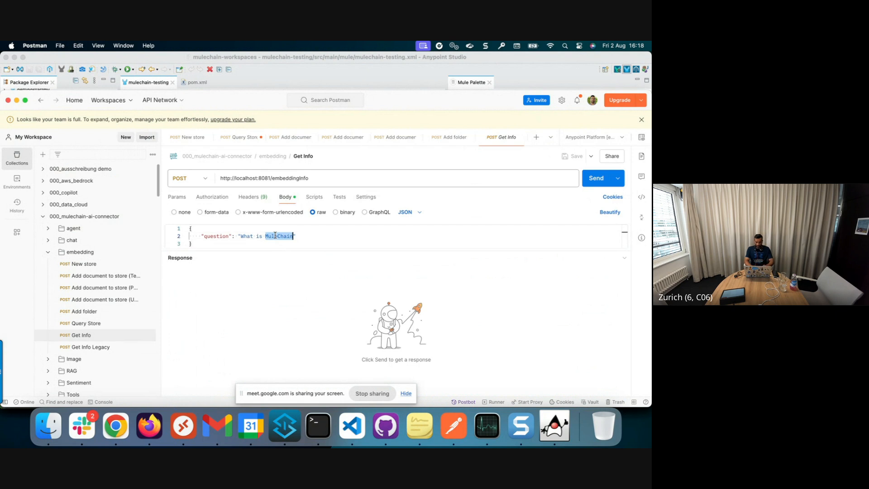
type("Cloudhub HA")
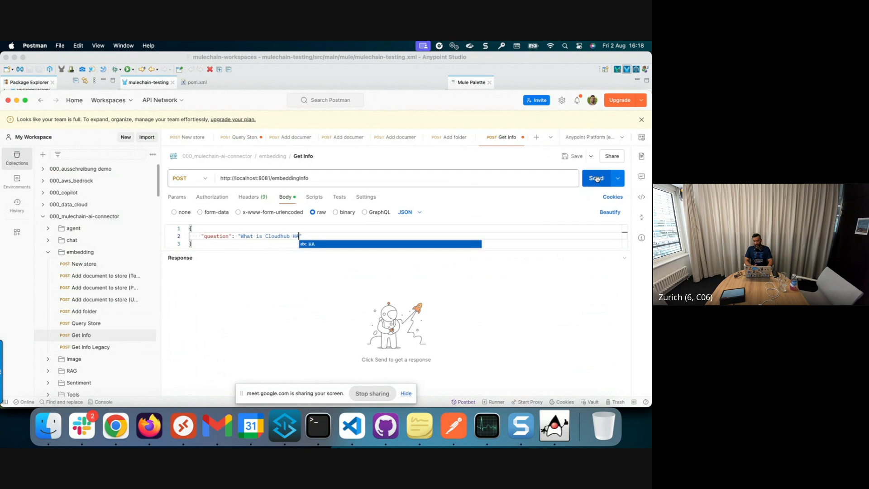
left_click(596, 178)
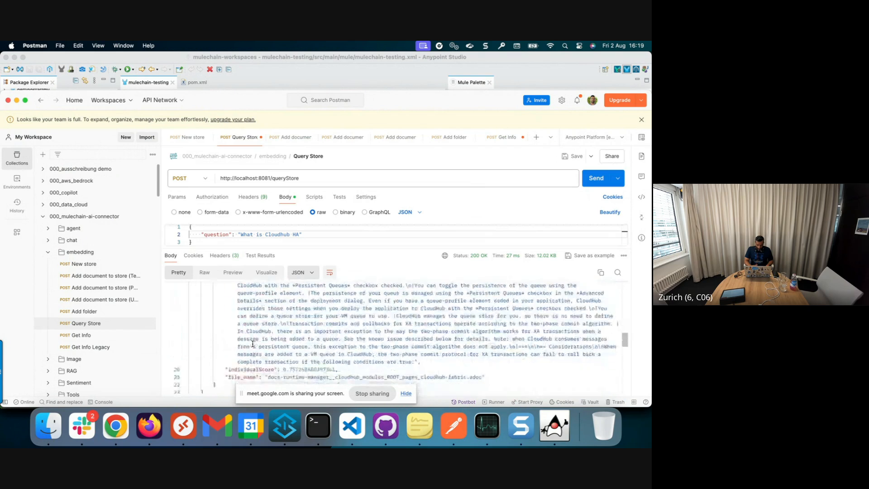
scroll("down", 3)
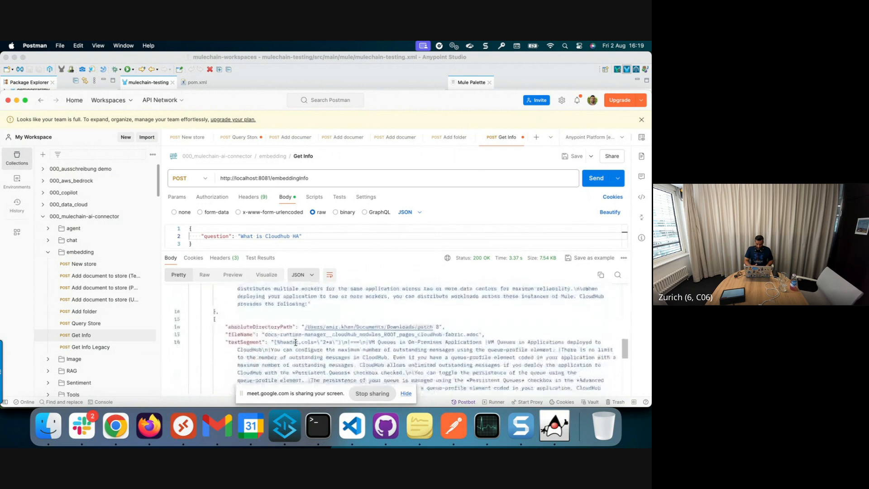
scroll("down", 3)
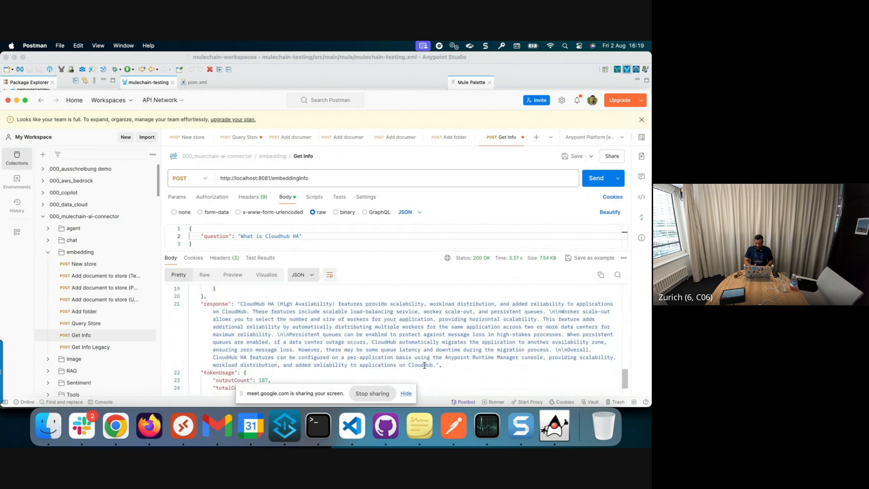
scroll("down", 3)
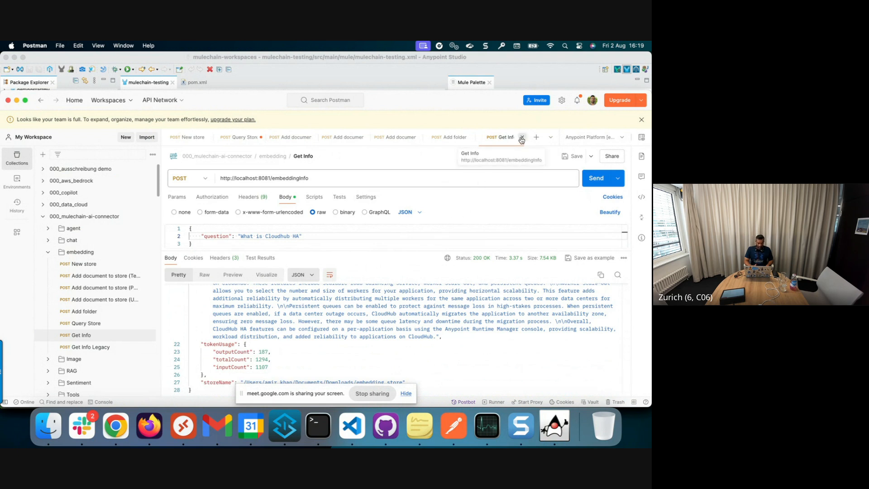
left_click(521, 137)
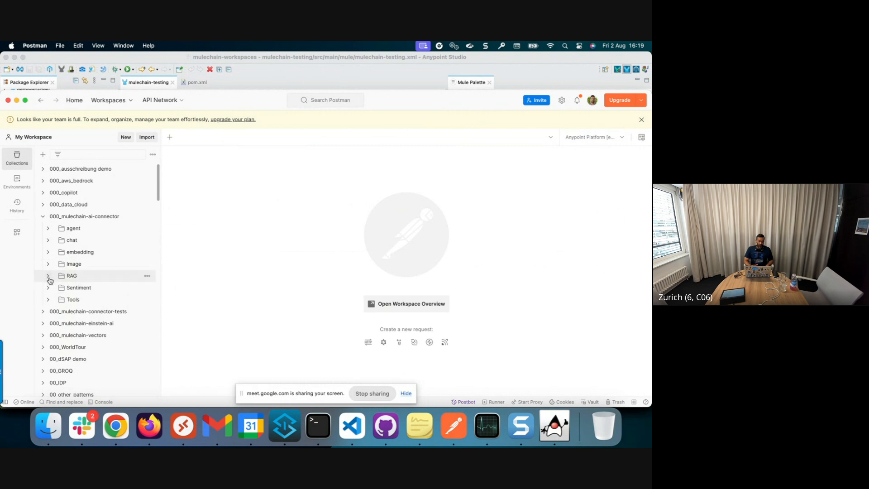
- Send the Image Generation request for a cartoon penguin on the beach
left_click(74, 264)
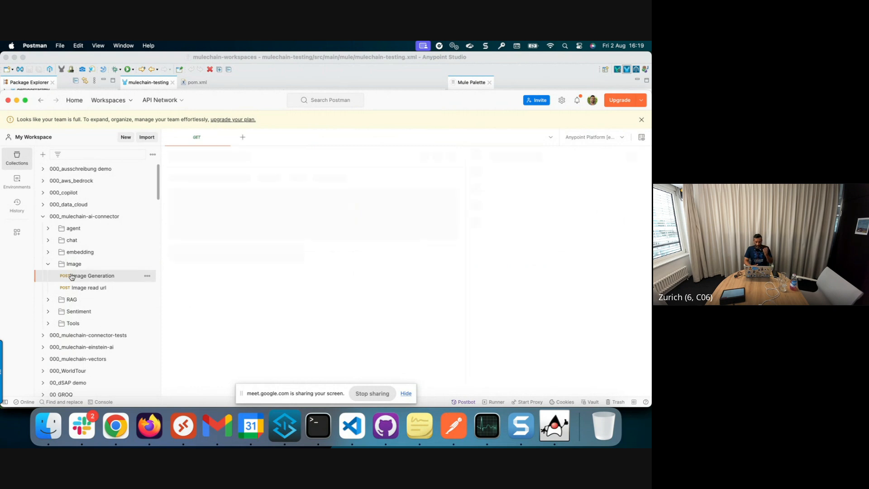
left_click(87, 275)
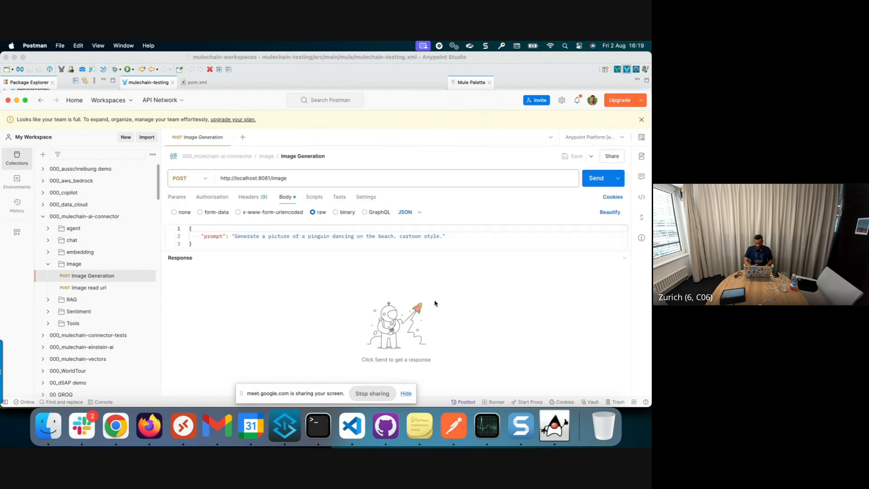
left_click(595, 178)
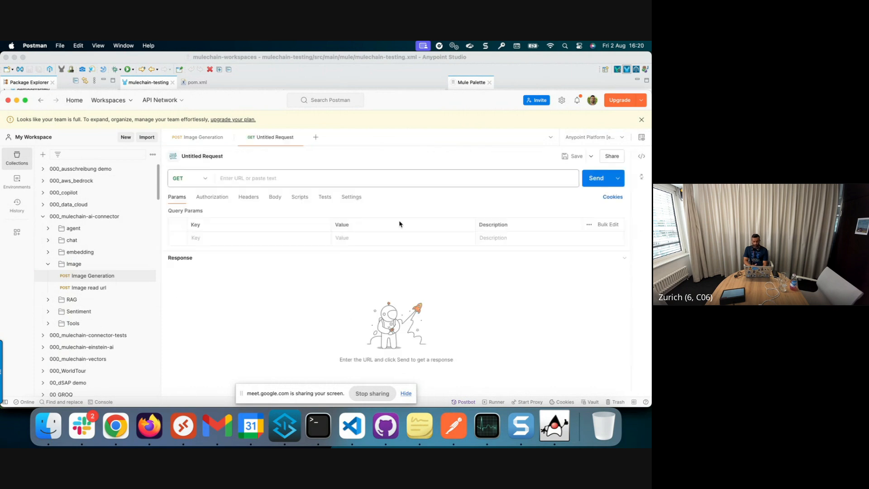
- Fetch the returned penguin image by its URL, then close the request without saving
left_click(596, 178)
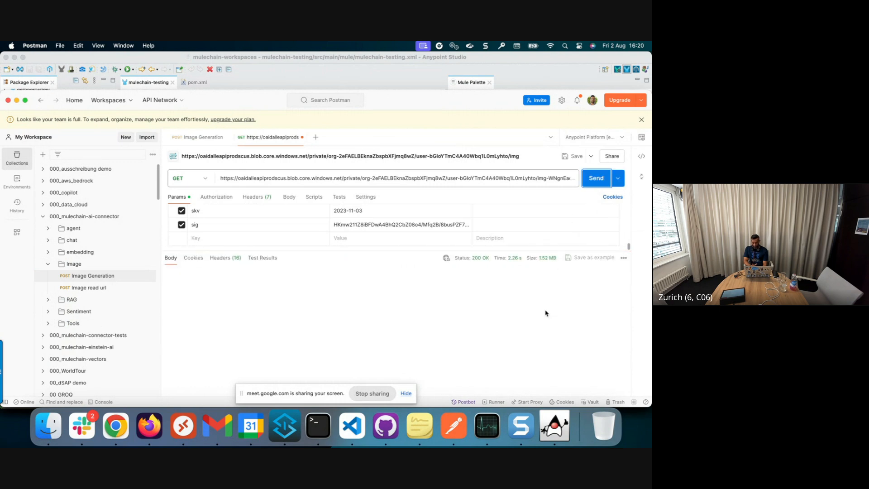
left_click(596, 178)
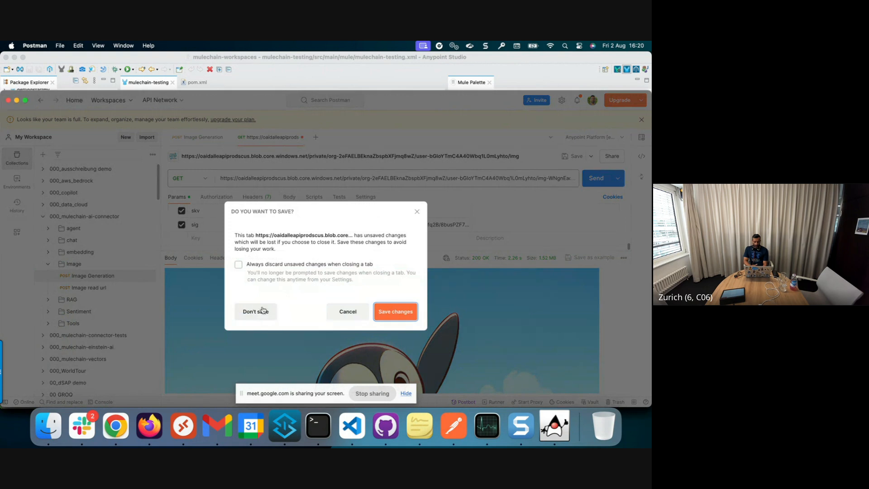
left_click(255, 310)
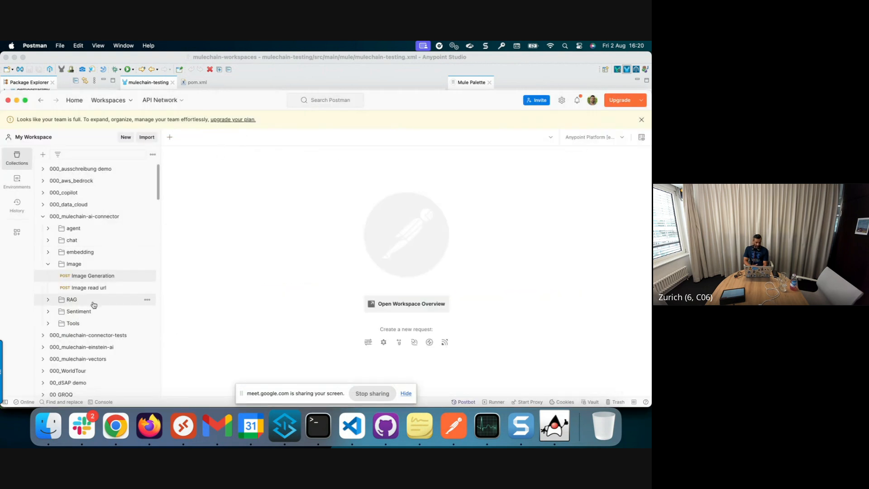
- View the cardboard boxes picture in Chrome and send the Image read url box-volume question
left_click(89, 287)
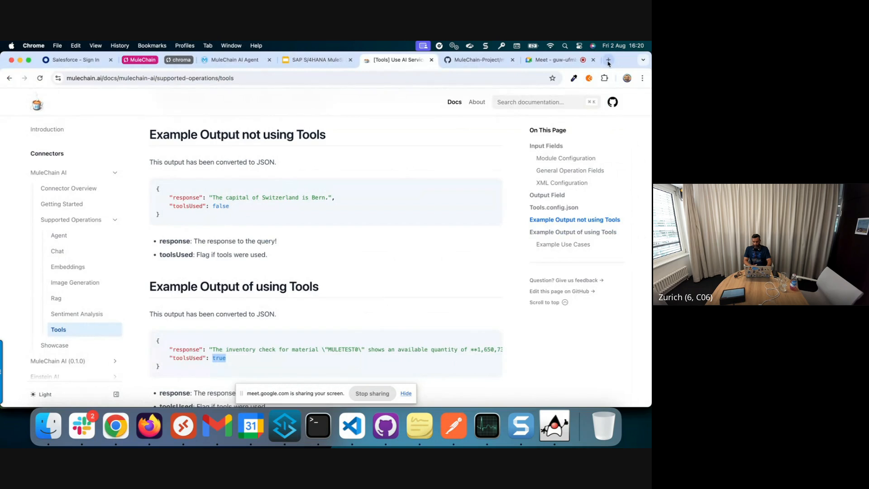
left_click(608, 60)
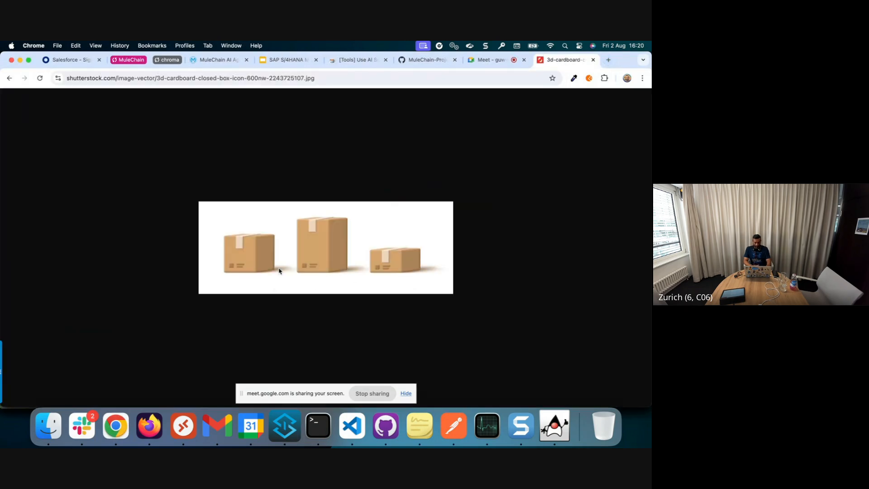
mouse_move(394, 271)
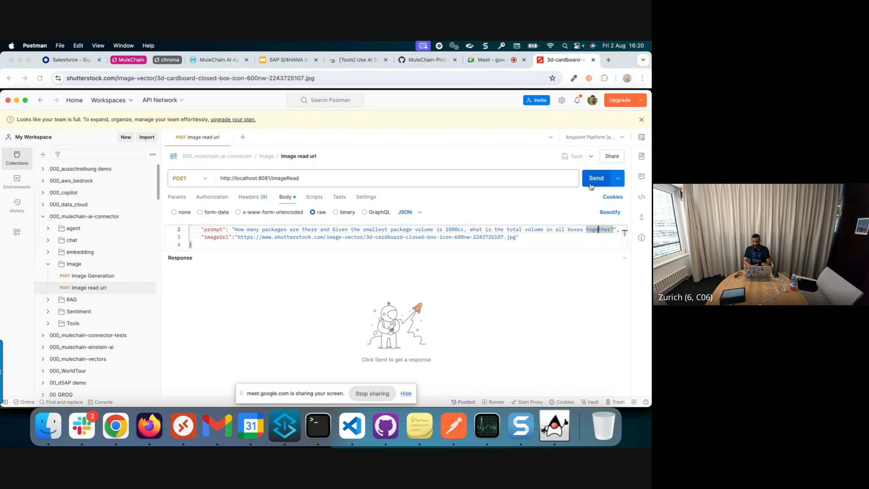
left_click(596, 178)
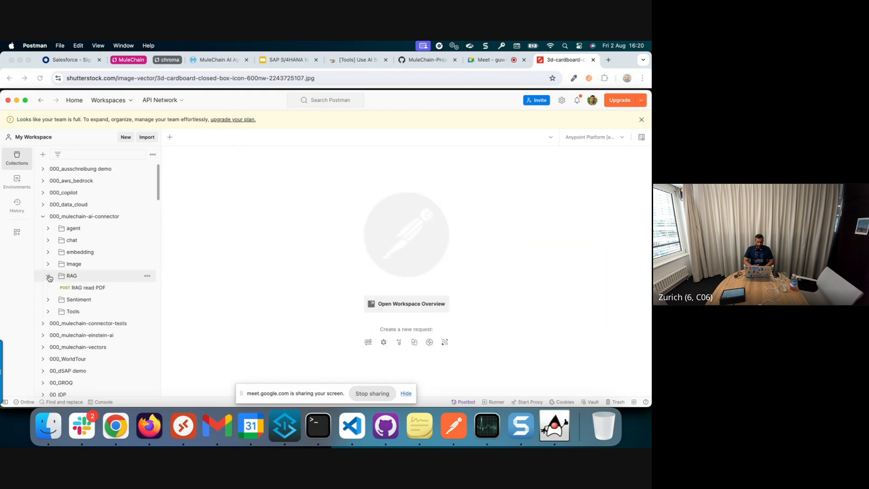
- Review the Rag load document step settings behind the RAG read PDF flow
left_click(88, 287)
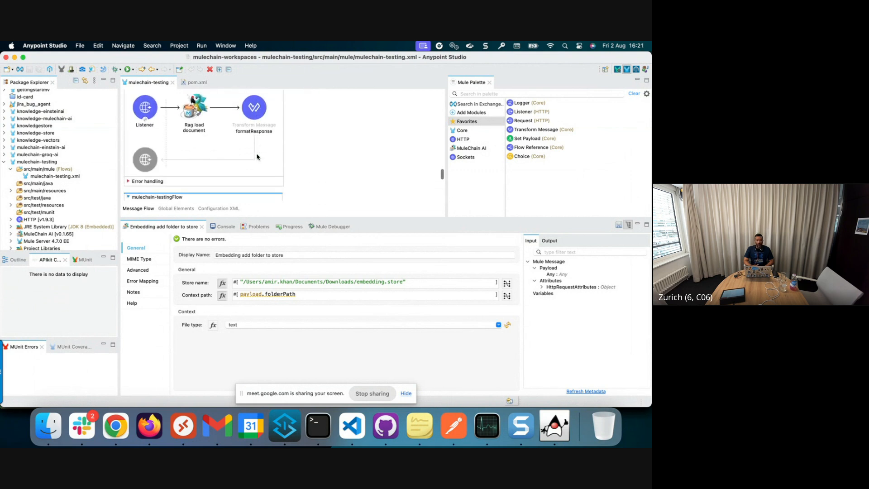
left_click(194, 108)
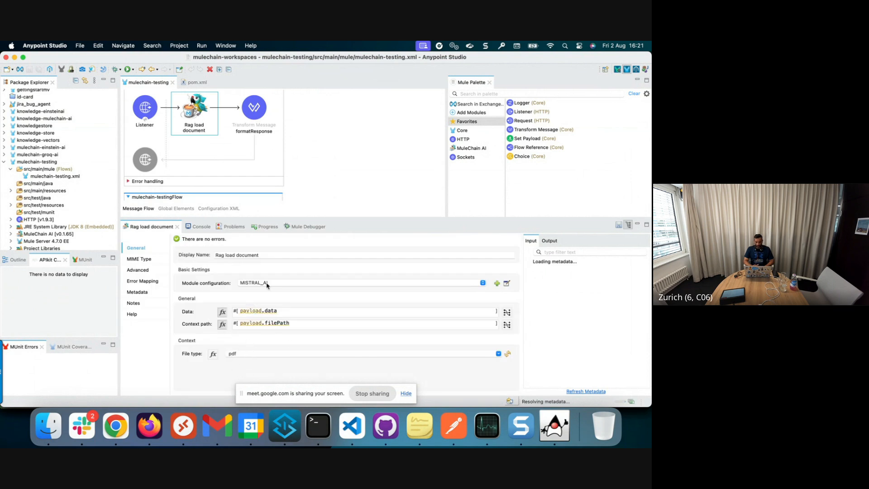
mouse_move(453, 425)
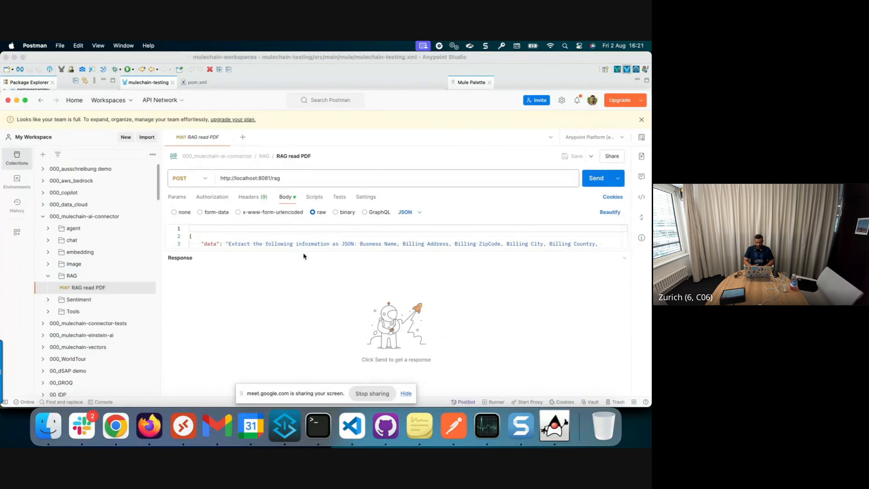
scroll("down", 3)
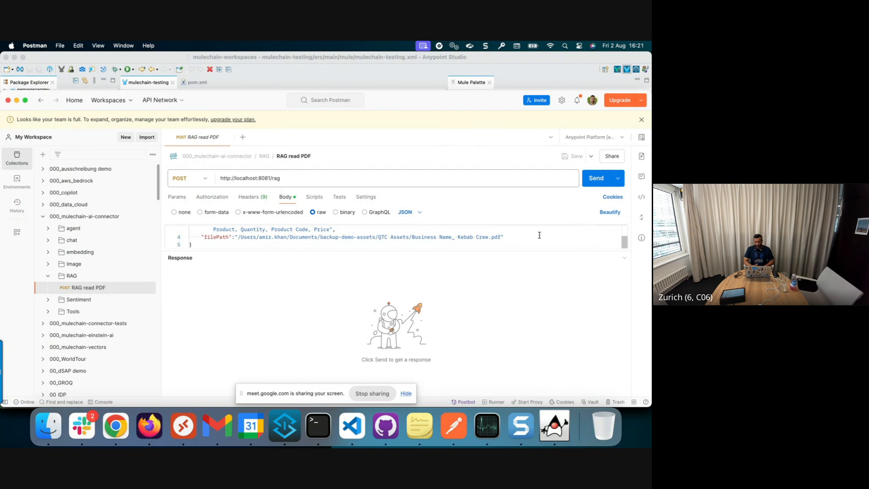
- Send RAG read PDF, review the billing details returned as JSON, then close the request
left_click(595, 178)
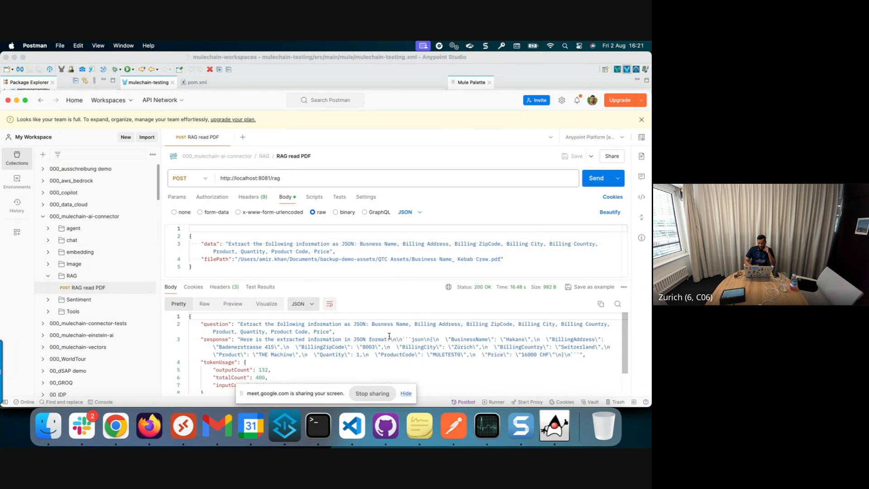
scroll("down", 3)
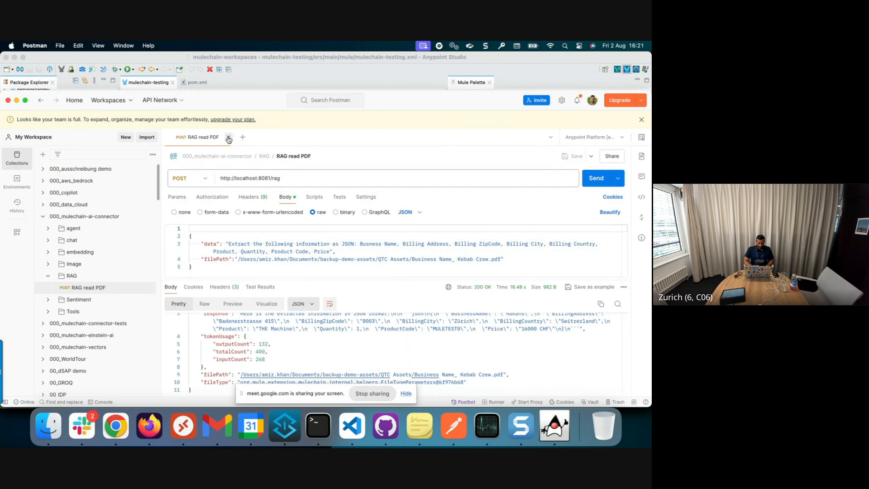
left_click(228, 137)
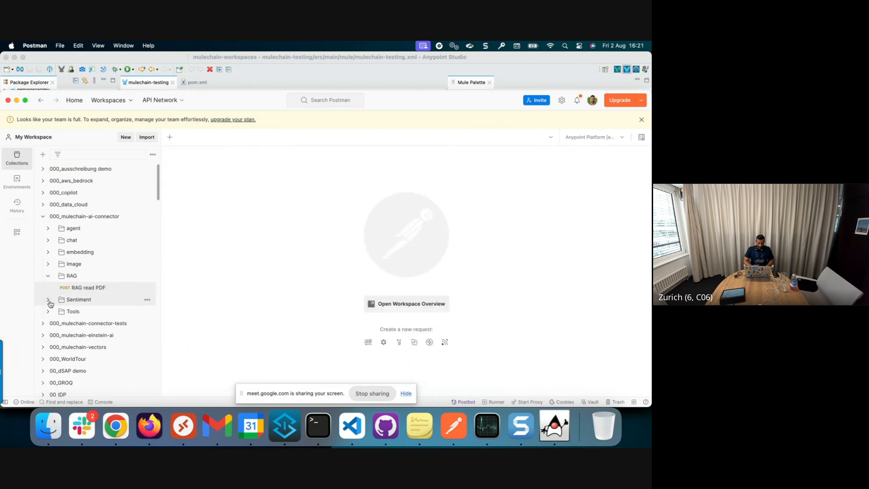
left_click(48, 299)
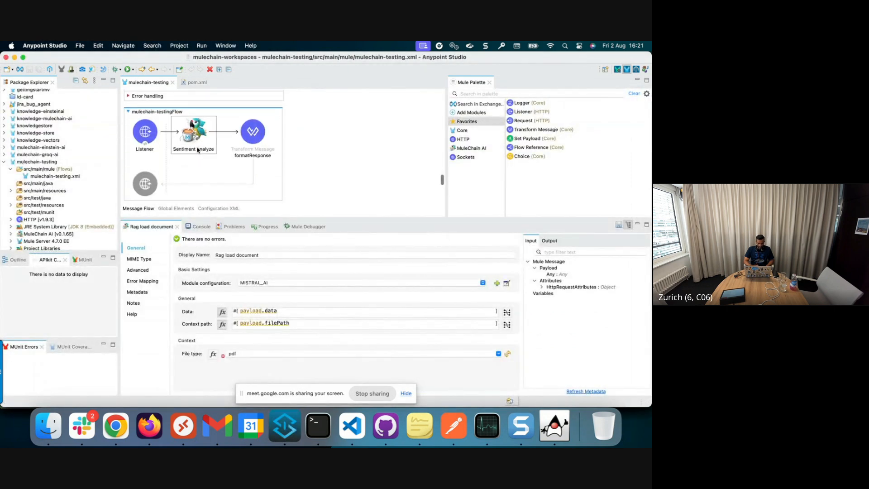
left_click(193, 131)
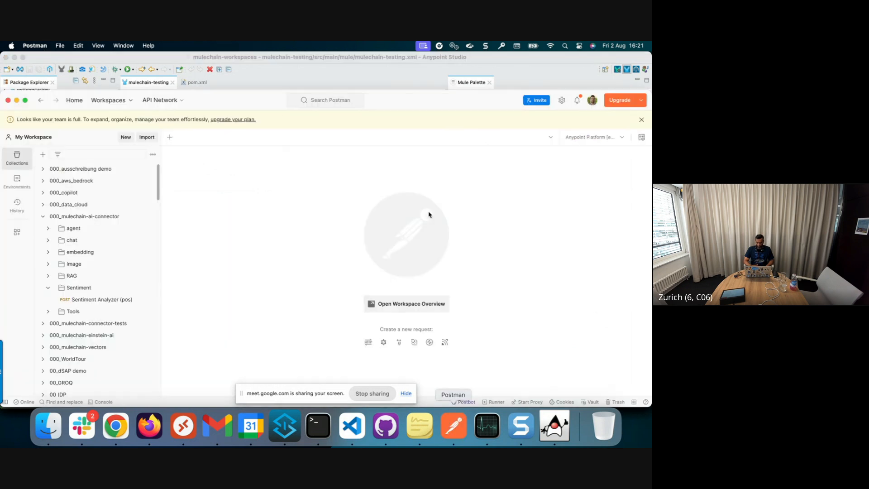
left_click(101, 300)
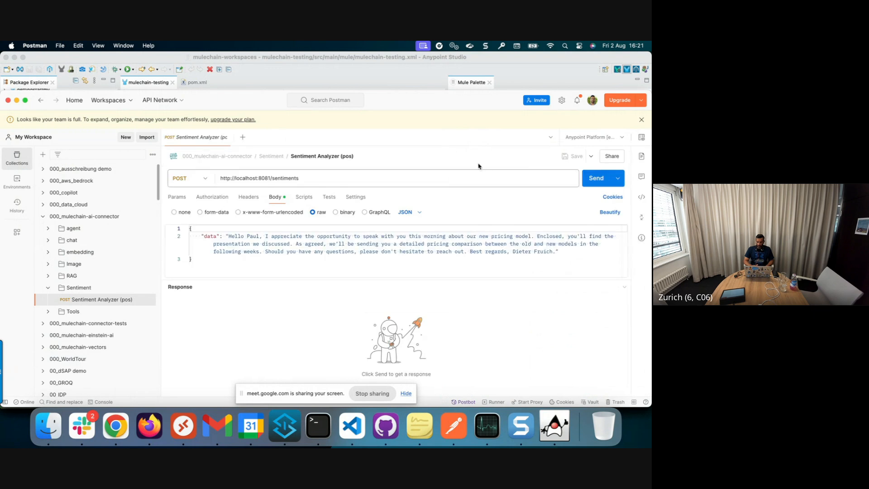
left_click(596, 179)
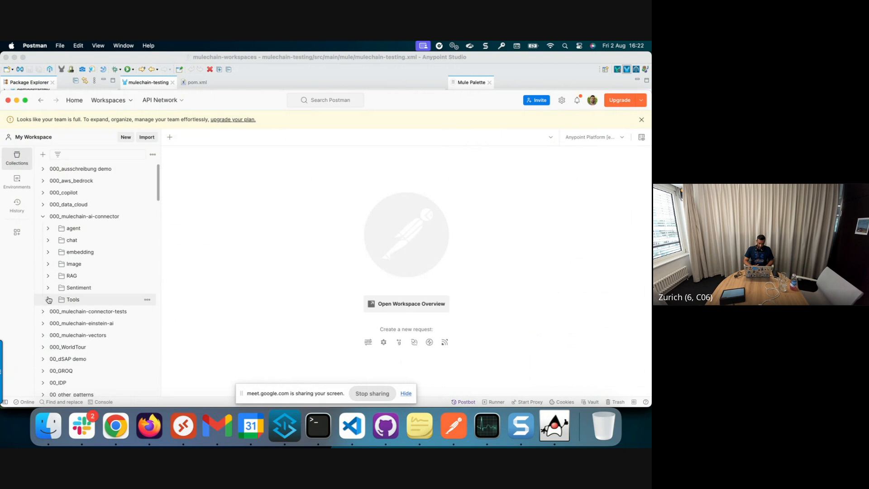
- Ask the Tools AI Service request "What is the capital of Germany"
left_click(84, 310)
type("\"question\":\"What is the ca")
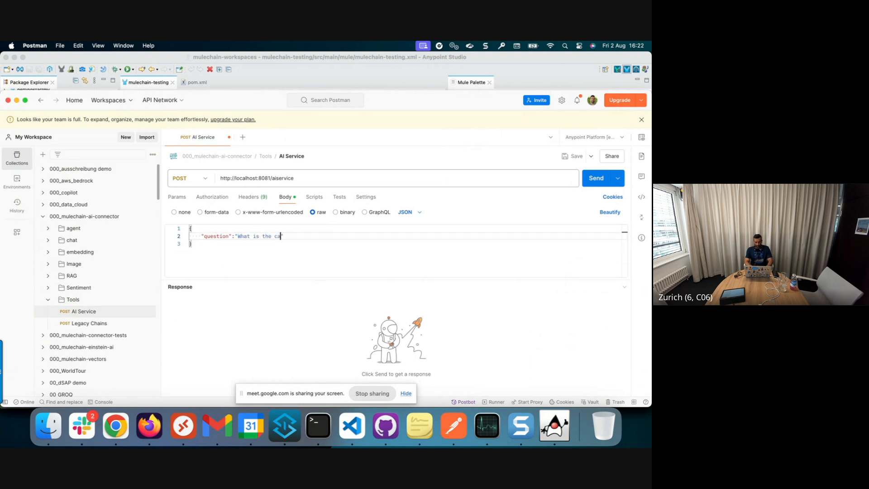
type("pital of Germany")
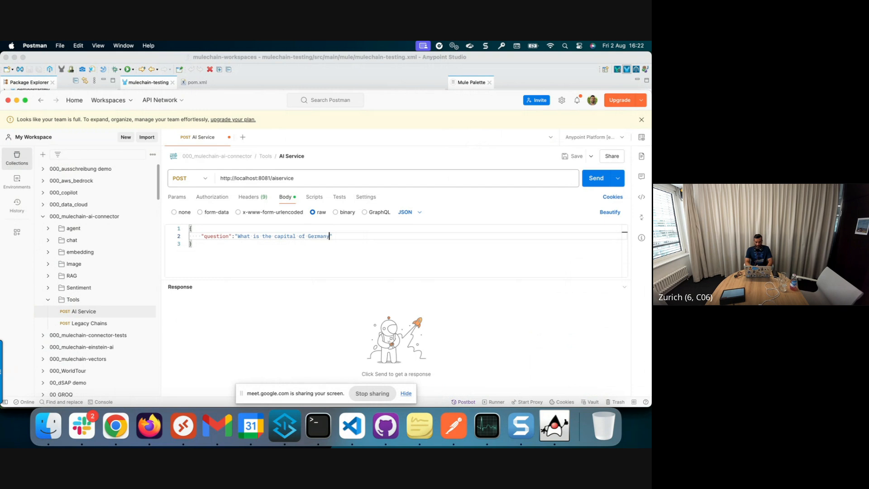
left_click(596, 178)
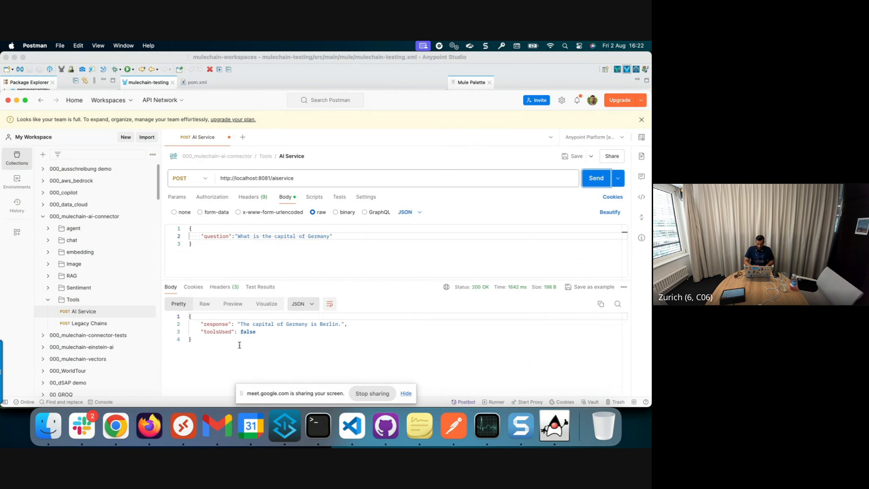
- Ask the AI Service to check inventory for MULETEST0 and confirm toolsUsed is true in the answer
double_click(247, 331)
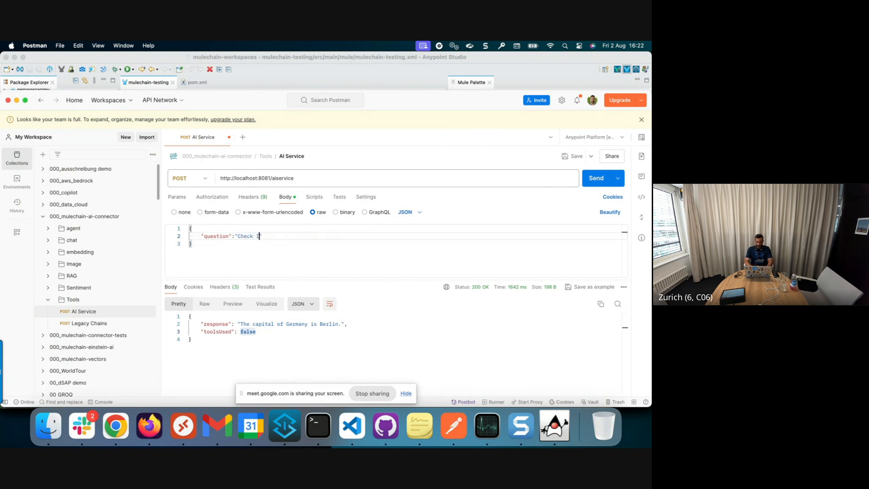
type("nventory for MULETEST0")
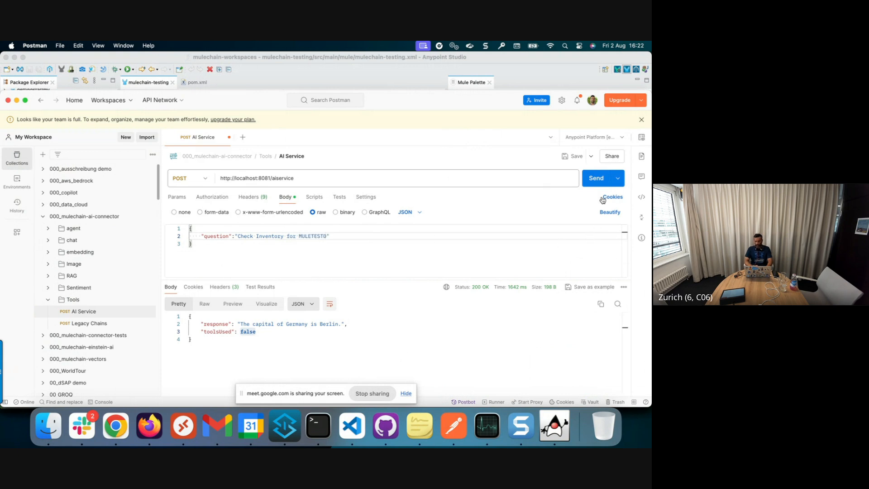
left_click(599, 179)
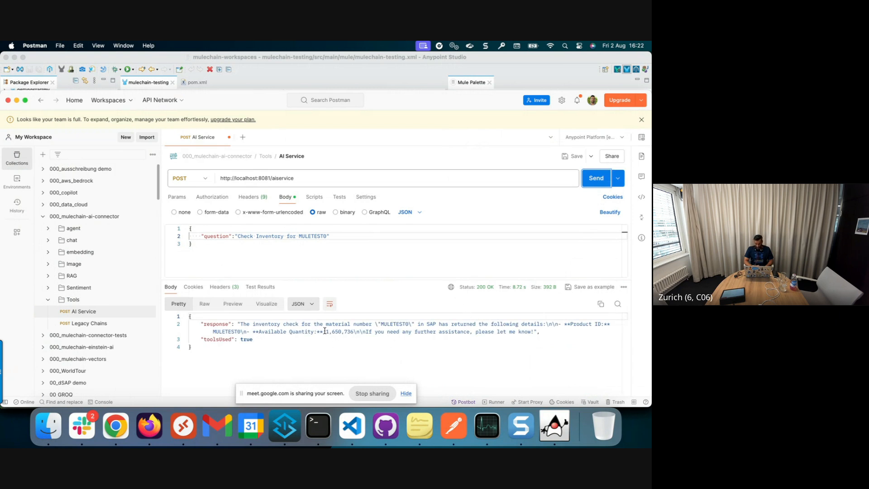
double_click(337, 331)
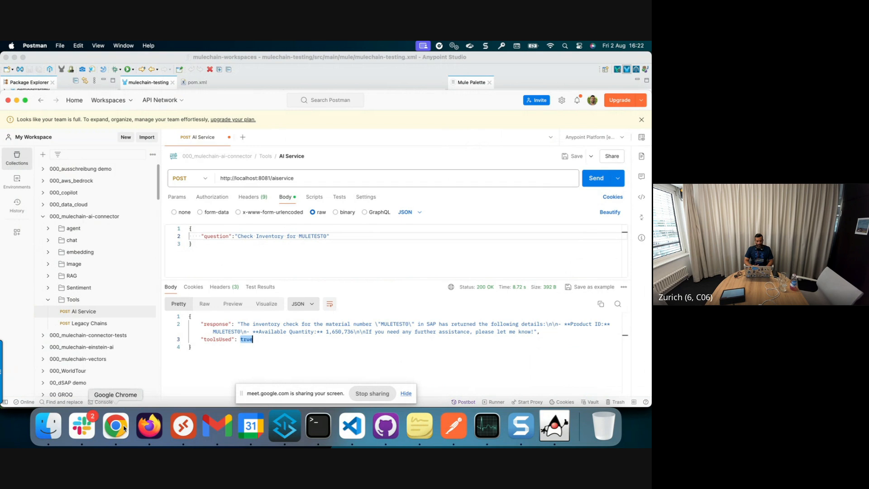
left_click(115, 425)
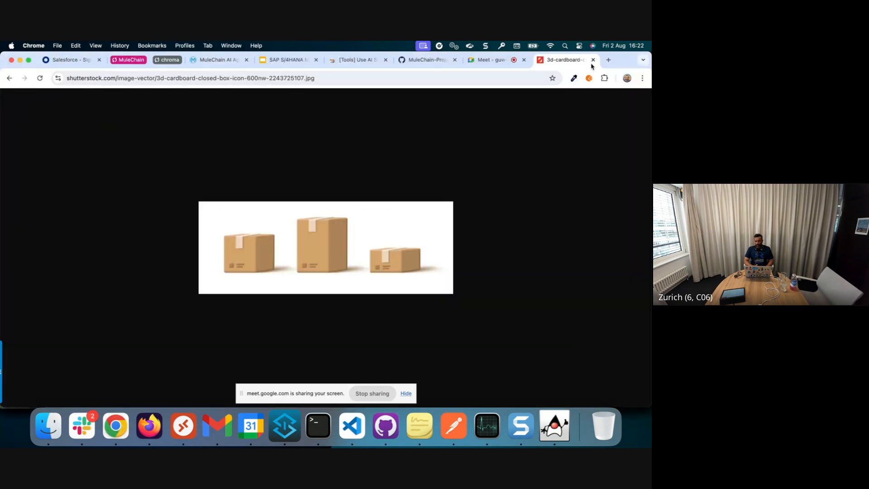
- Close the box image page and show the mulechain-ai-connector GitHub repository on the master branch
left_click(355, 60)
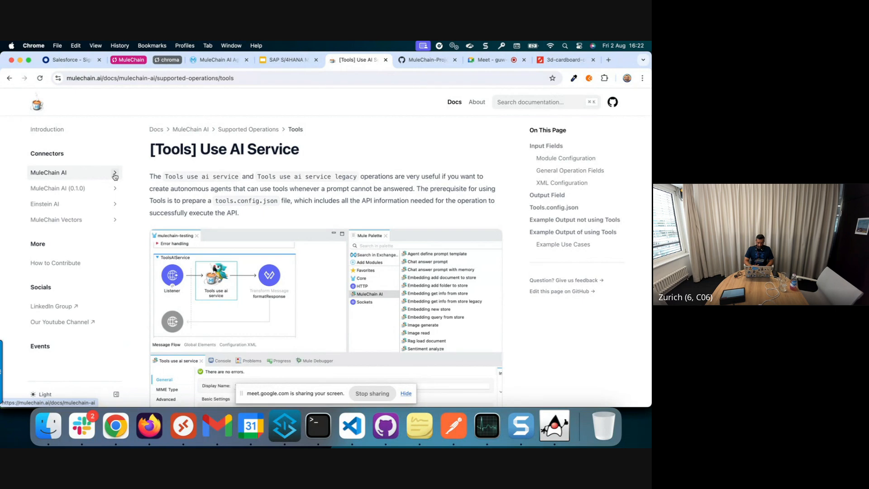
mouse_move(73, 174)
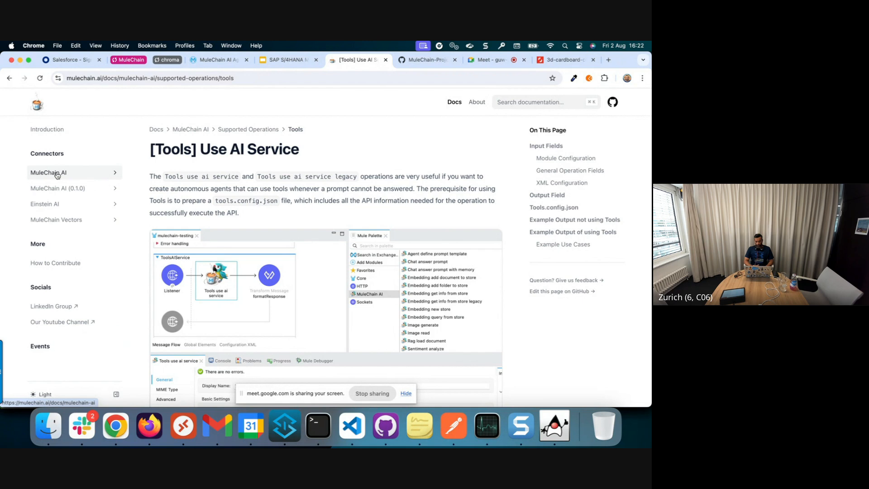
mouse_move(318, 142)
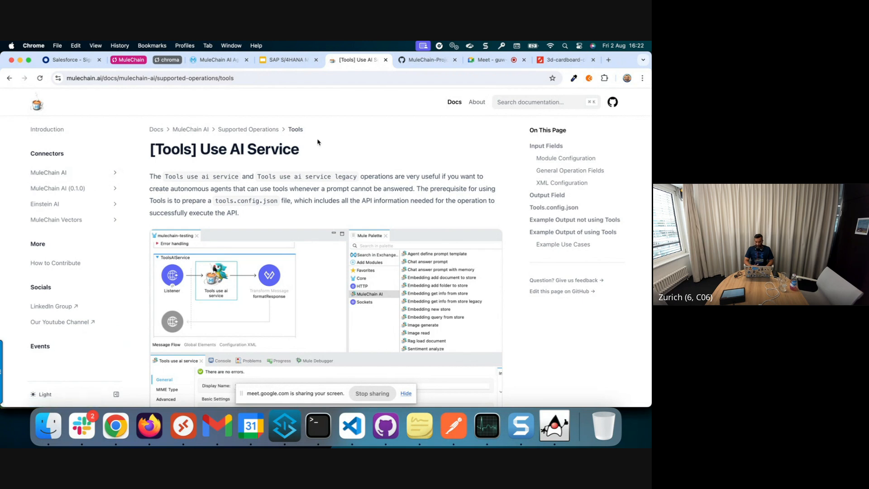
left_click(427, 59)
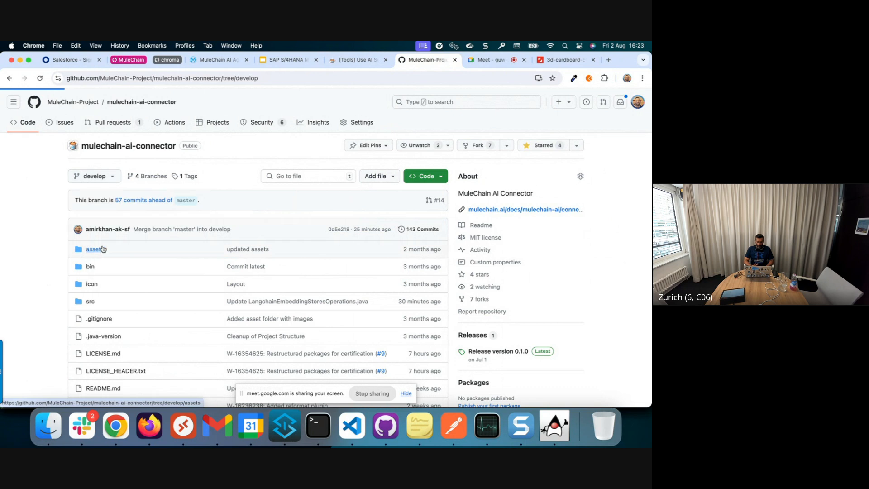
left_click(93, 176)
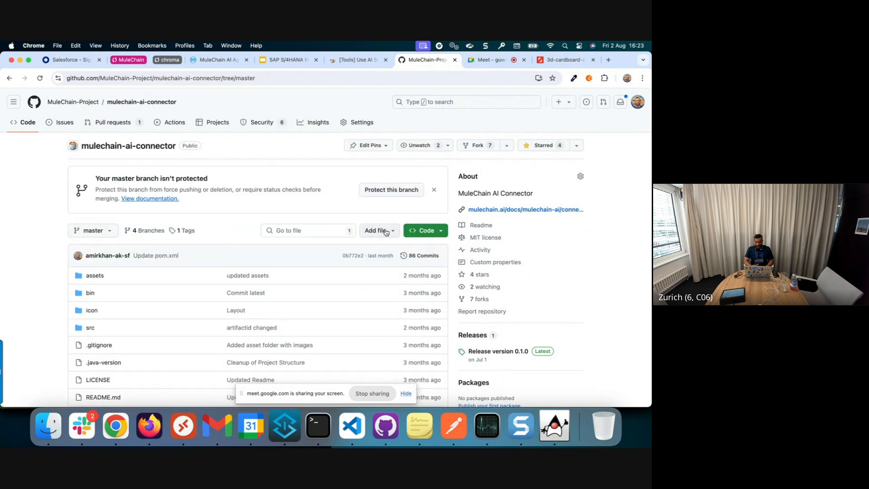